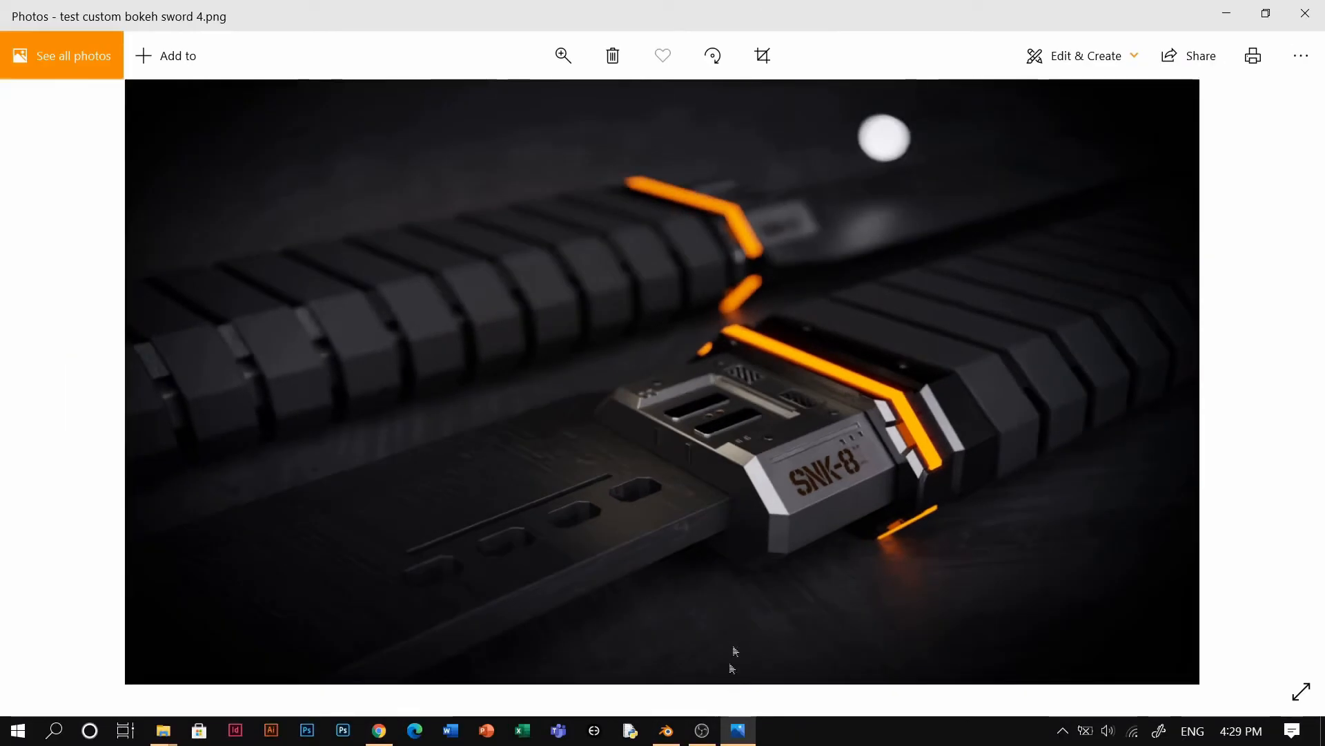
{"action": "mouse_move", "coordinate": [665, 730]}
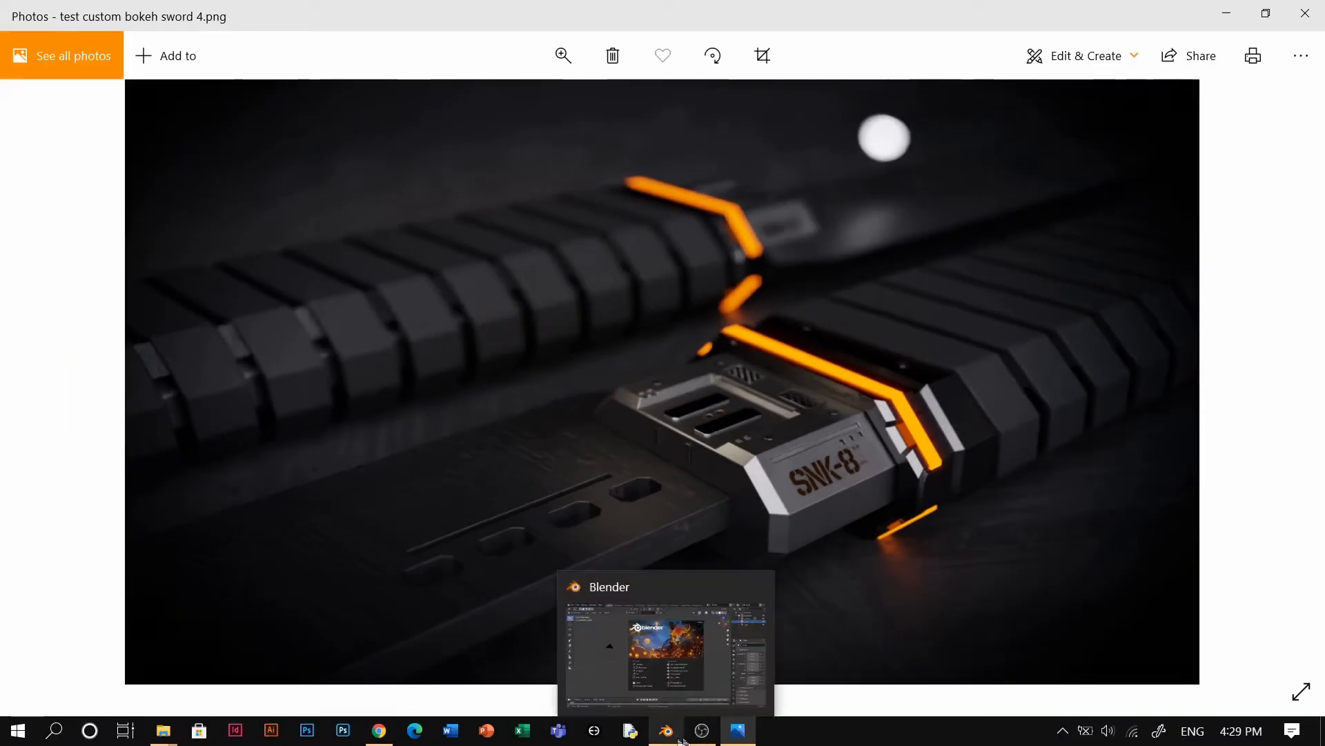
Step: Switch from the Photos viewer showing the sword render to the Chrome browser
{"action": "left_click", "coordinate": [375, 730]}
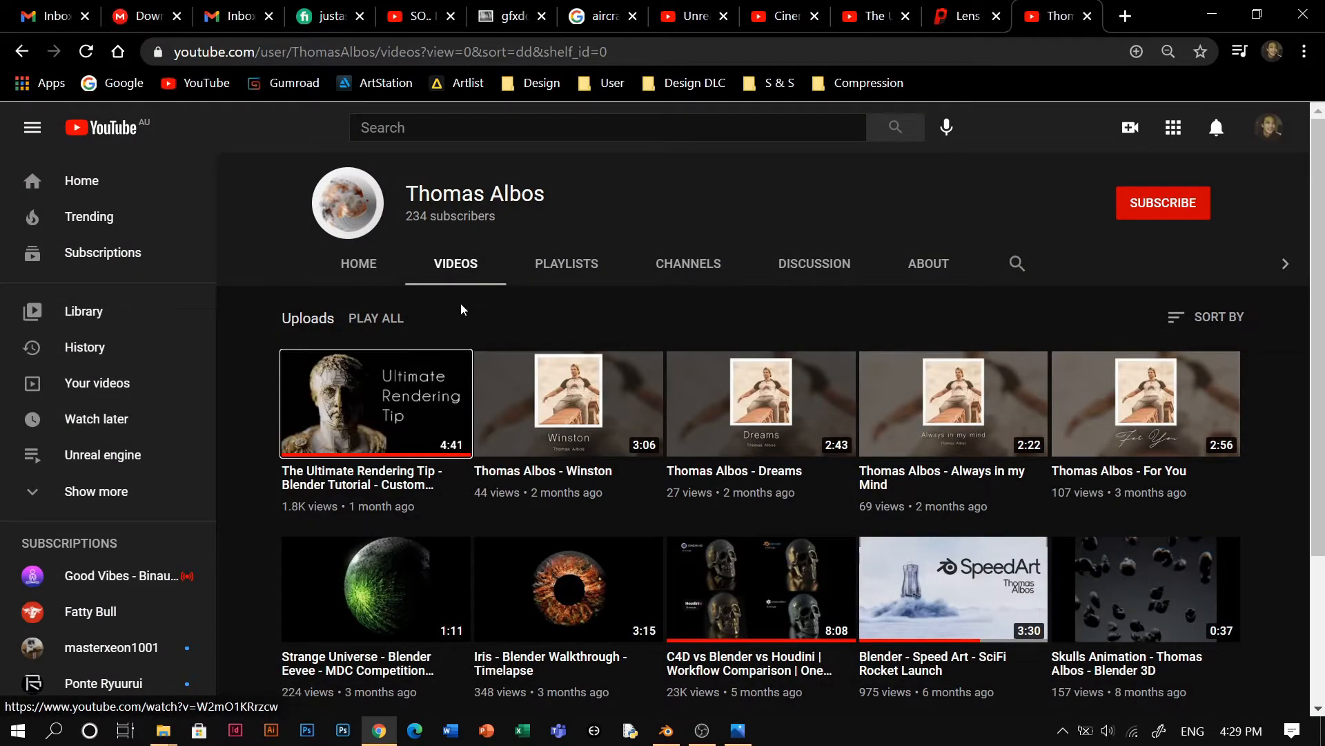
{"action": "mouse_move", "coordinate": [448, 340]}
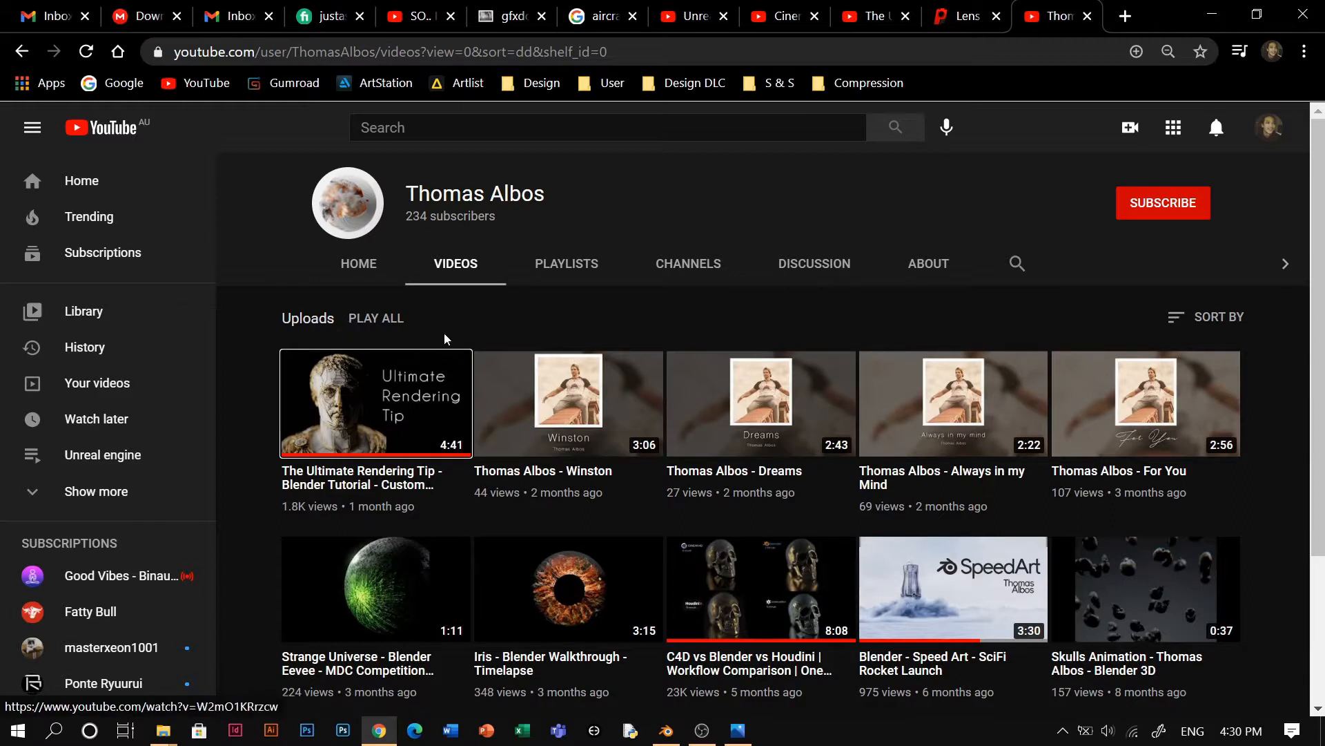
{"action": "mouse_move", "coordinate": [409, 414]}
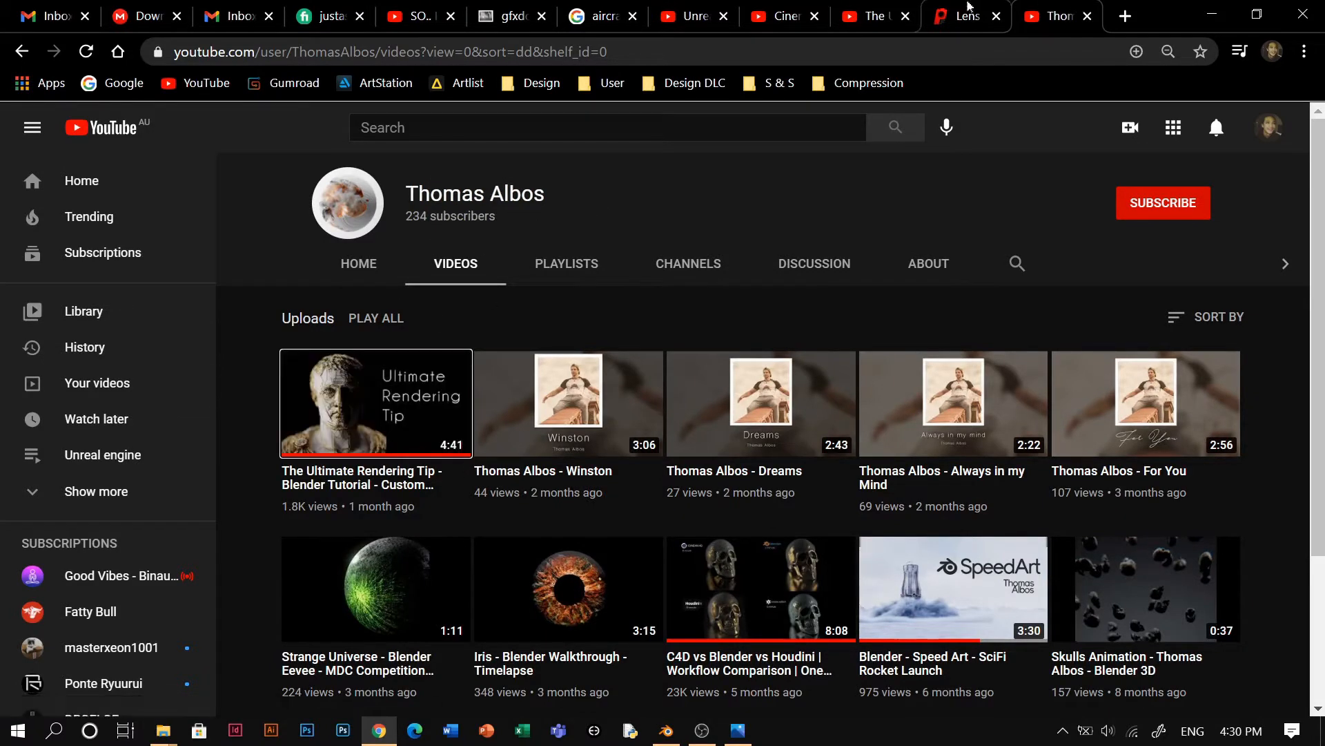
Step: Show 'The Ultimate Rendering Tip - Custom Bokeh' tutorial and scroll through its page
{"action": "left_click", "coordinate": [375, 403]}
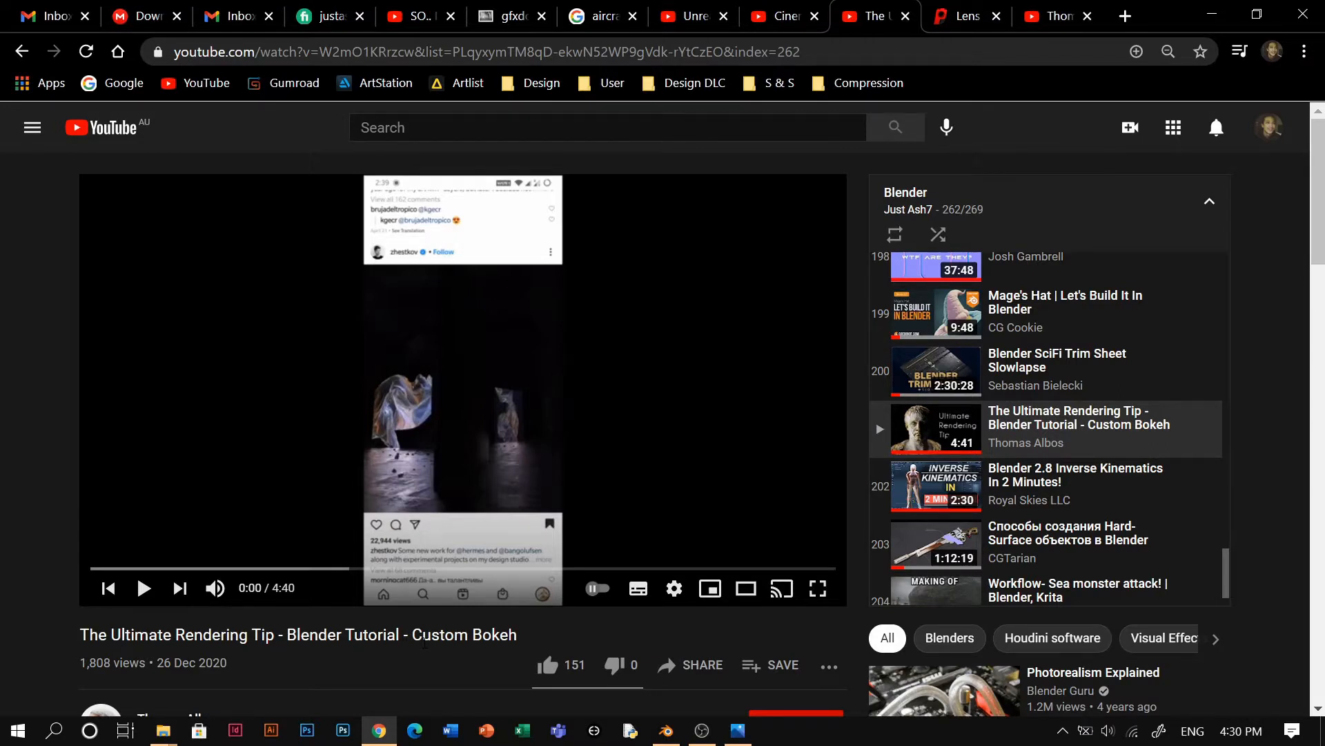
{"action": "scroll", "scroll_direction": "down", "scroll_amount": 3}
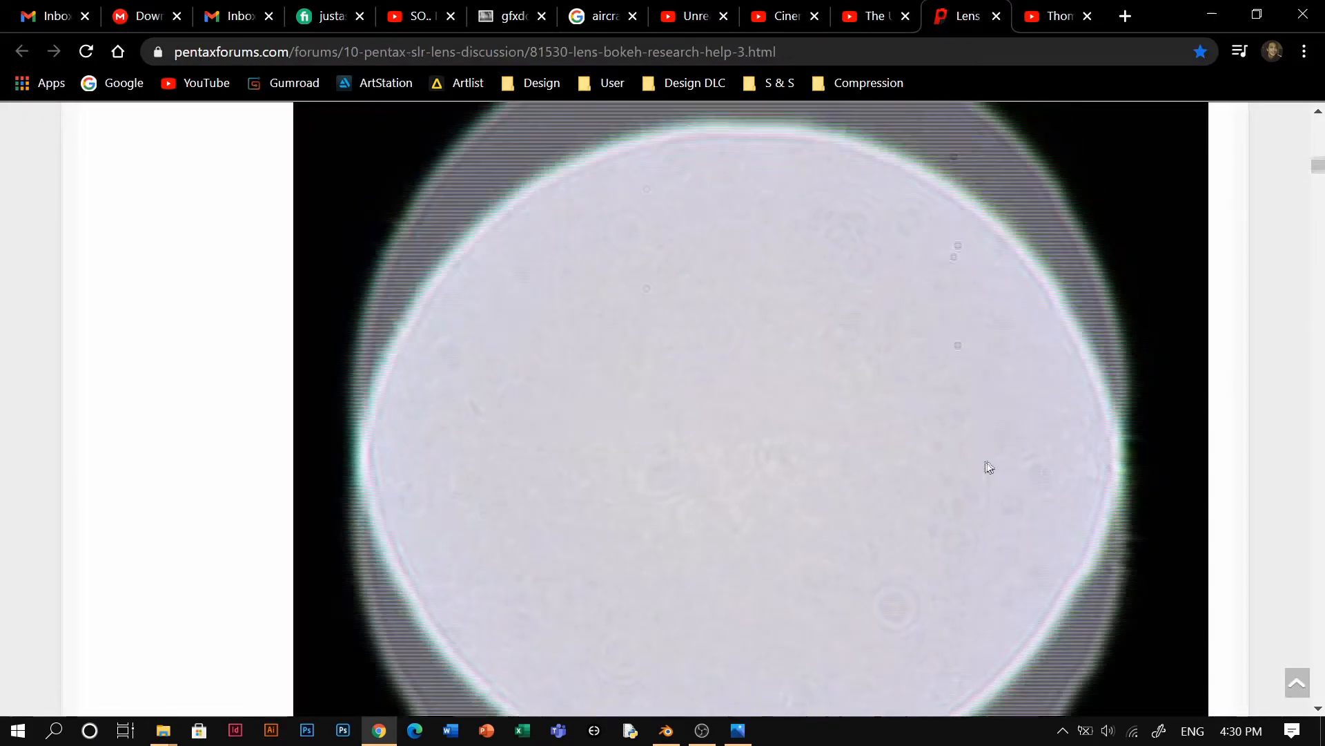
Step: Review the bokeh measurement photos, check the saved Bokeh Lens folder, then switch to Blender
{"action": "scroll", "scroll_direction": "down", "scroll_amount": 3}
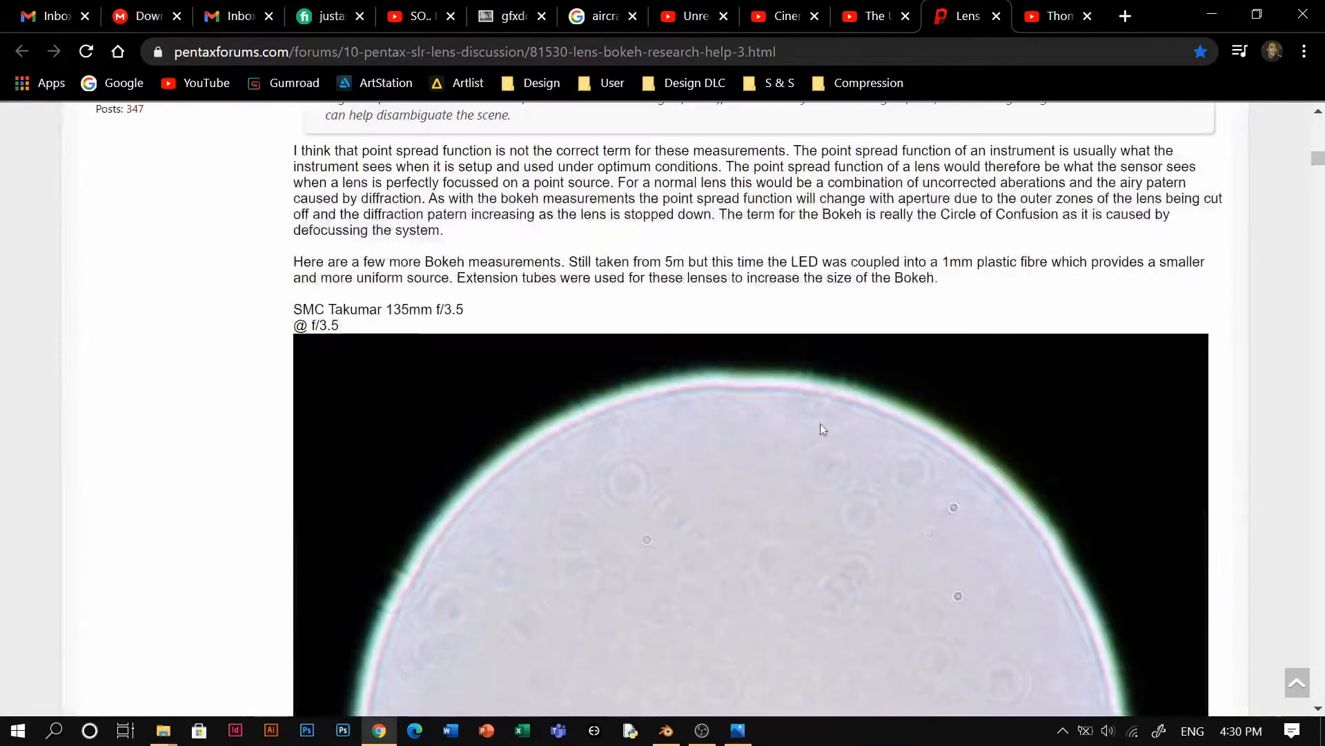
{"action": "scroll", "scroll_direction": "down", "scroll_amount": 3}
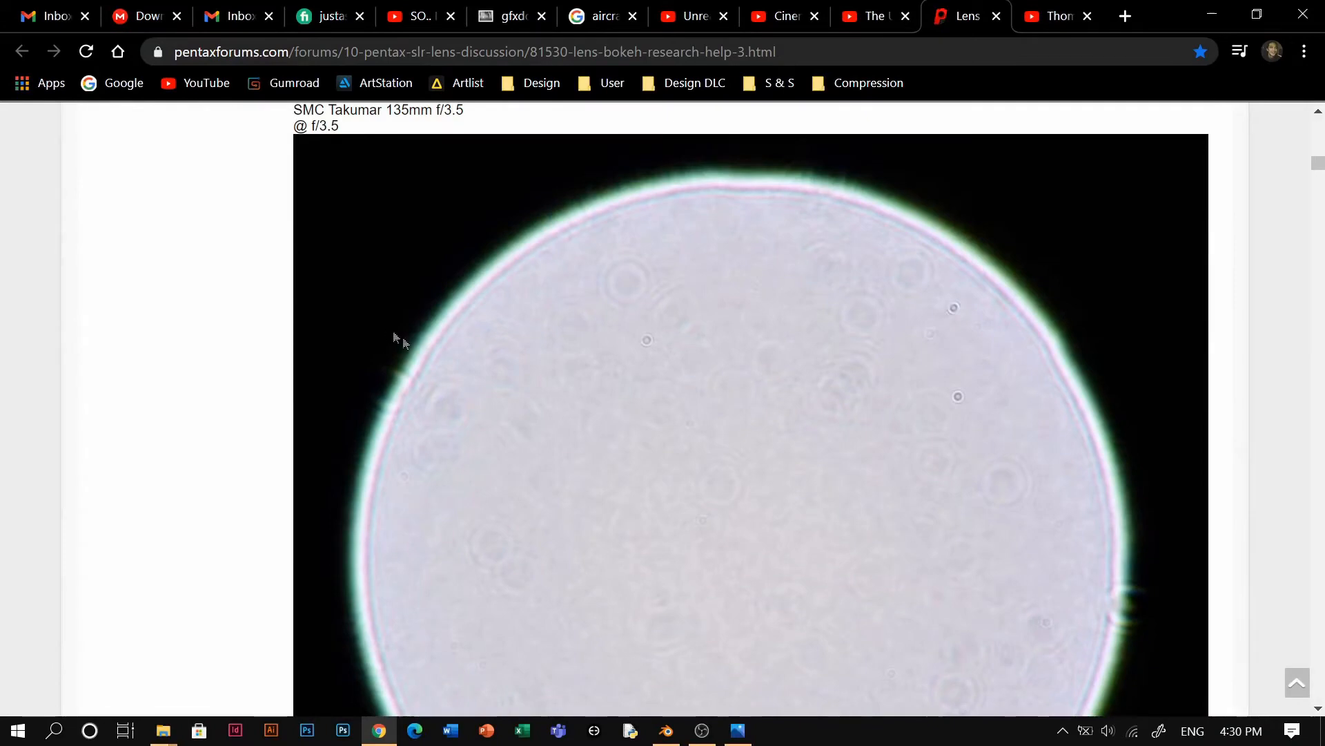
{"action": "left_click", "coordinate": [163, 729]}
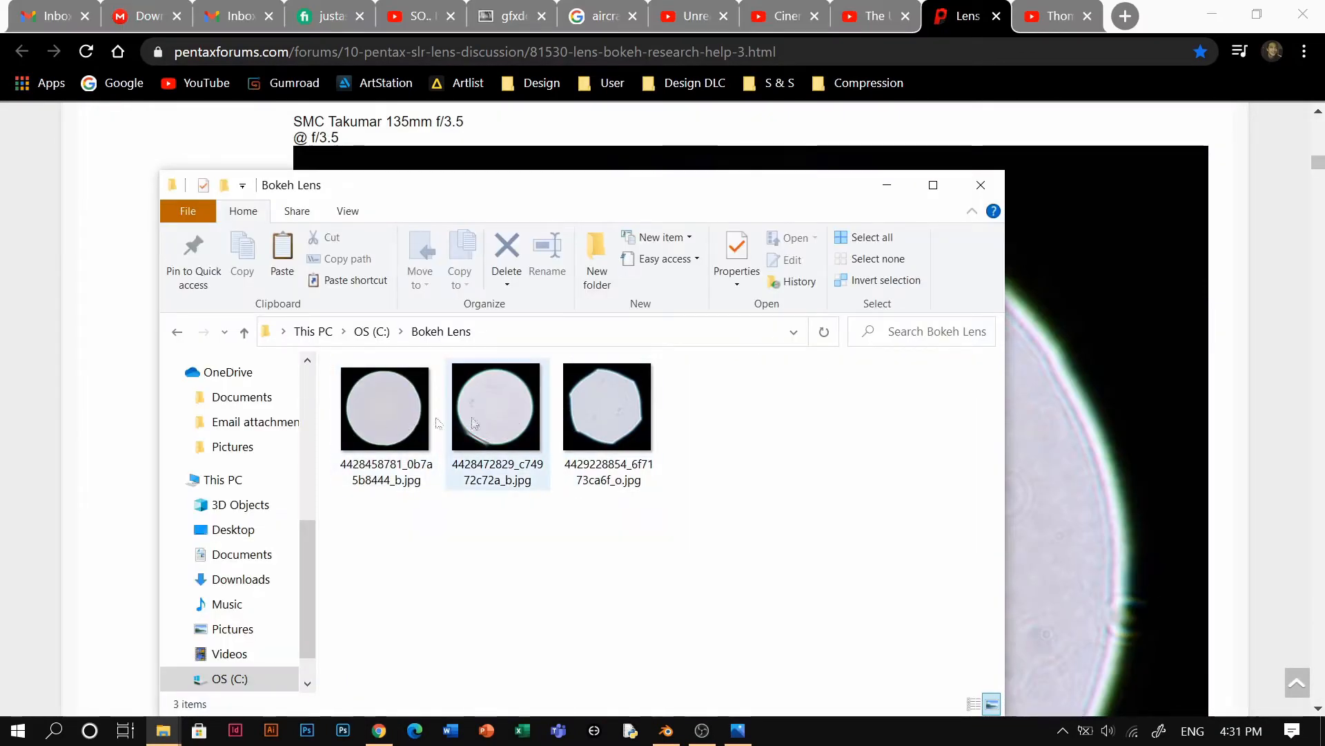
{"action": "left_click", "coordinate": [980, 185]}
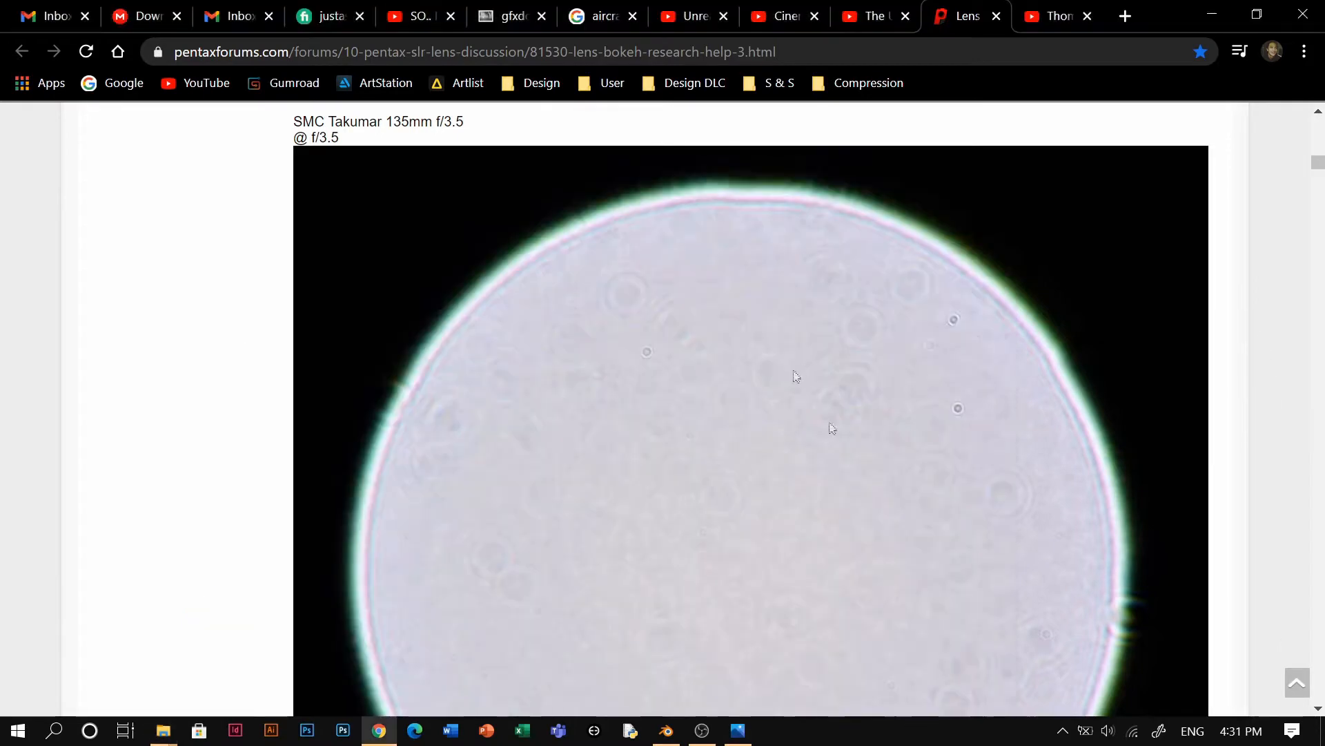
{"action": "left_click", "coordinate": [668, 729]}
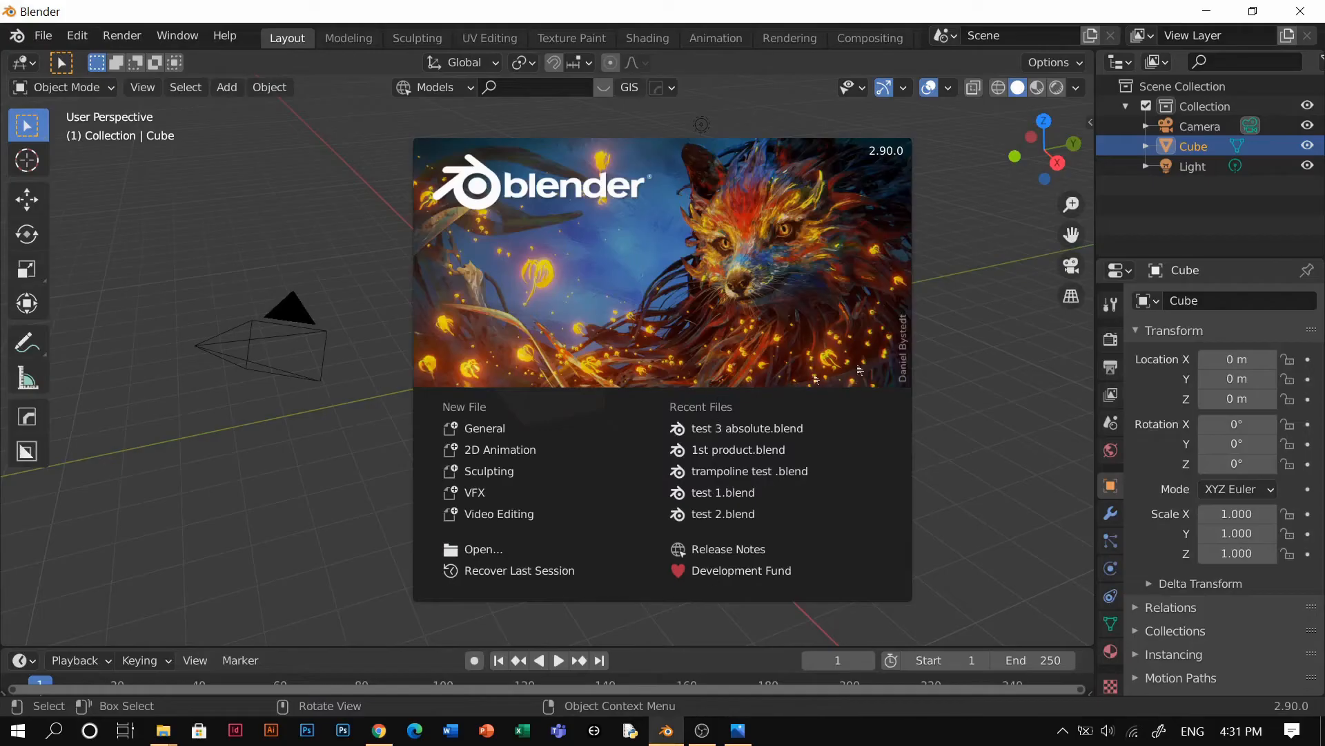
{"action": "mouse_move", "coordinate": [746, 428]}
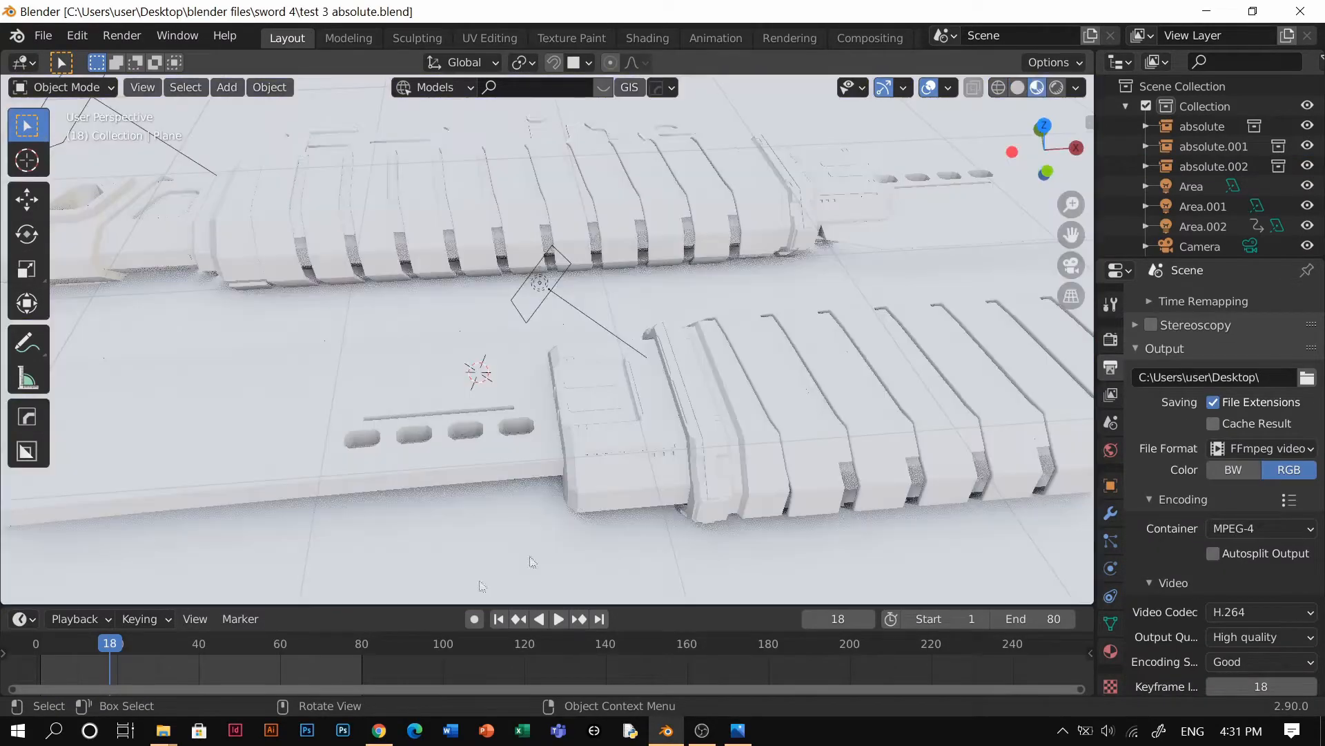
Step: Return from the opened sword scene in Blender to the web browser
{"action": "left_click", "coordinate": [1056, 89]}
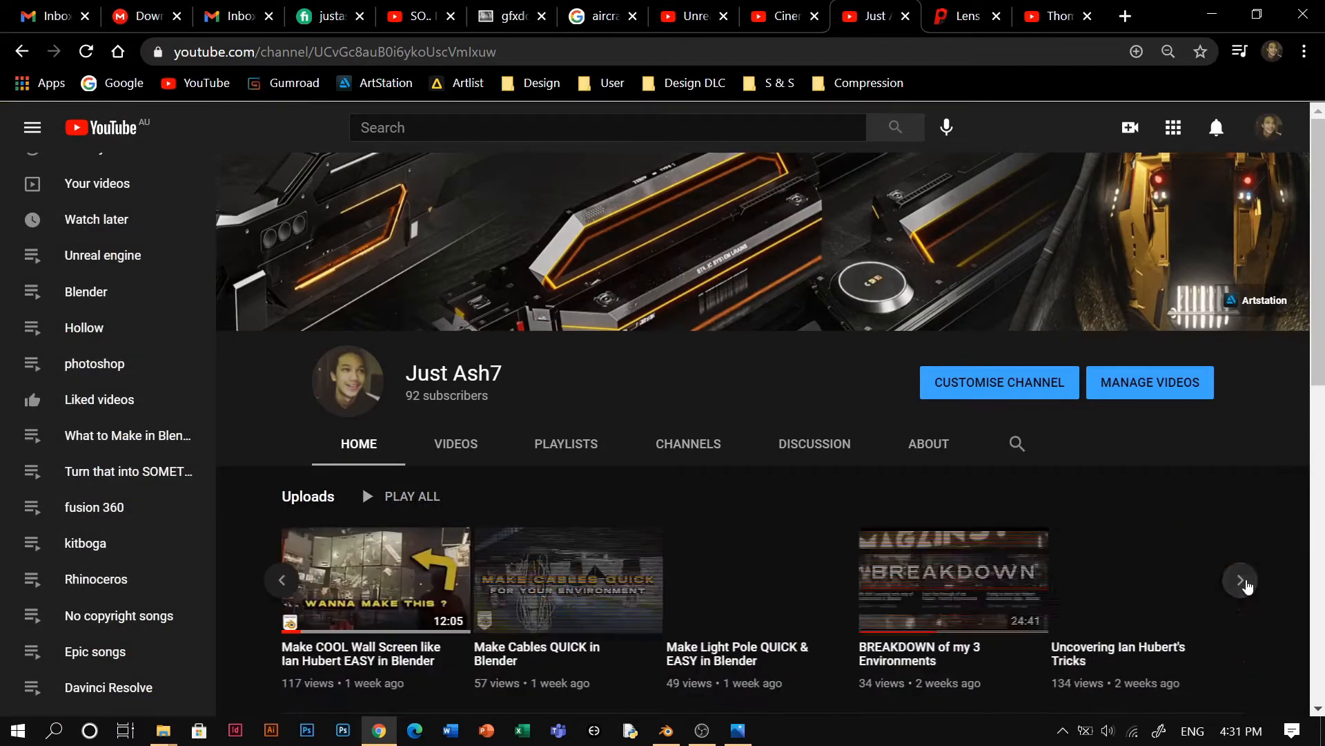
Step: Browse the Just Ash7 channel's full Videos list, then switch to the finished sword render in Photos
{"action": "left_click", "coordinate": [1240, 579]}
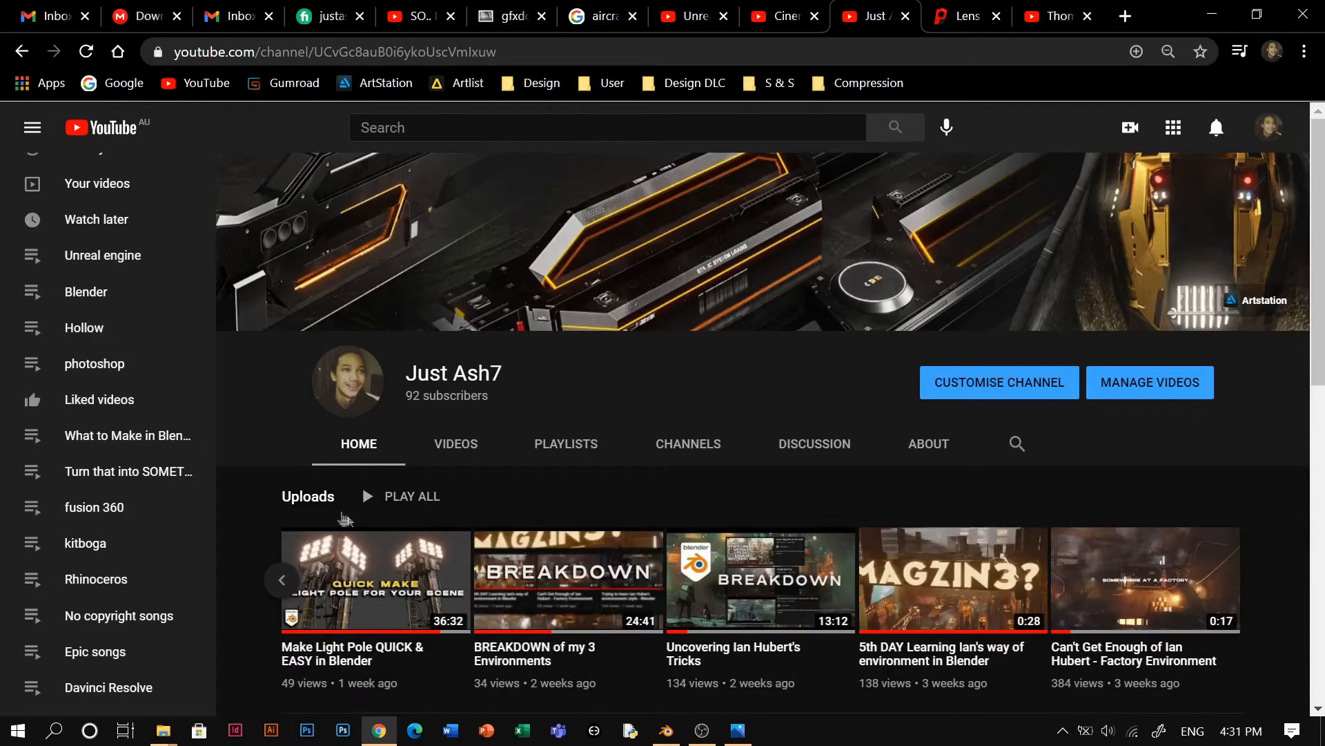
{"action": "left_click", "coordinate": [456, 443]}
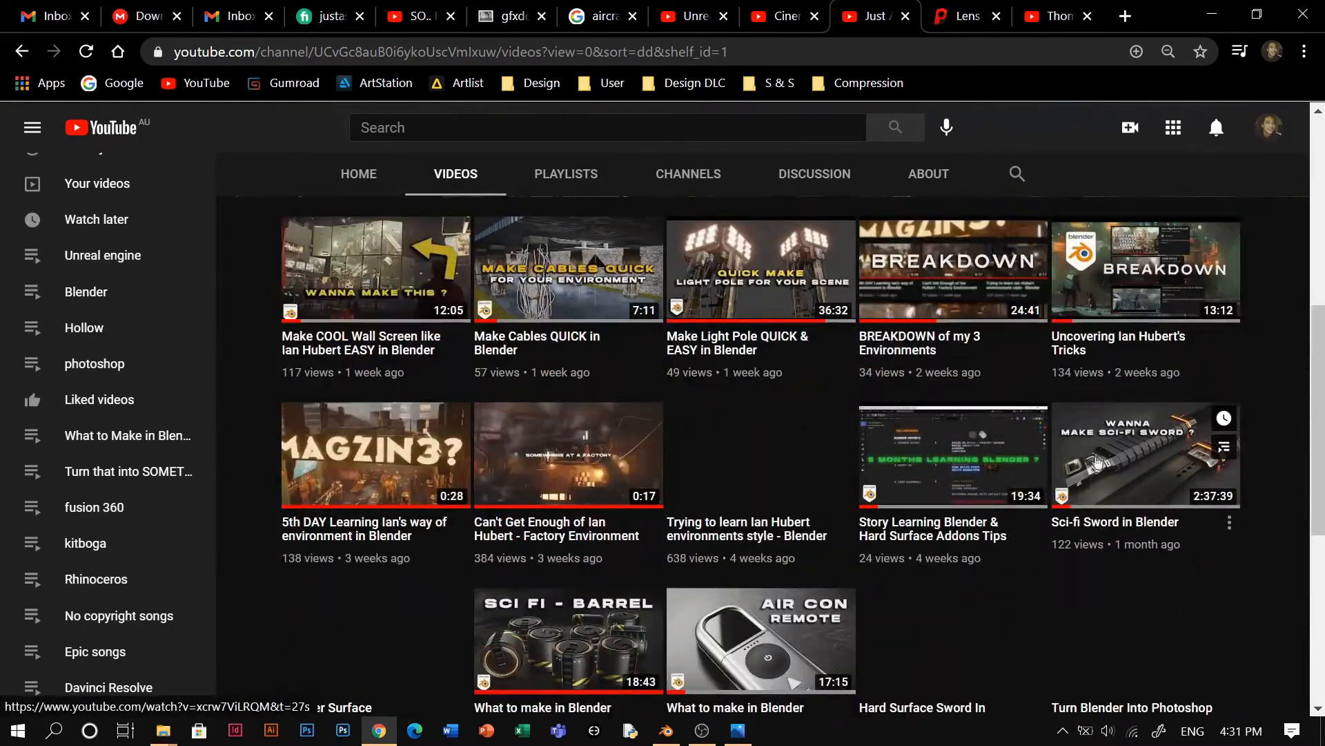
{"action": "mouse_move", "coordinate": [1035, 461]}
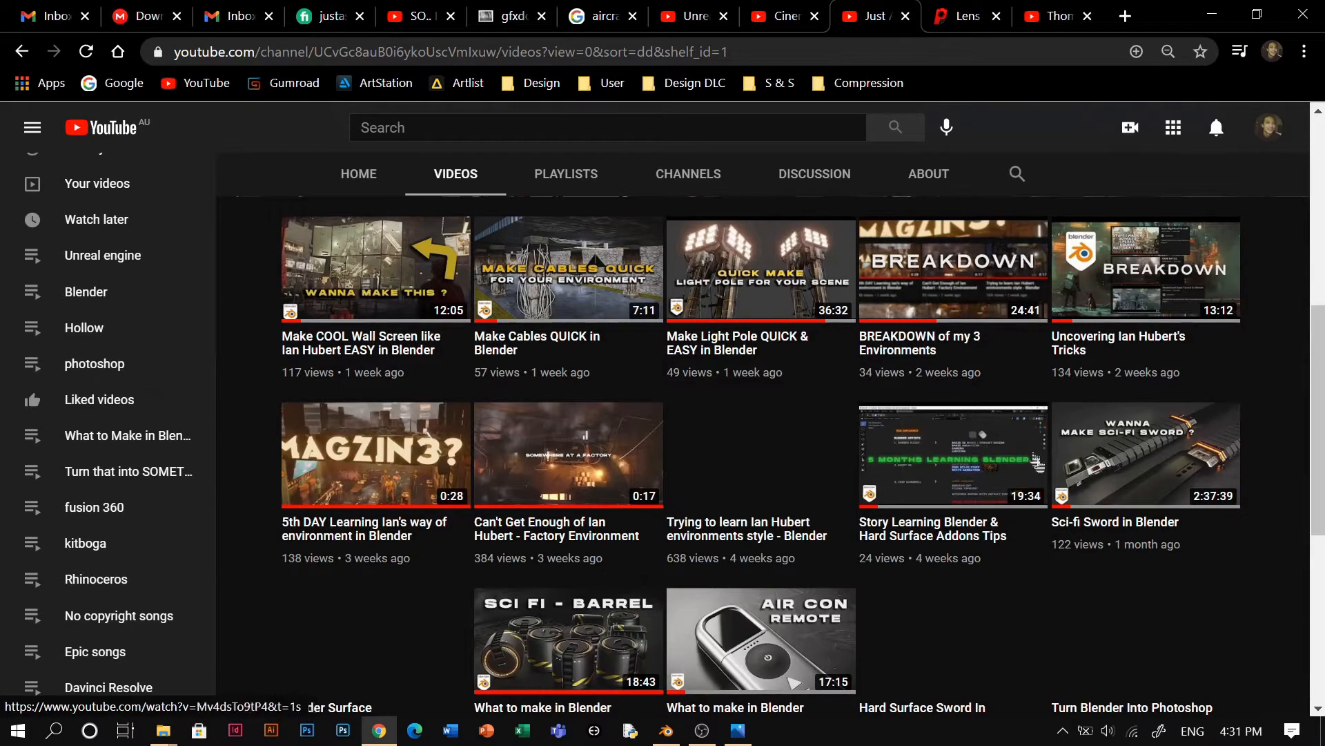
{"action": "mouse_move", "coordinate": [1287, 431]}
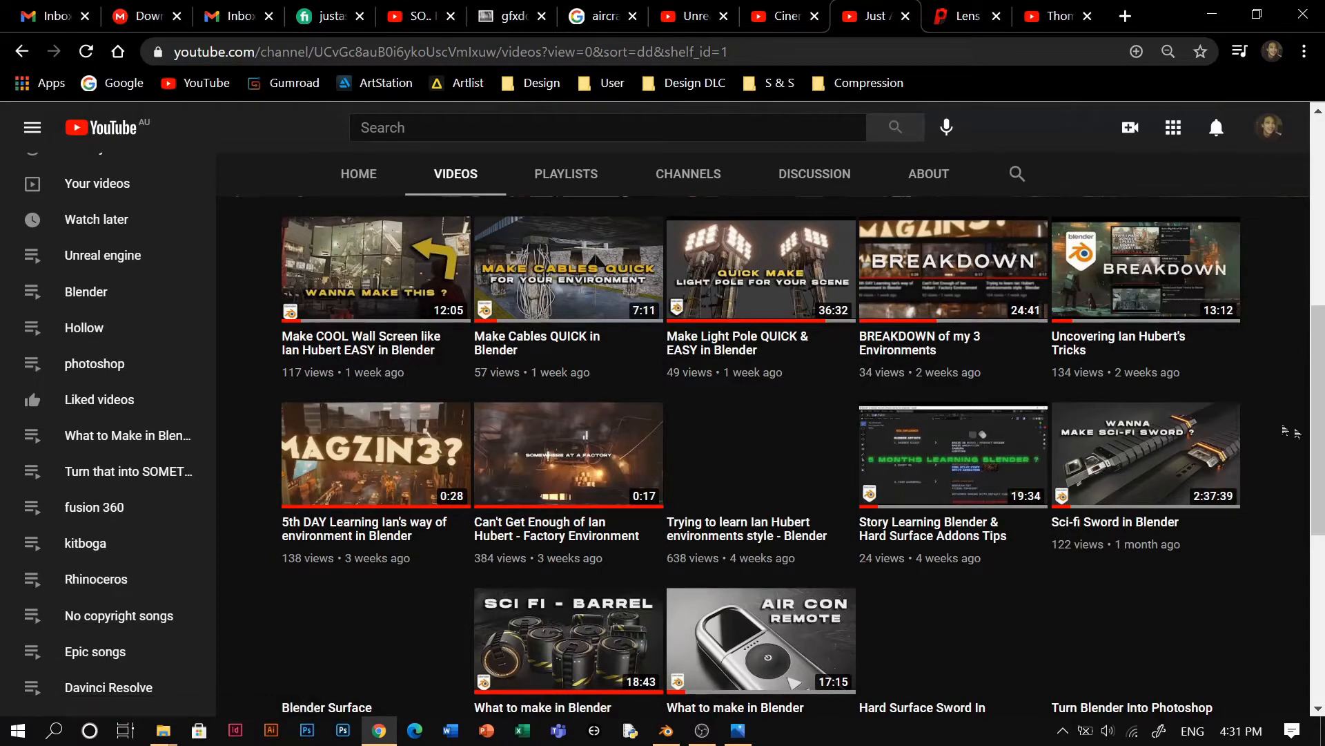
{"action": "mouse_move", "coordinate": [687, 351]}
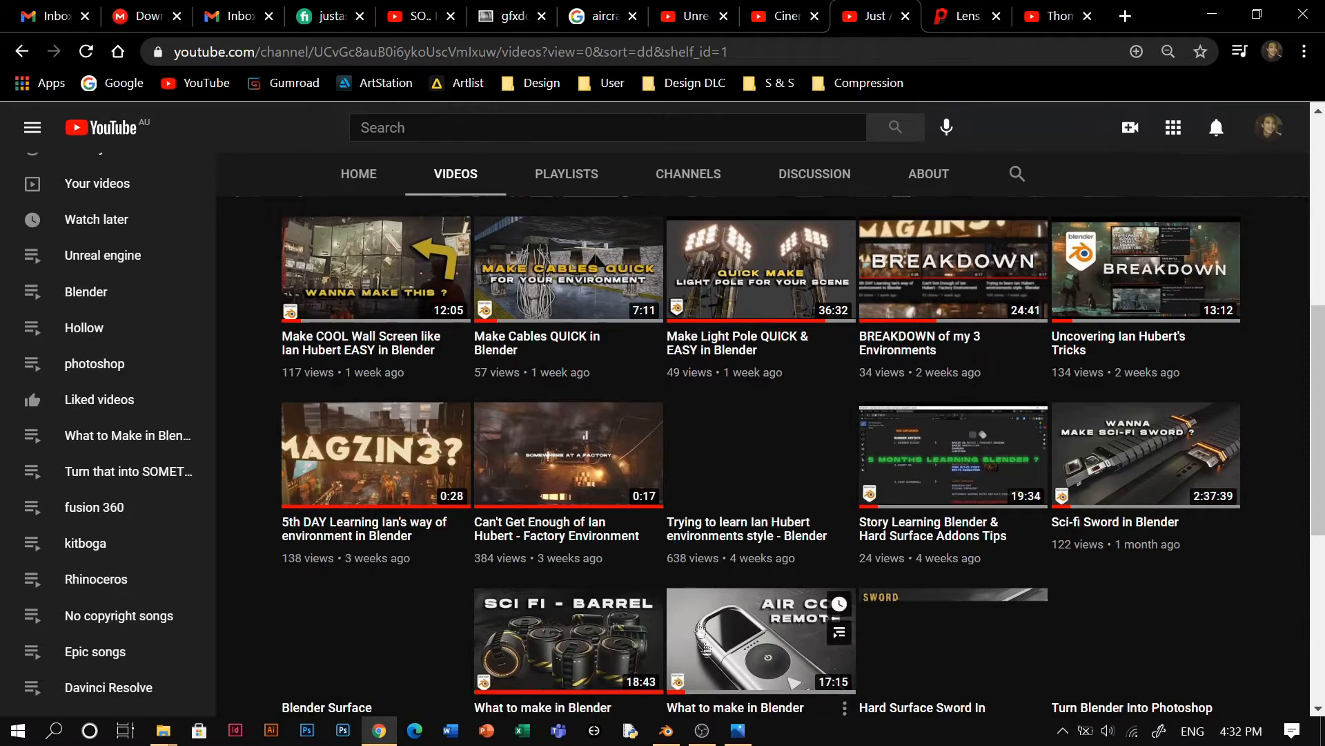
{"action": "left_click", "coordinate": [664, 729]}
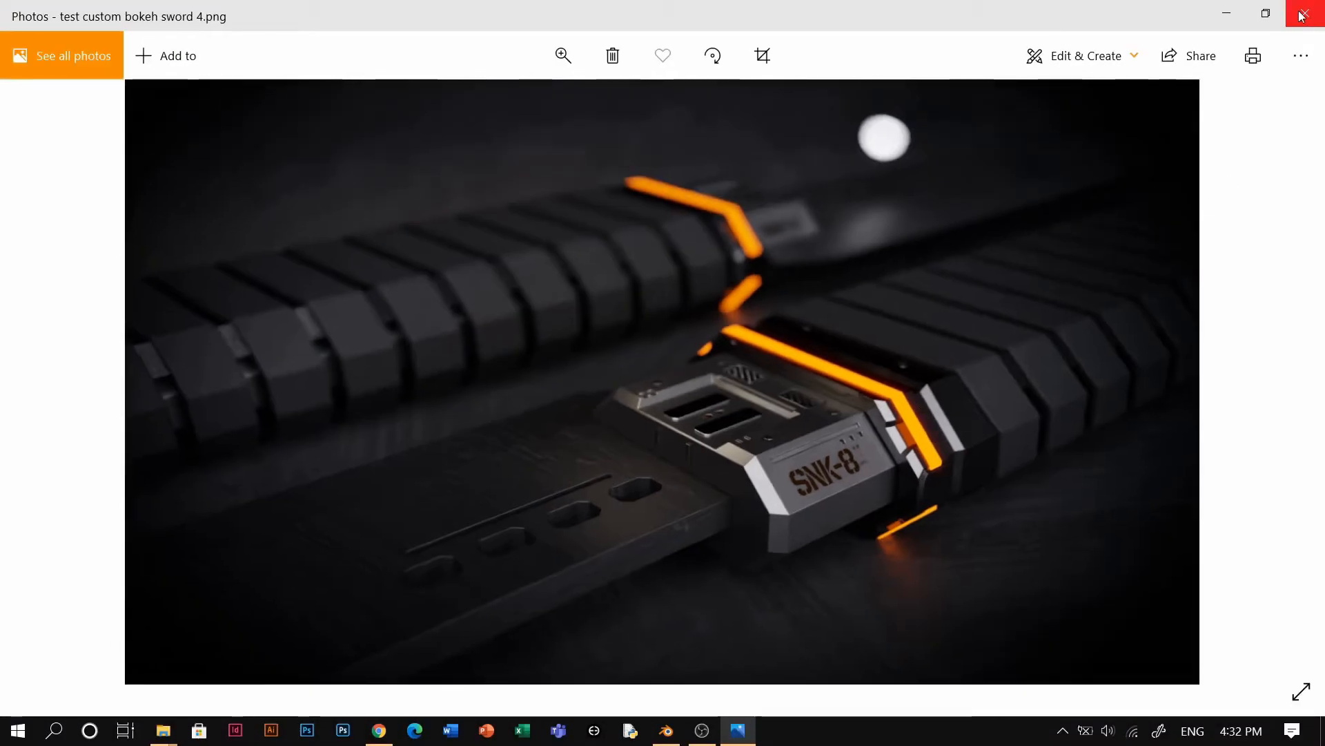
{"action": "mouse_move", "coordinate": [1300, 690]}
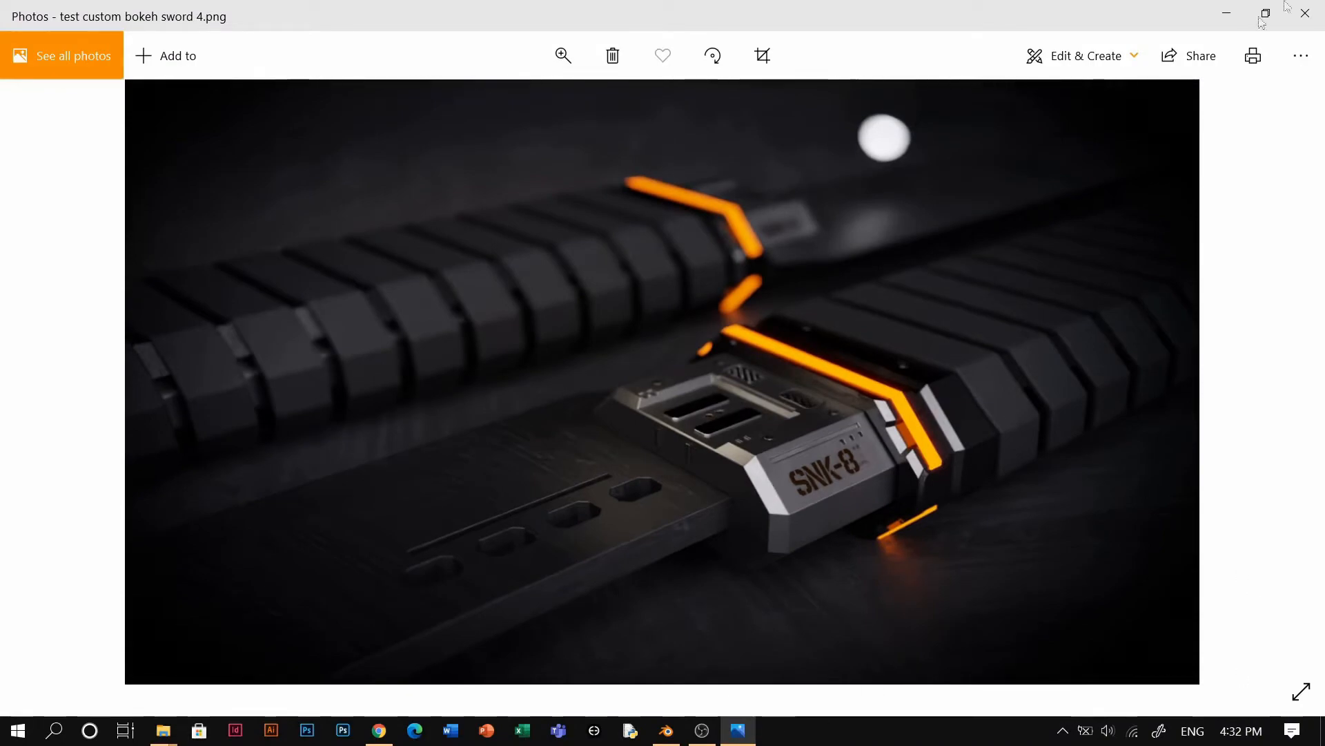
Step: Switch the renderer to Cycles on GPU Compute and lower render samples to 32
{"action": "left_click", "coordinate": [666, 730]}
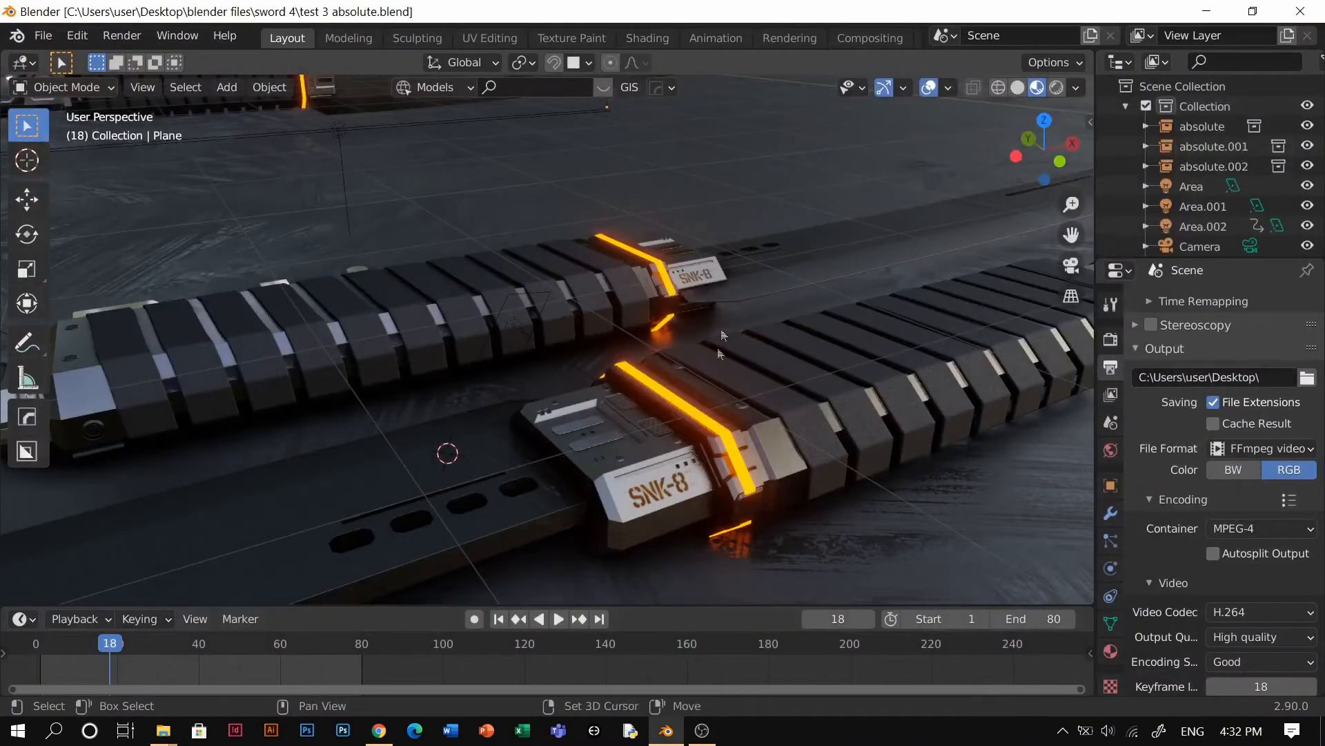
{"action": "left_click_drag", "start_coordinate": [722, 338], "coordinate": [691, 359]}
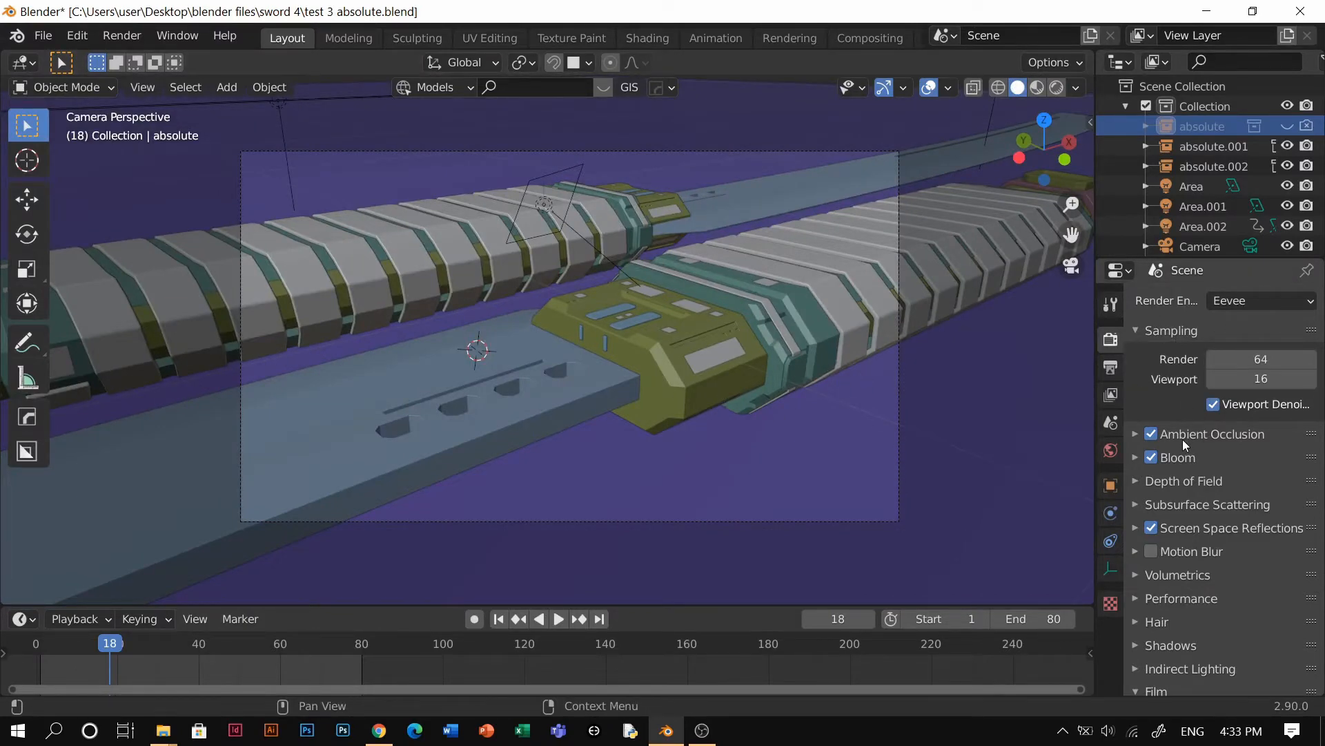
{"action": "left_click", "coordinate": [1262, 301]}
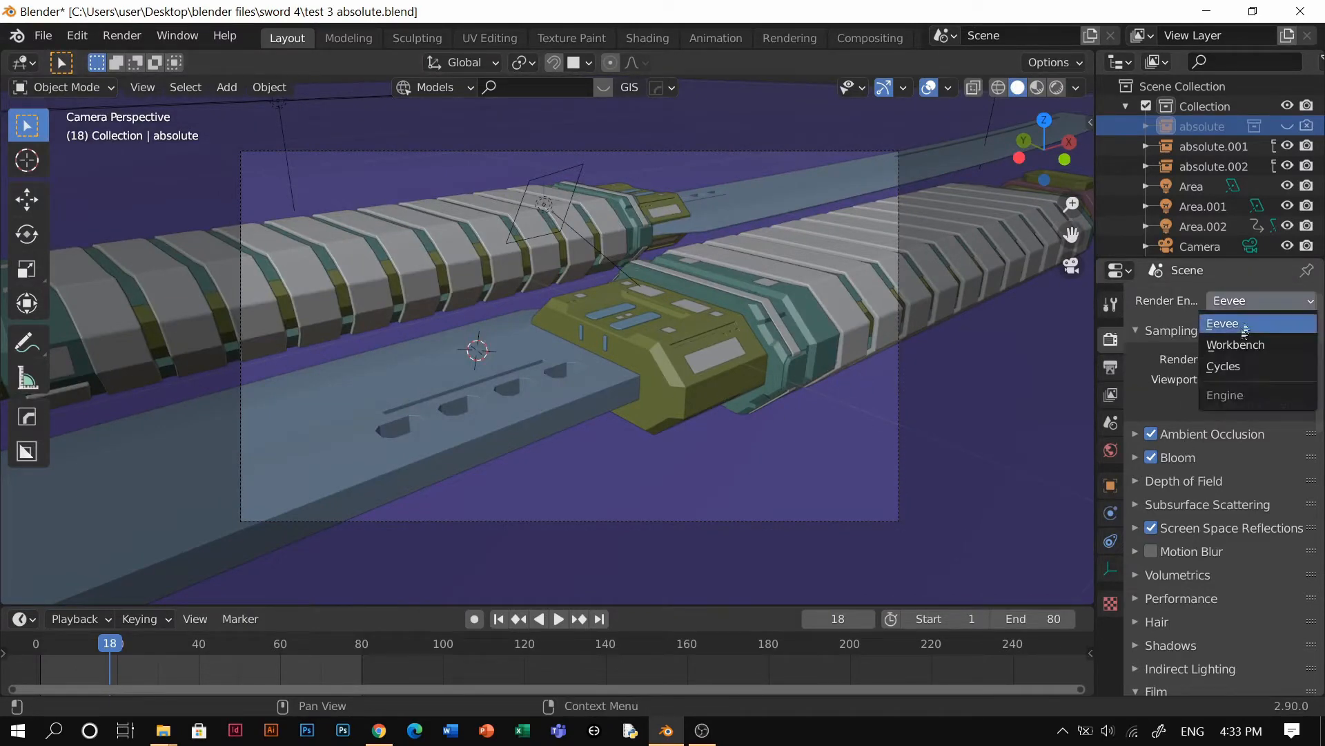
{"action": "left_click", "coordinate": [1223, 366]}
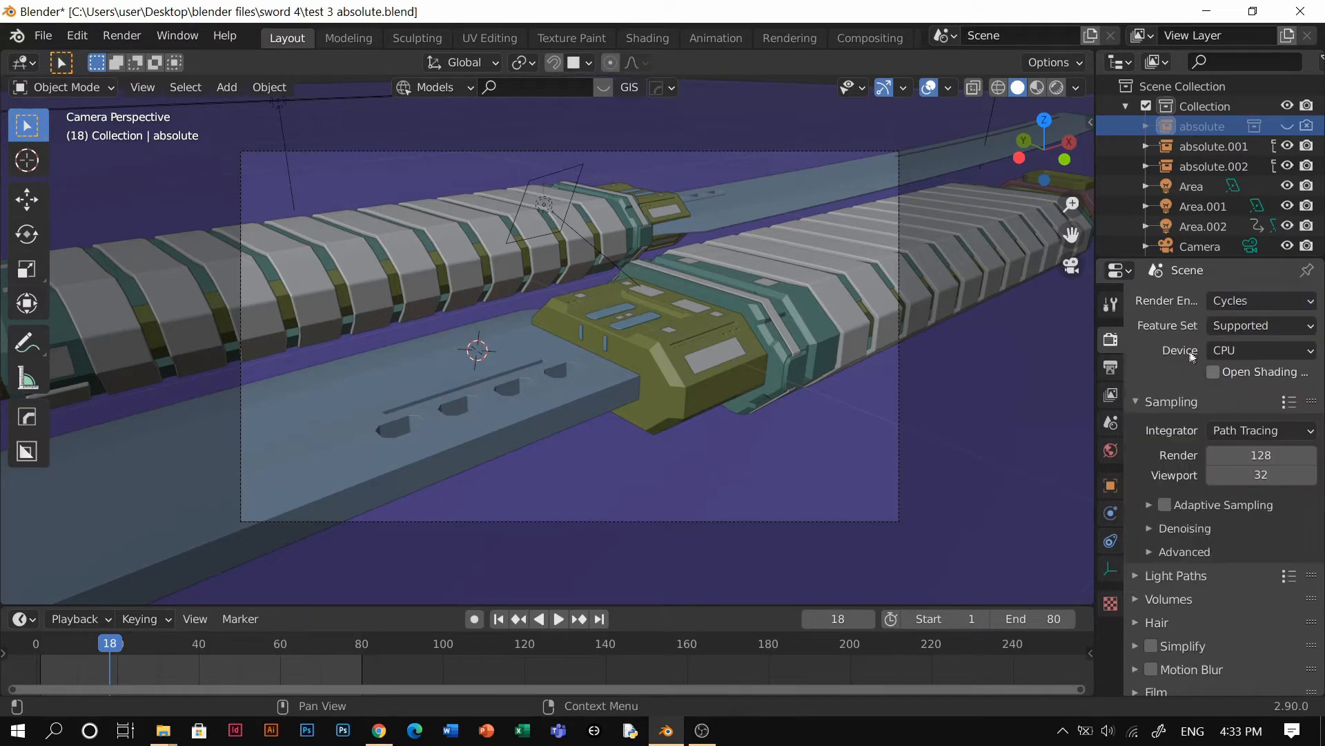
{"action": "left_click", "coordinate": [1261, 351]}
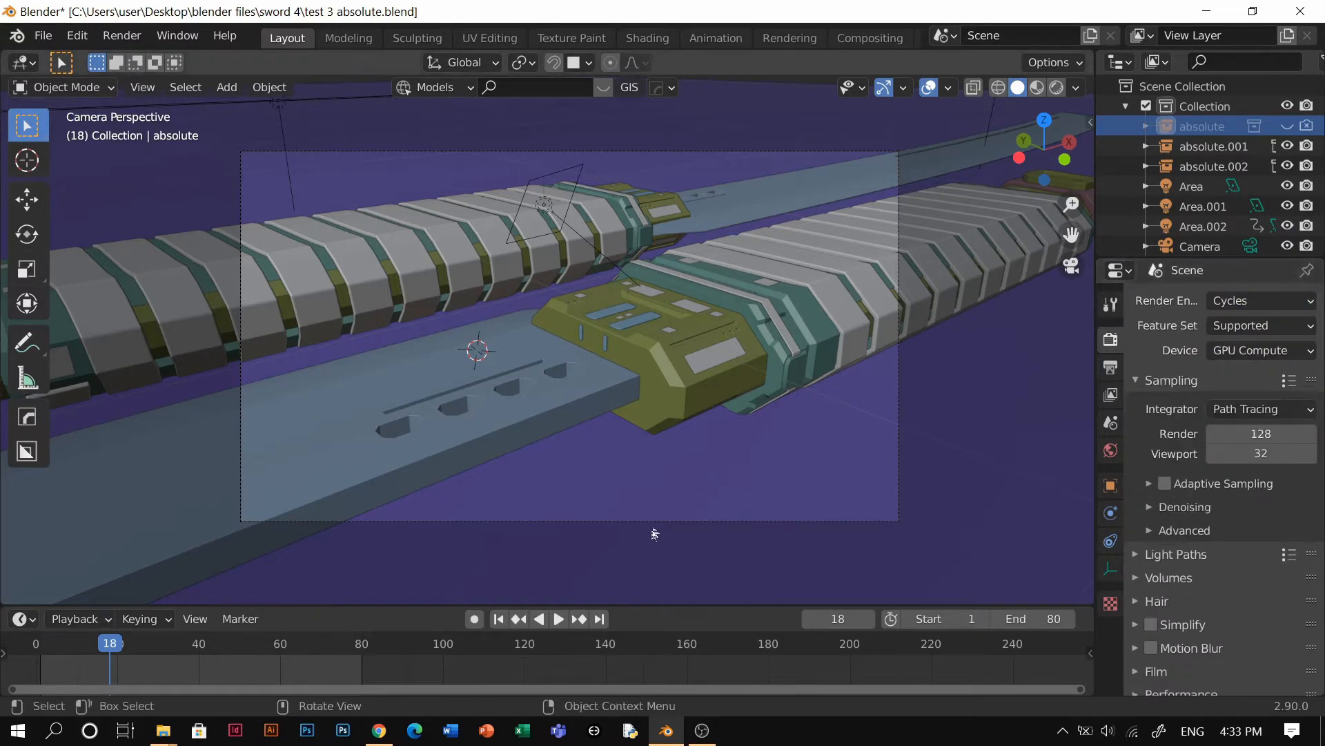
{"action": "double_click", "coordinate": [1262, 434]}
{"action": "type", "text": "32"}
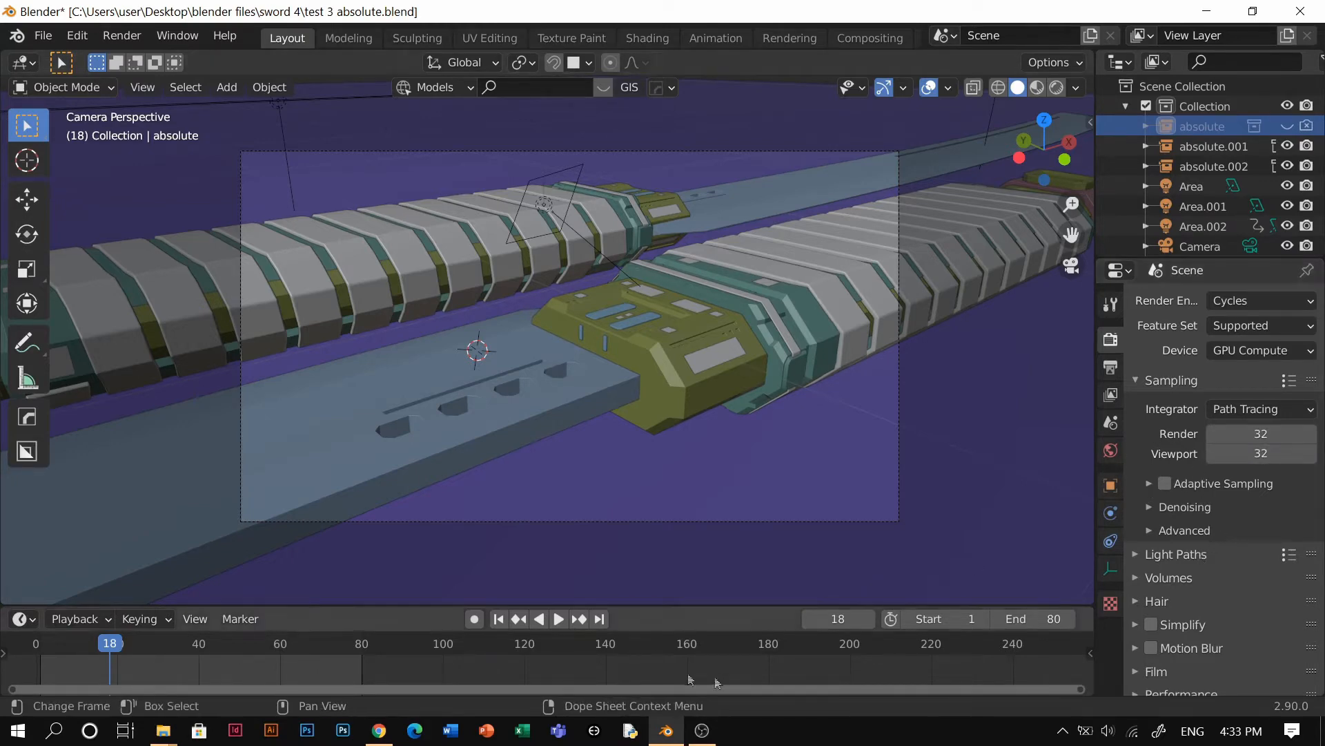
{"action": "mouse_move", "coordinate": [1259, 415]}
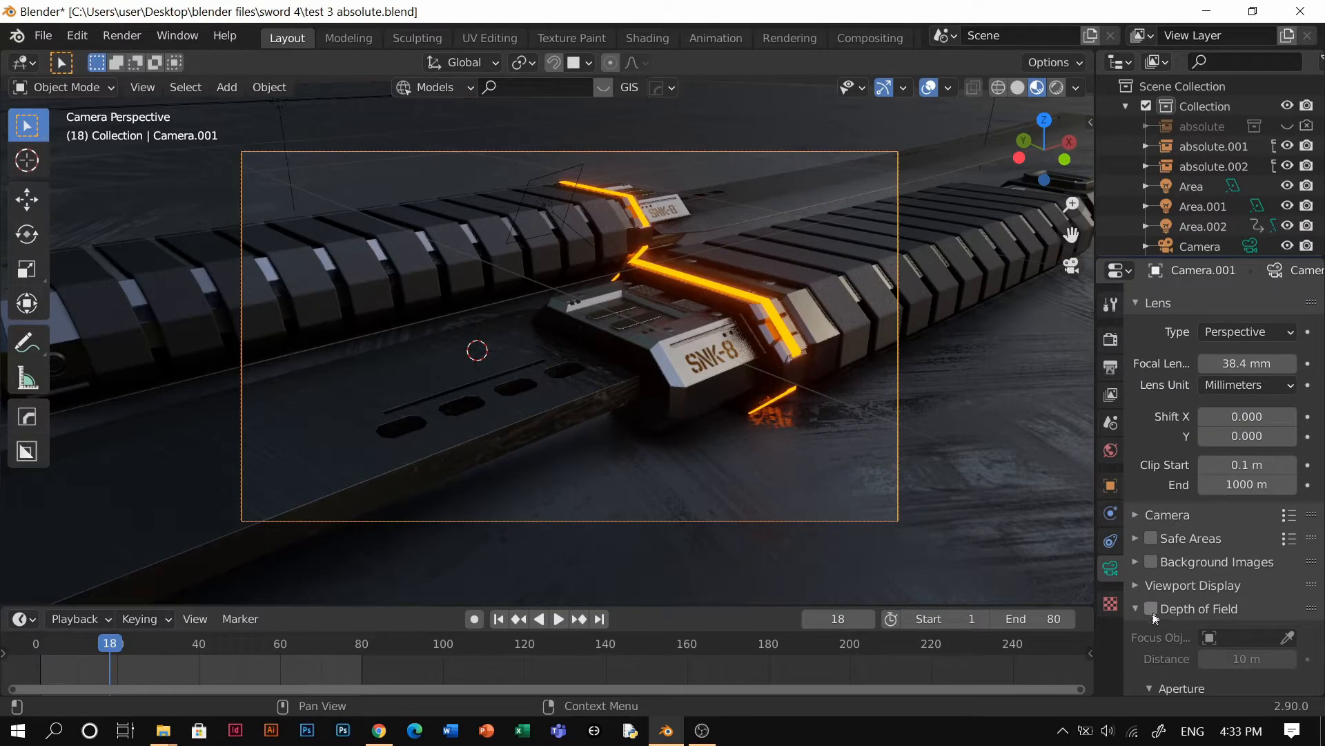
Step: Enable camera depth of field, use Solid shading, and add a cube mesh at the camera
{"action": "left_click", "coordinate": [1152, 609]}
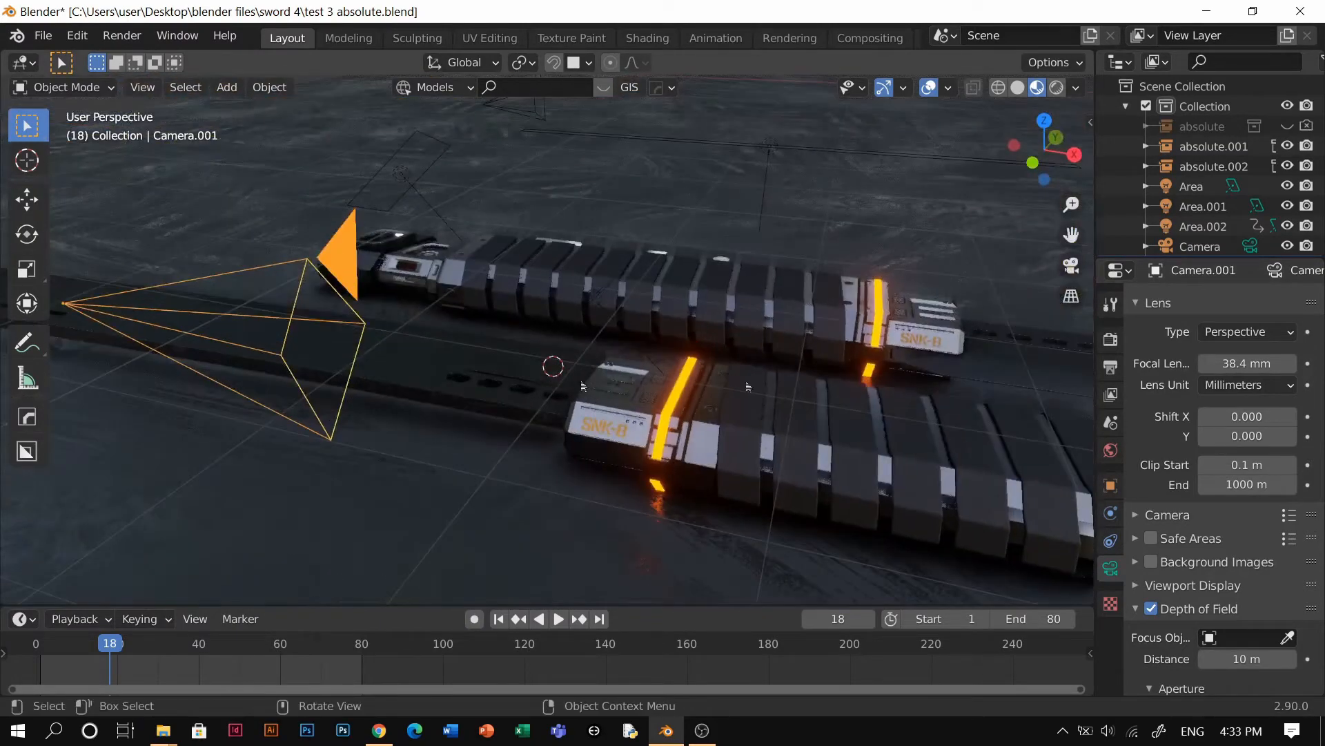
{"action": "left_click", "coordinate": [226, 87]}
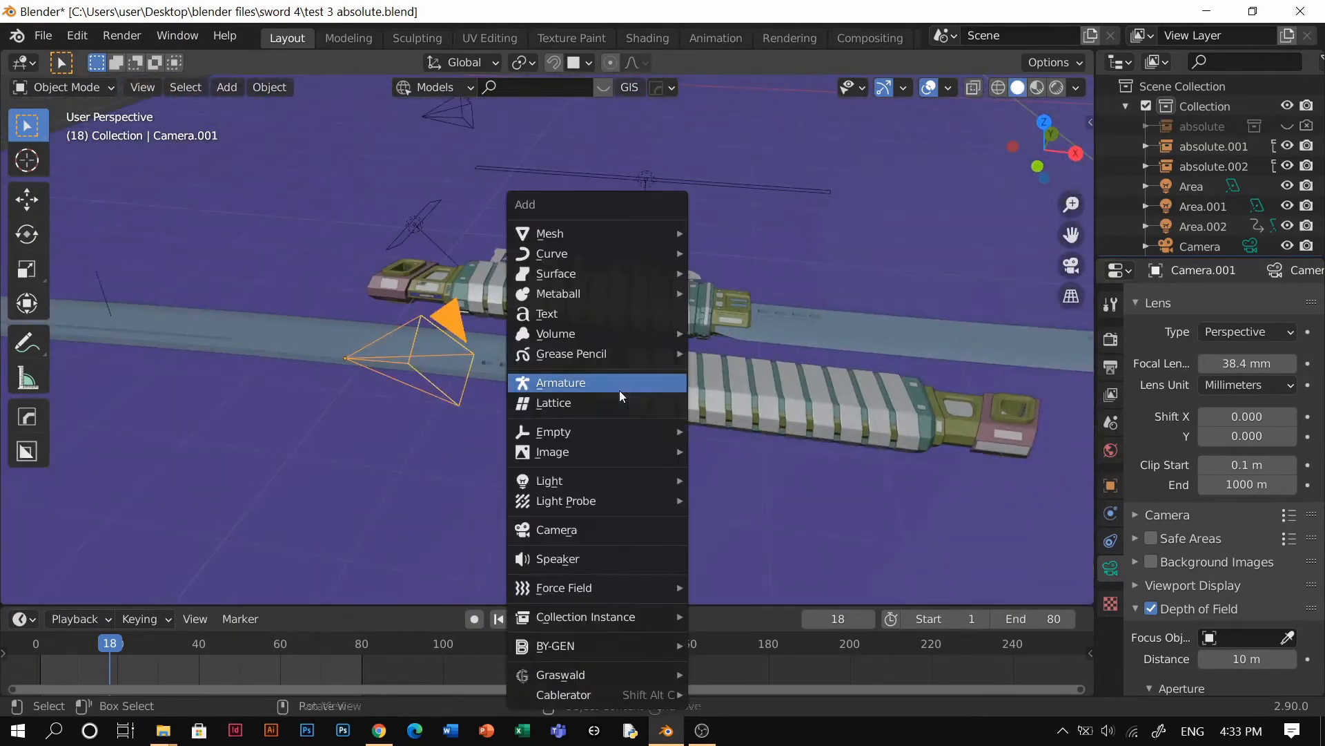
{"action": "mouse_move", "coordinate": [549, 234]}
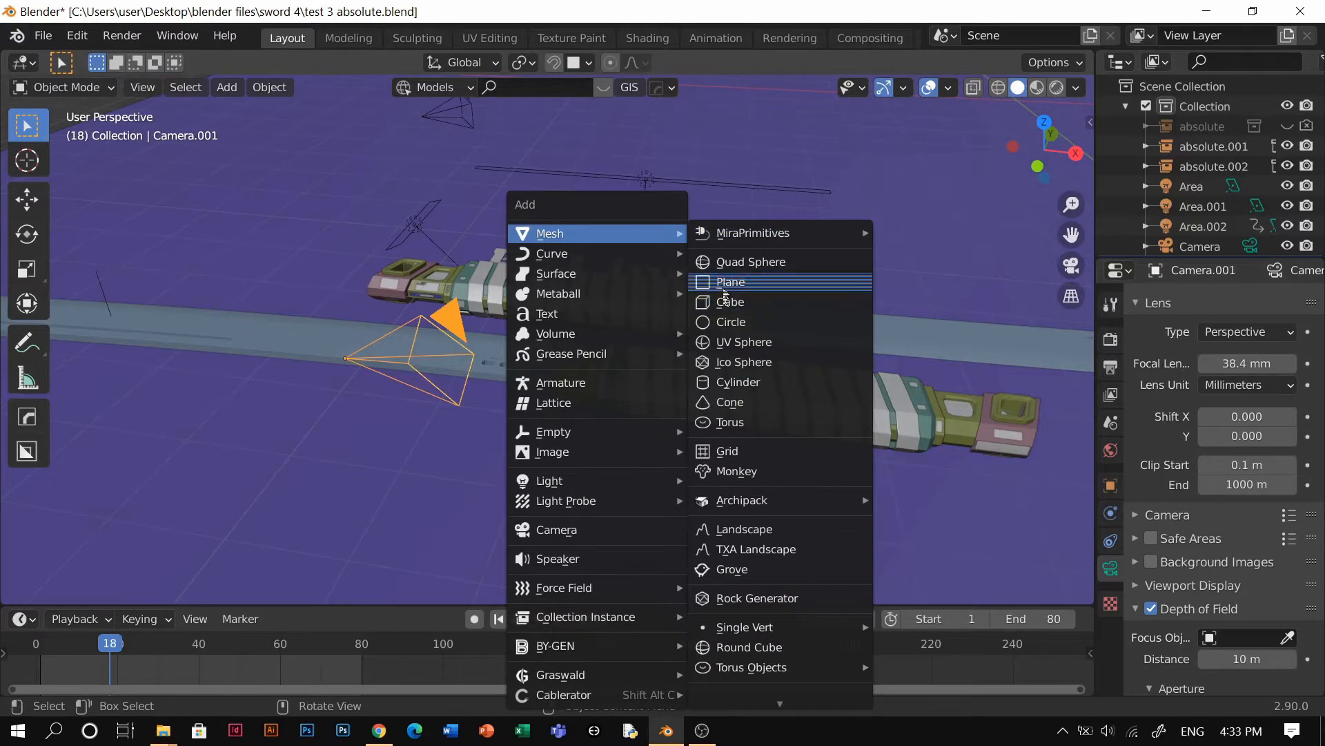
{"action": "left_click", "coordinate": [731, 301]}
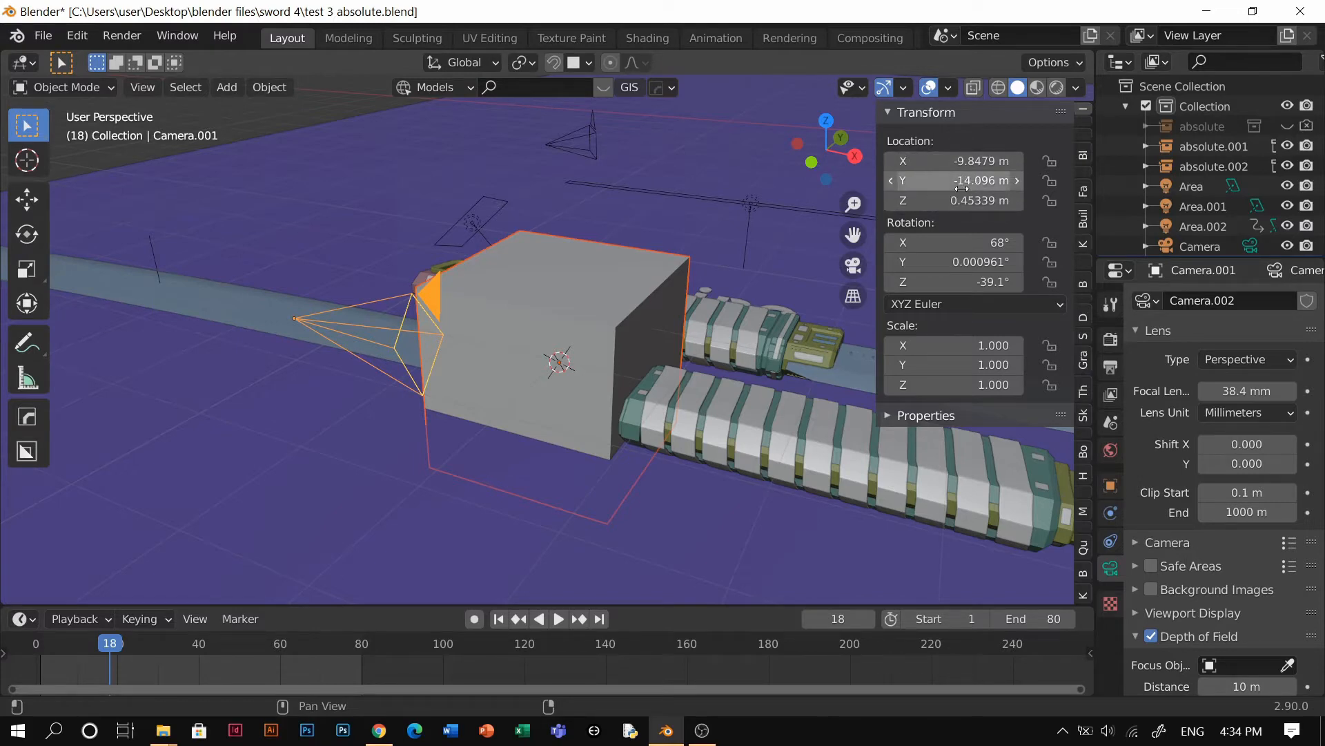
Step: Parent the camera to the tilted cube using the Object parenting option
{"action": "right_click", "coordinate": [955, 179]}
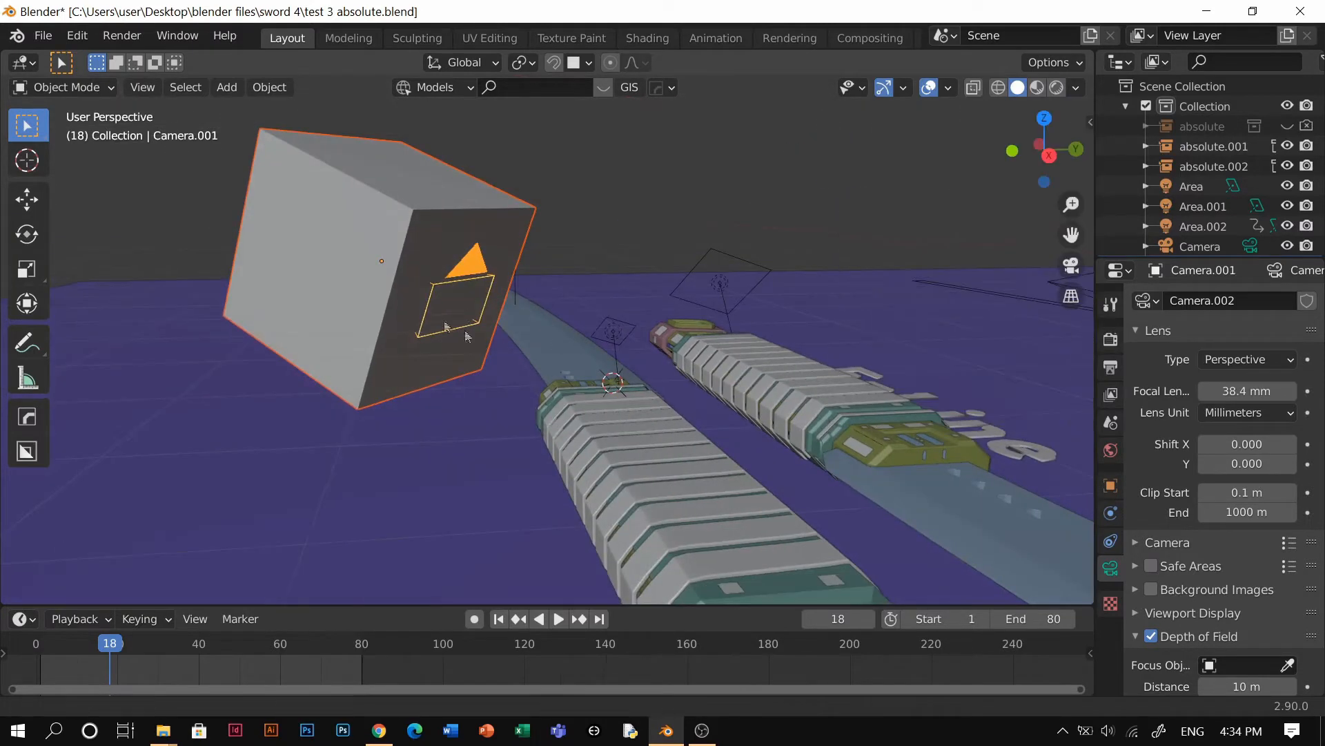
{"action": "left_click_drag", "start_coordinate": [447, 338], "coordinate": [684, 409]}
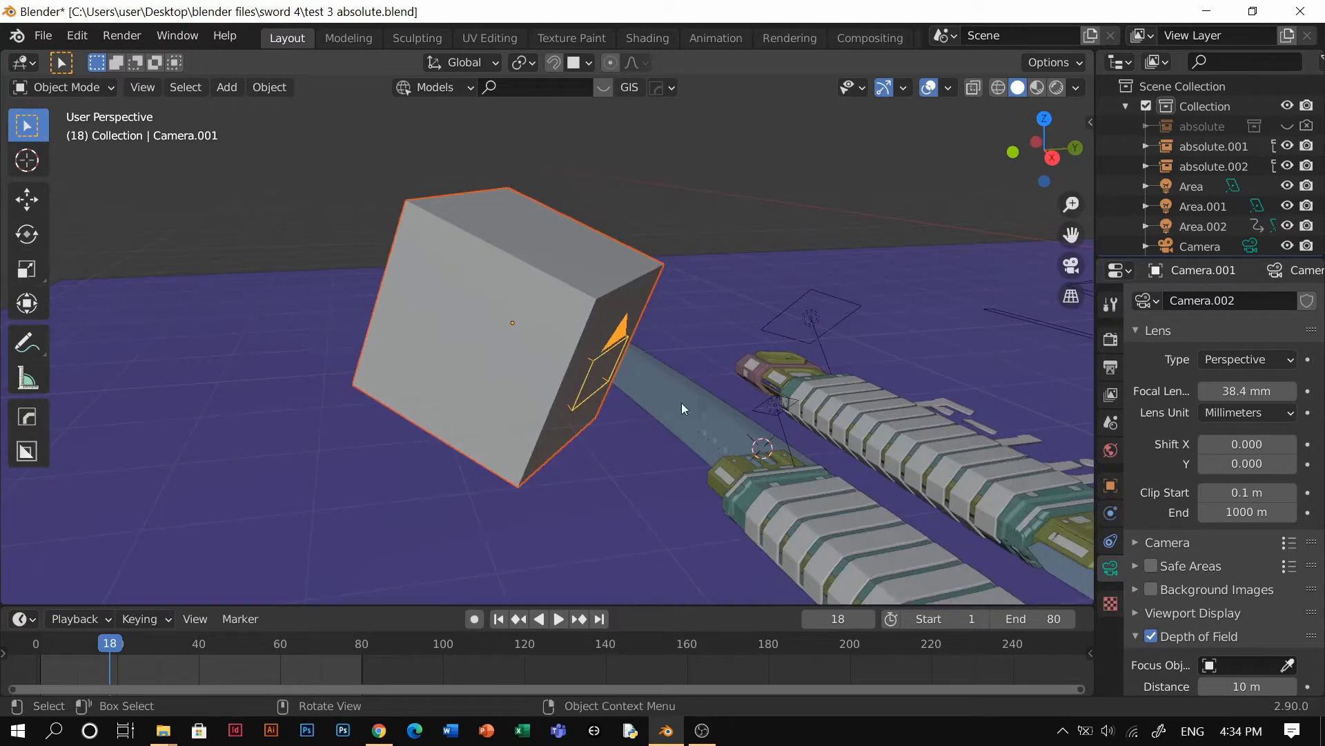
{"action": "mouse_move", "coordinate": [734, 243]}
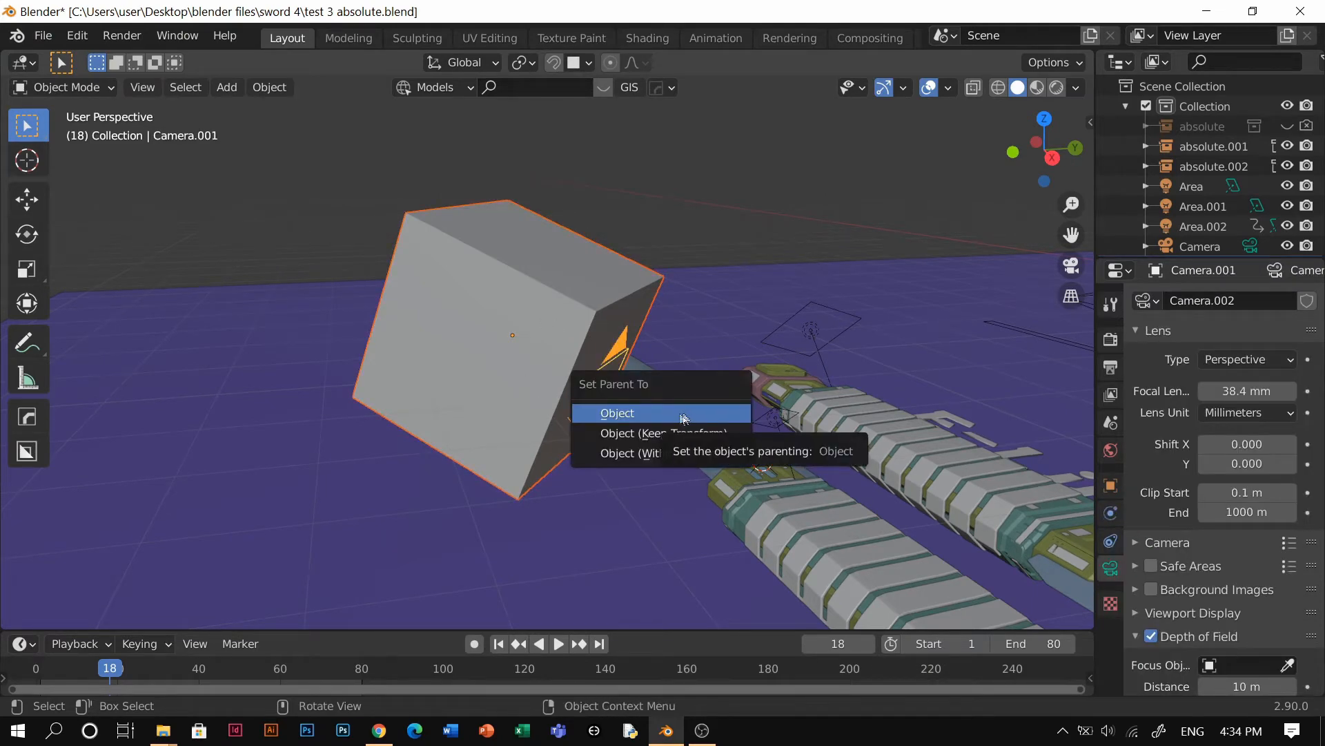
{"action": "left_click", "coordinate": [618, 413]}
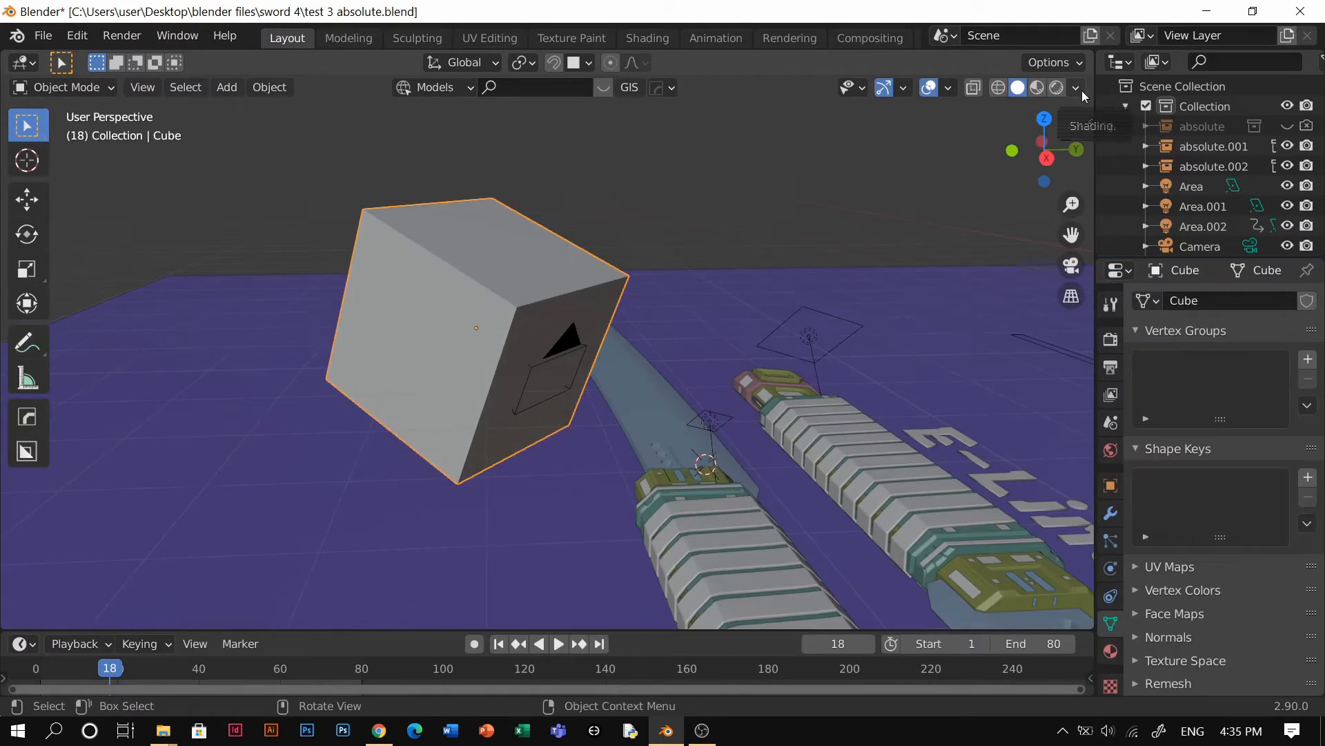
Step: Set the viewport shading colour mode to Material
{"action": "left_click", "coordinate": [1076, 89]}
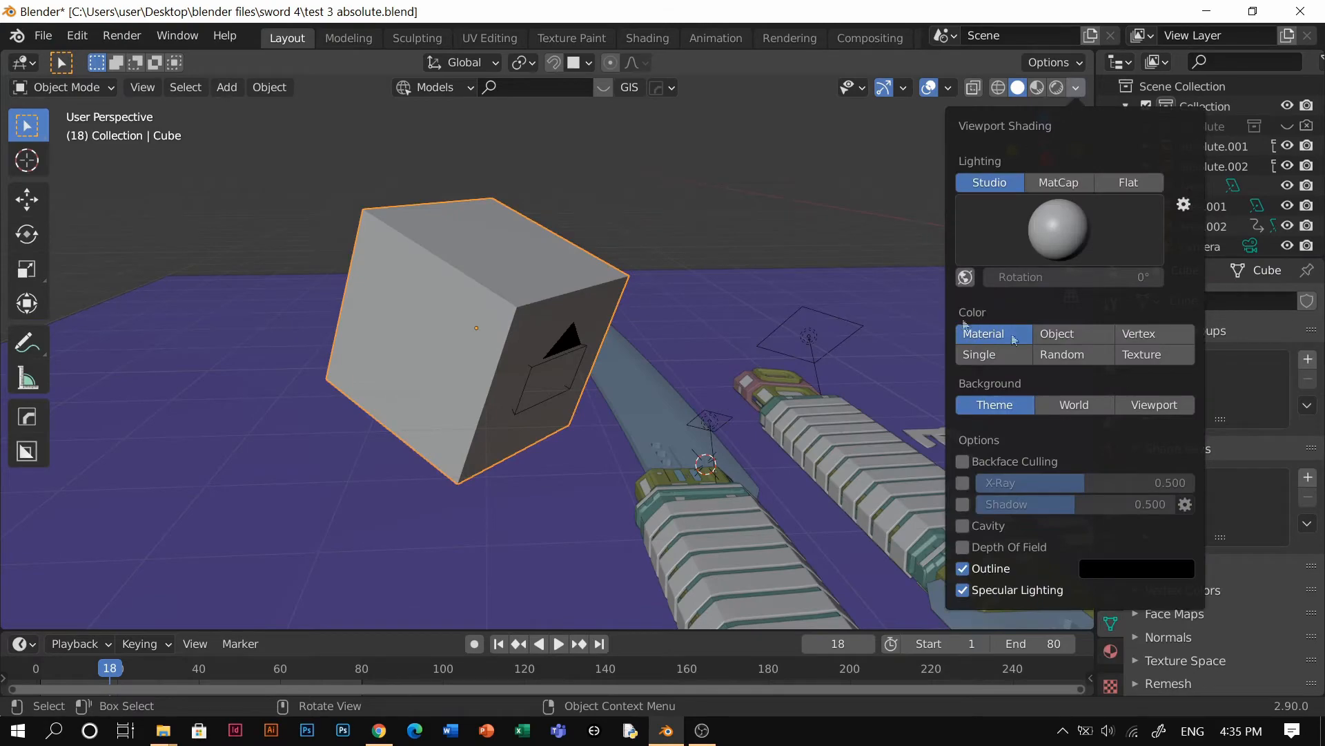
{"action": "left_click", "coordinate": [1142, 354]}
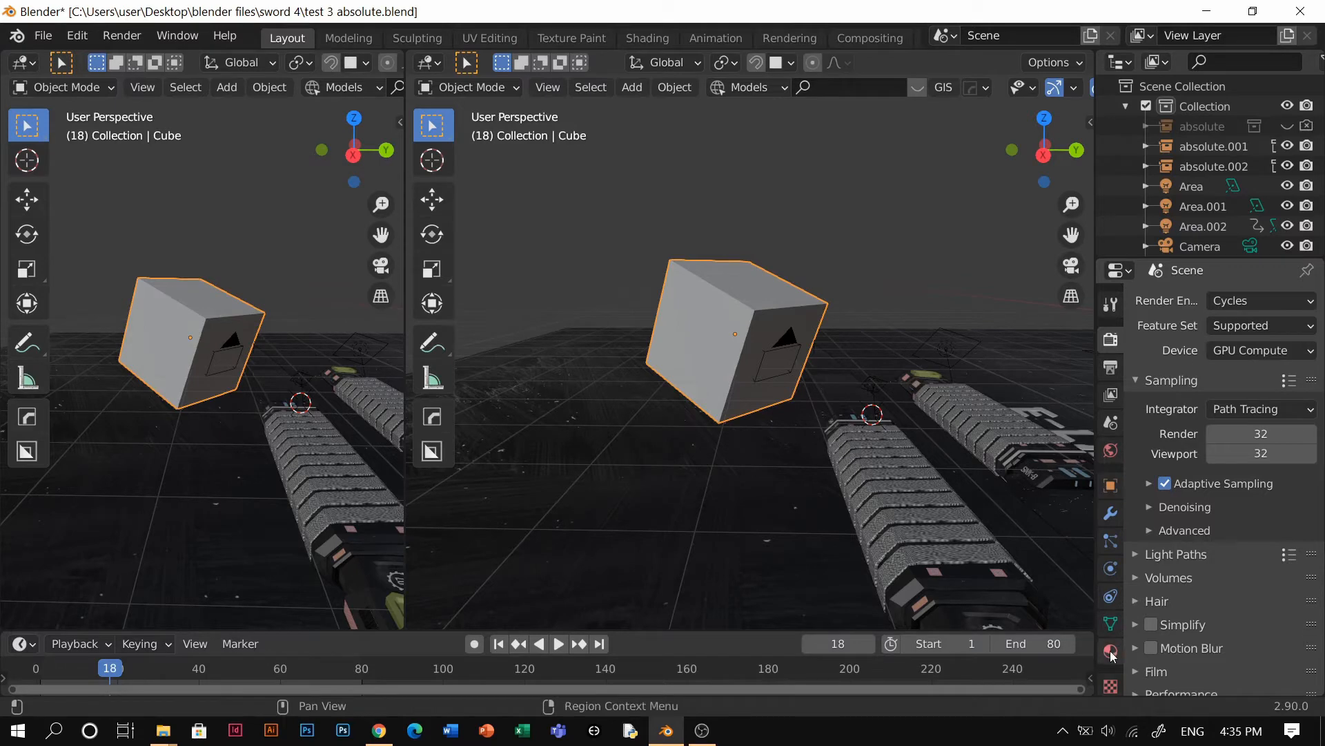
Step: Create a new material on the cube with a Transparent BSDF surface shader
{"action": "left_click", "coordinate": [1110, 652]}
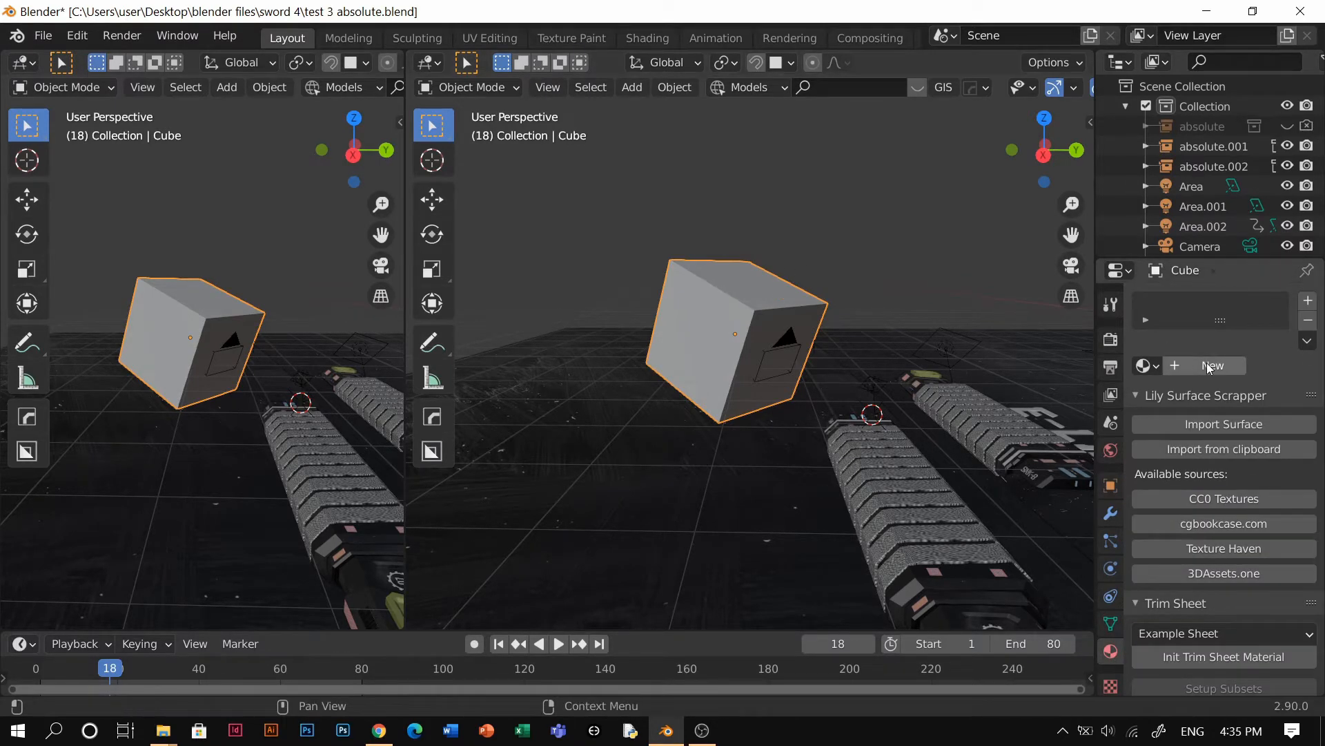
{"action": "left_click", "coordinate": [1213, 364]}
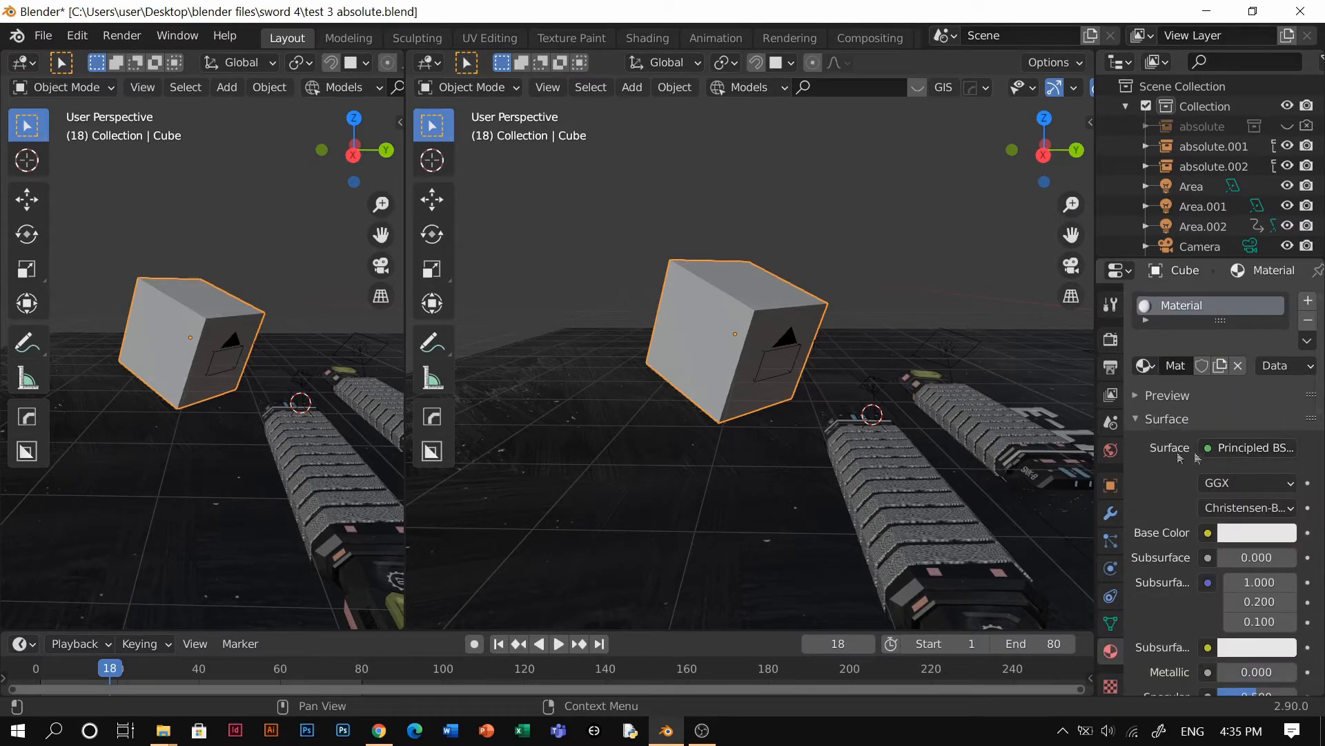
{"action": "left_click", "coordinate": [1254, 447]}
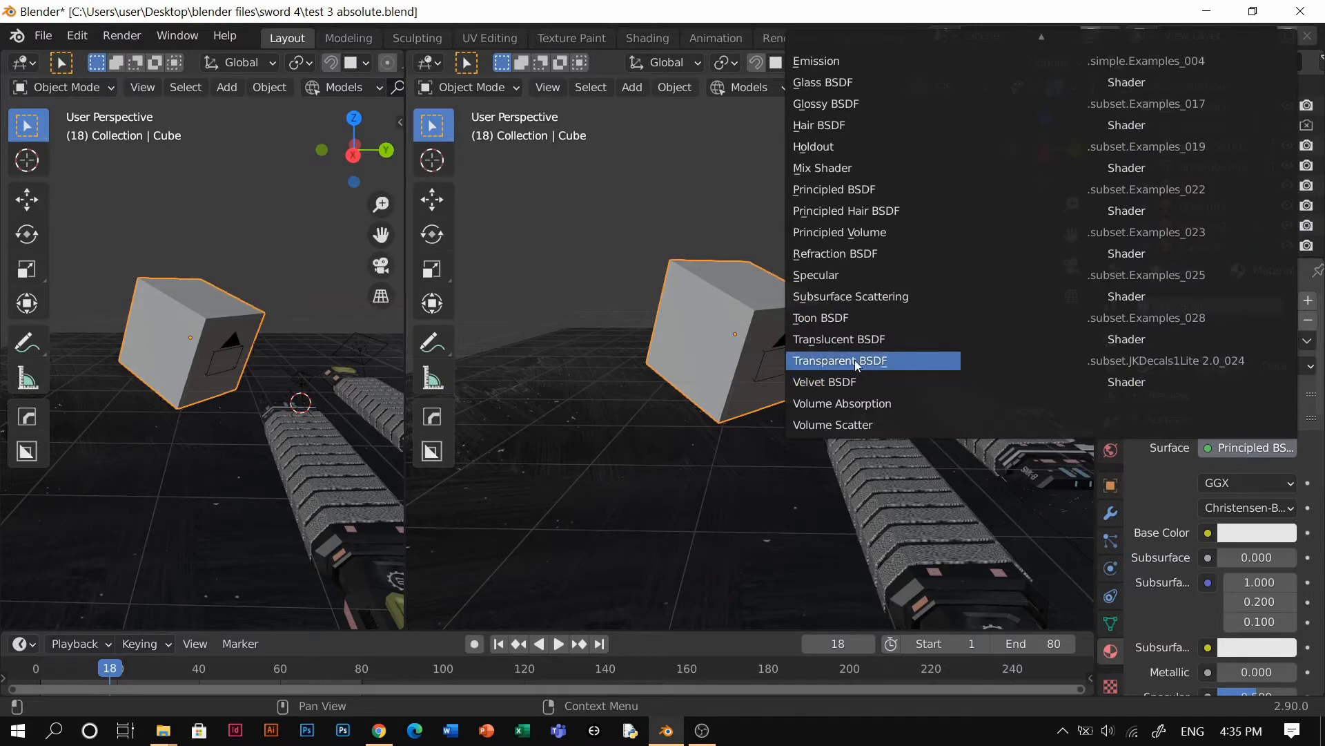
{"action": "left_click", "coordinate": [839, 361]}
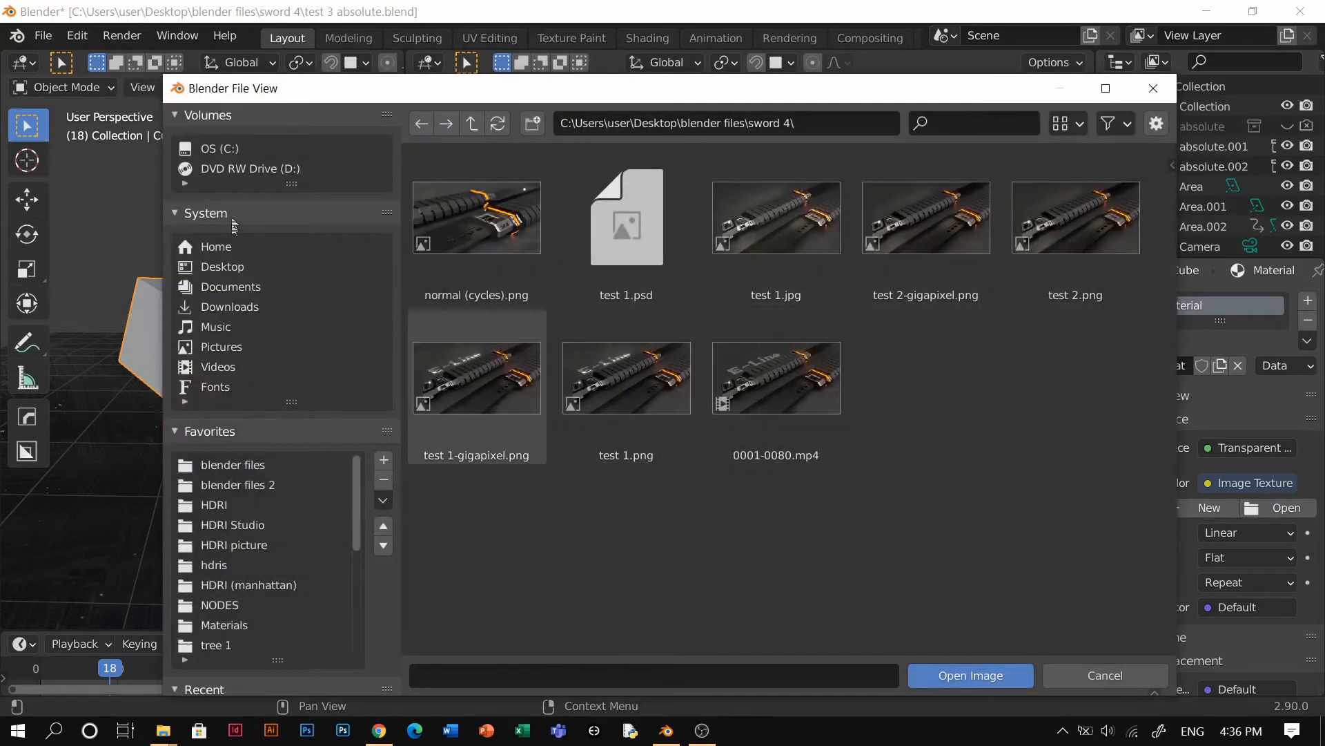
{"action": "mouse_move", "coordinate": [246, 334]}
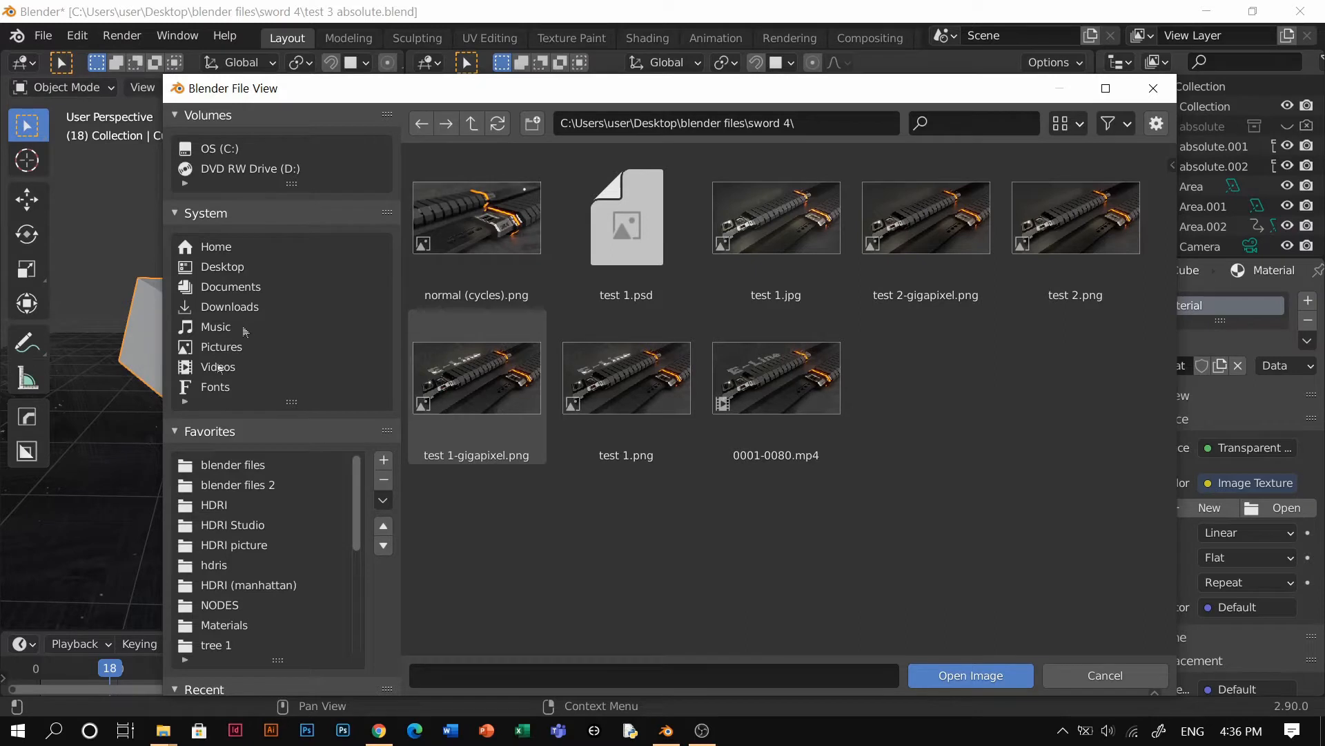
Step: Browse to C:\Bokeh Lens and load the second circular bokeh image as the texture
{"action": "left_click", "coordinate": [218, 150]}
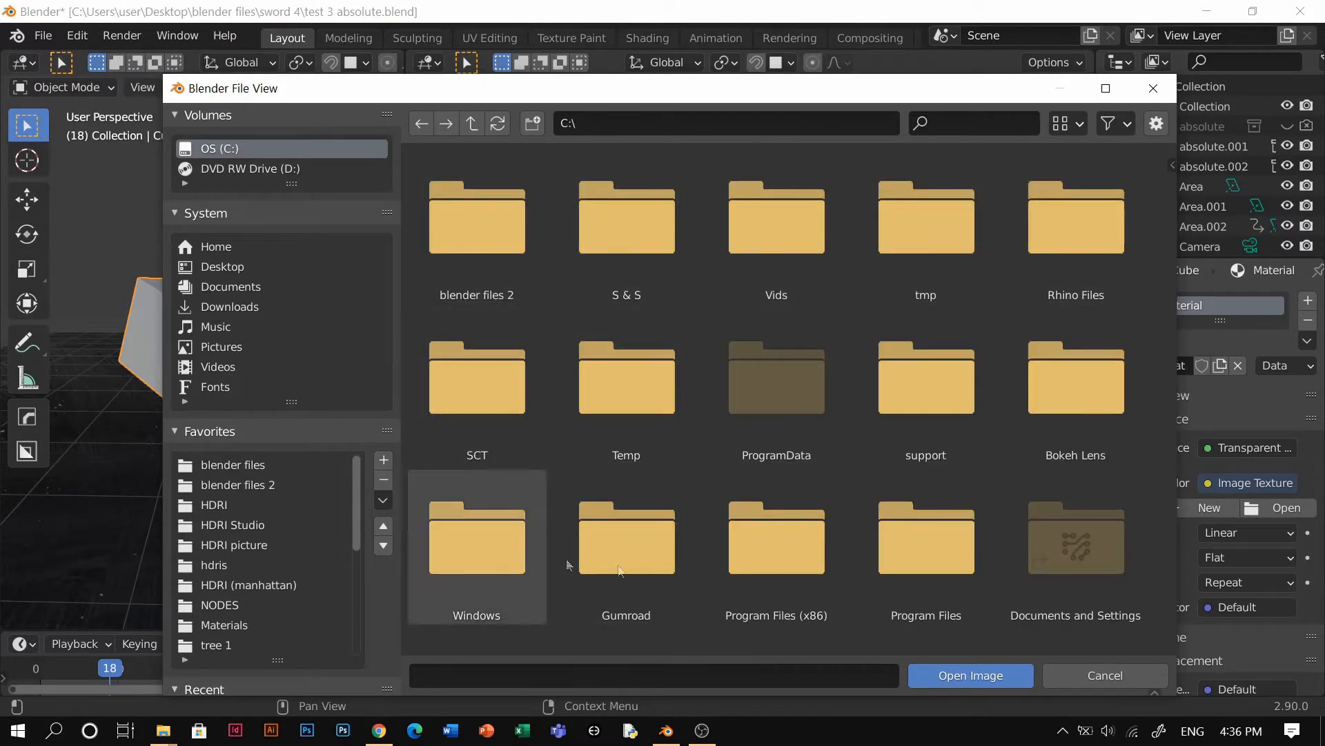
{"action": "double_click", "coordinate": [1076, 377]}
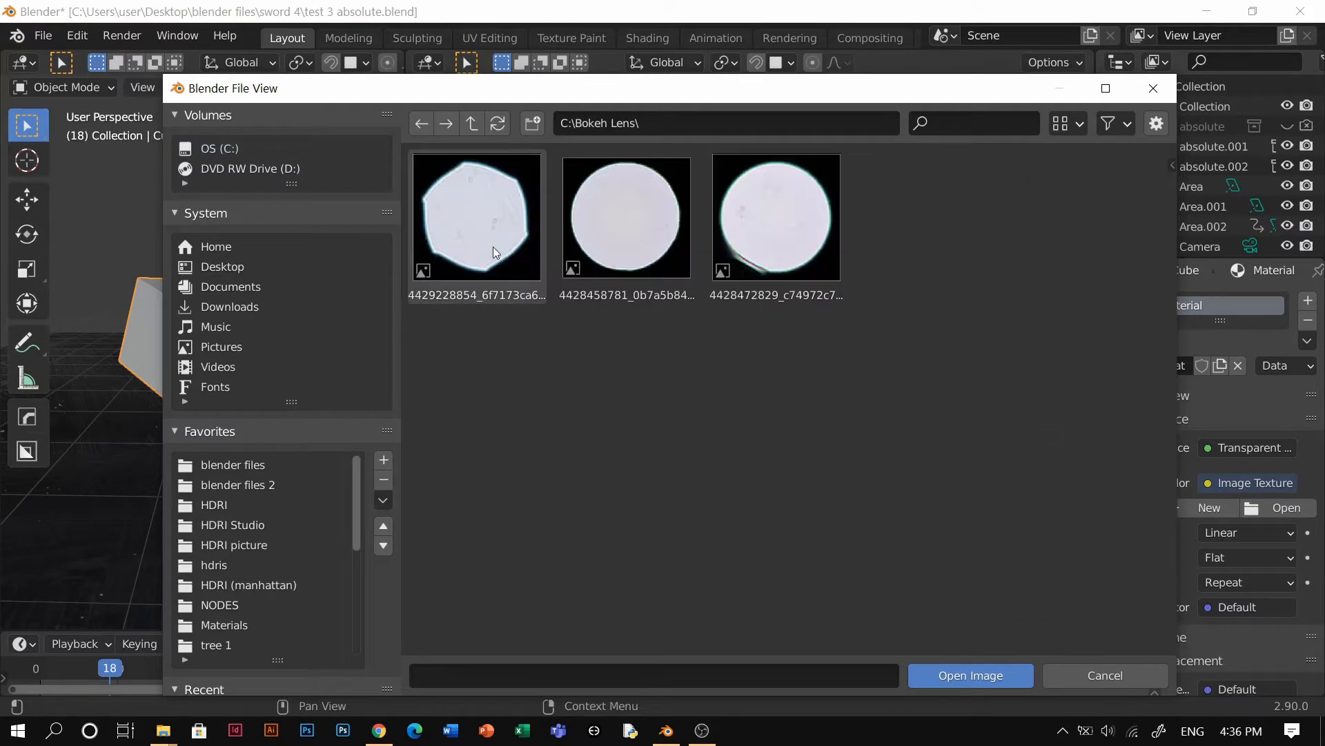
{"action": "left_click", "coordinate": [971, 675]}
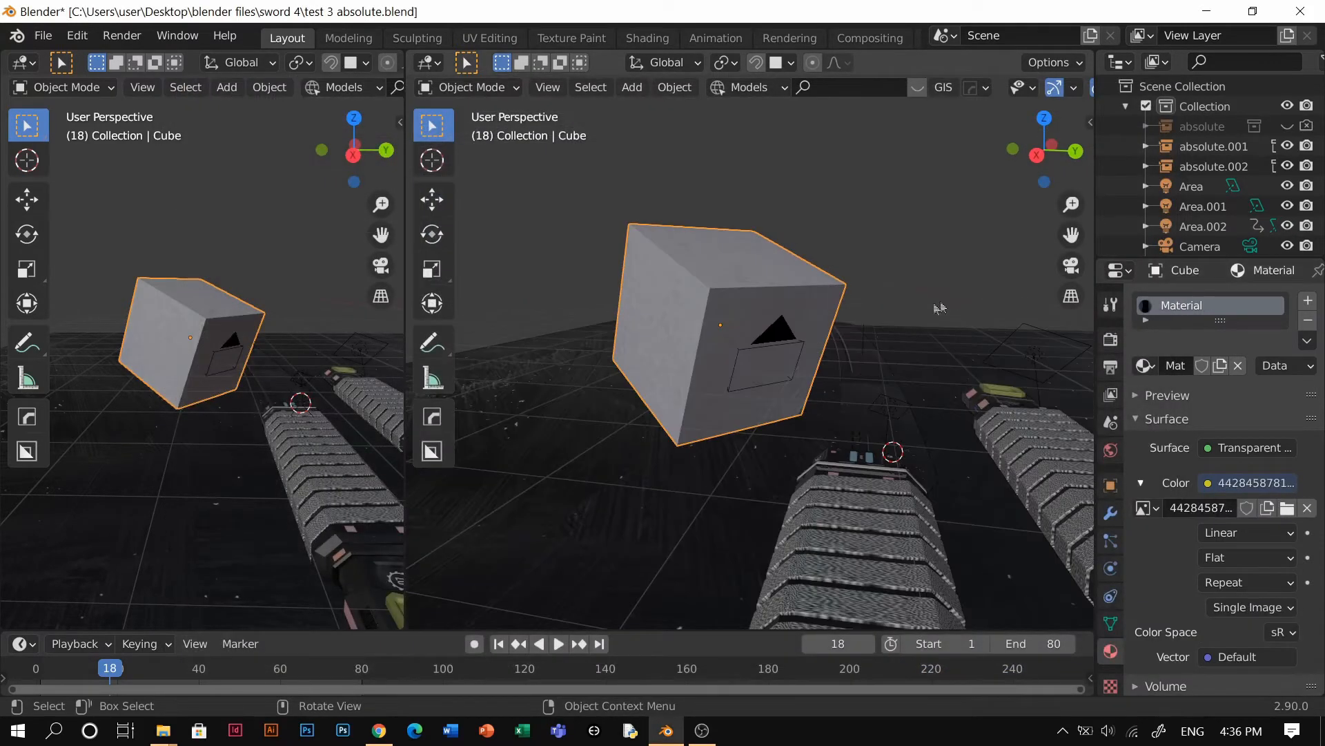
Step: Enter Edit Mode, make the left area a UV Editor, and unwrap the cube's mesh
{"action": "key", "text": "Tab"}
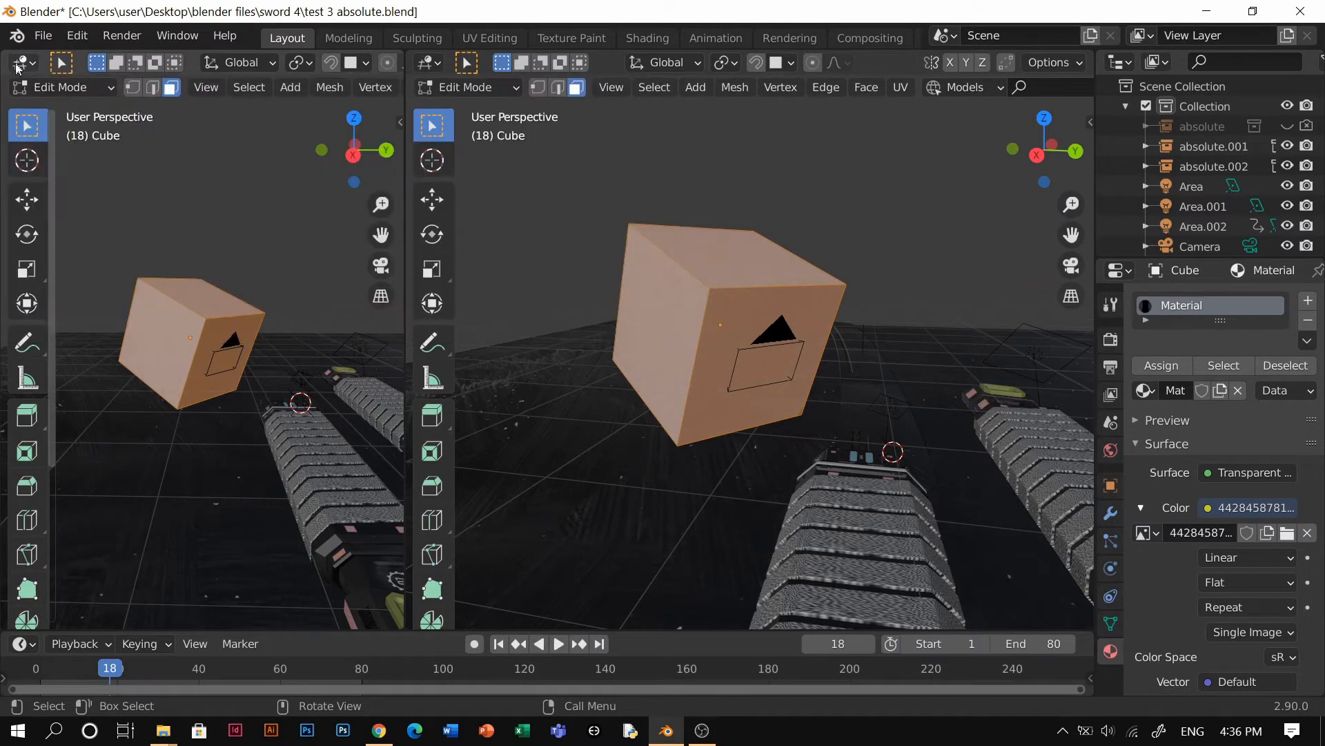
{"action": "left_click", "coordinate": [16, 62]}
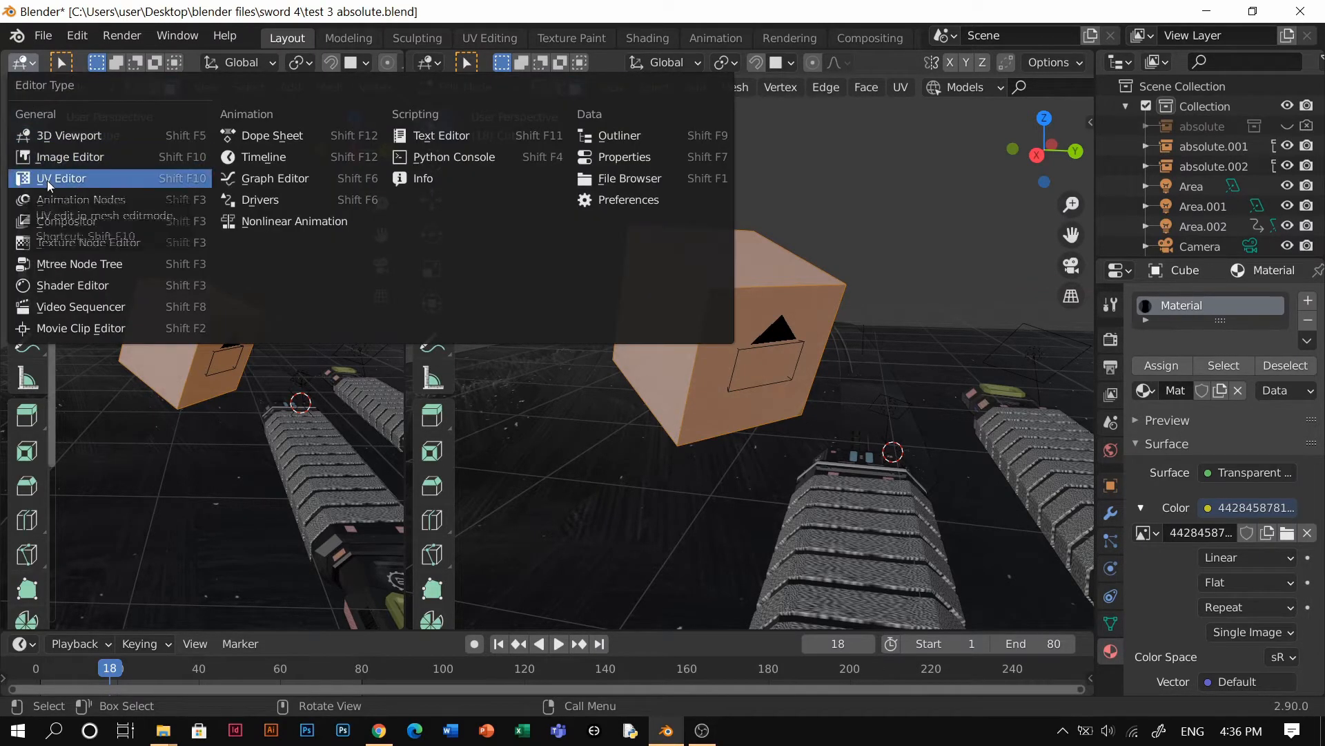
{"action": "left_click", "coordinate": [61, 178]}
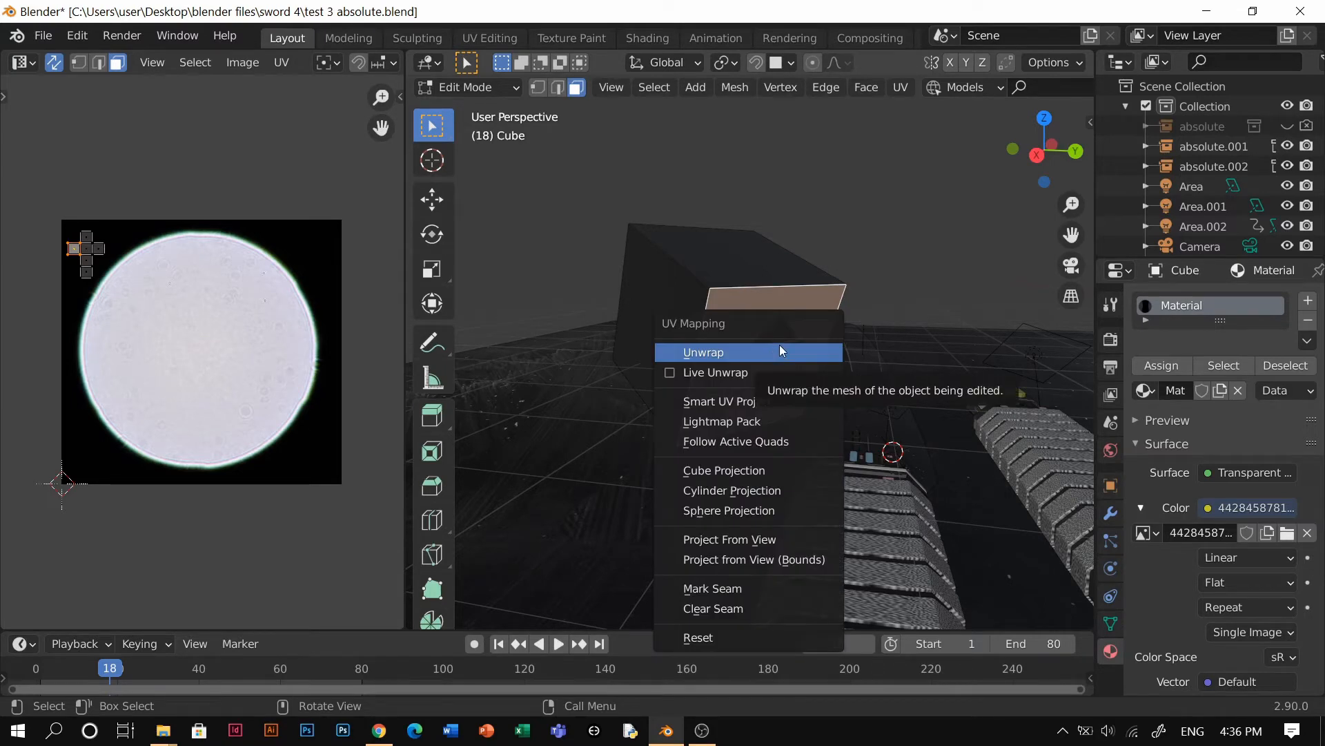
{"action": "left_click", "coordinate": [702, 352]}
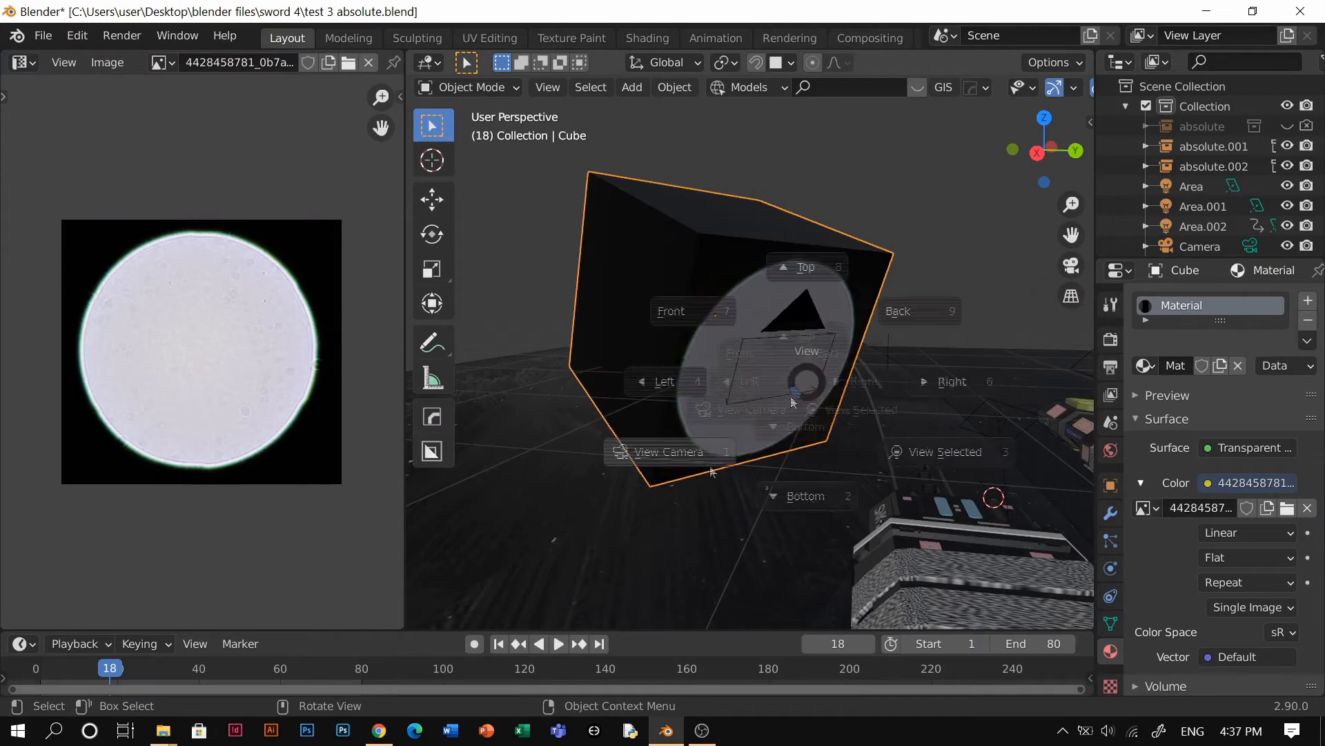
Step: Look through the camera with Rendered shading on the right, left area back to 3D Viewport
{"action": "left_click", "coordinate": [669, 451]}
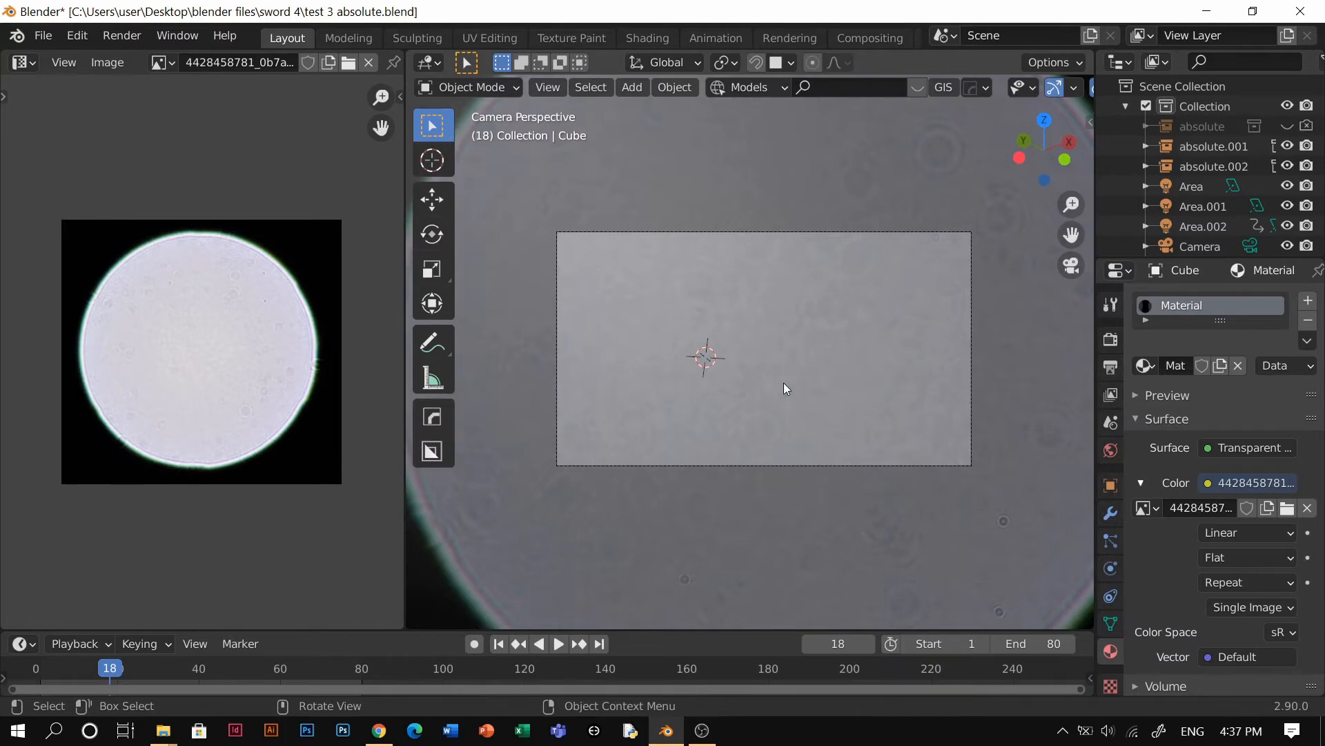
{"action": "left_click", "coordinate": [22, 62]}
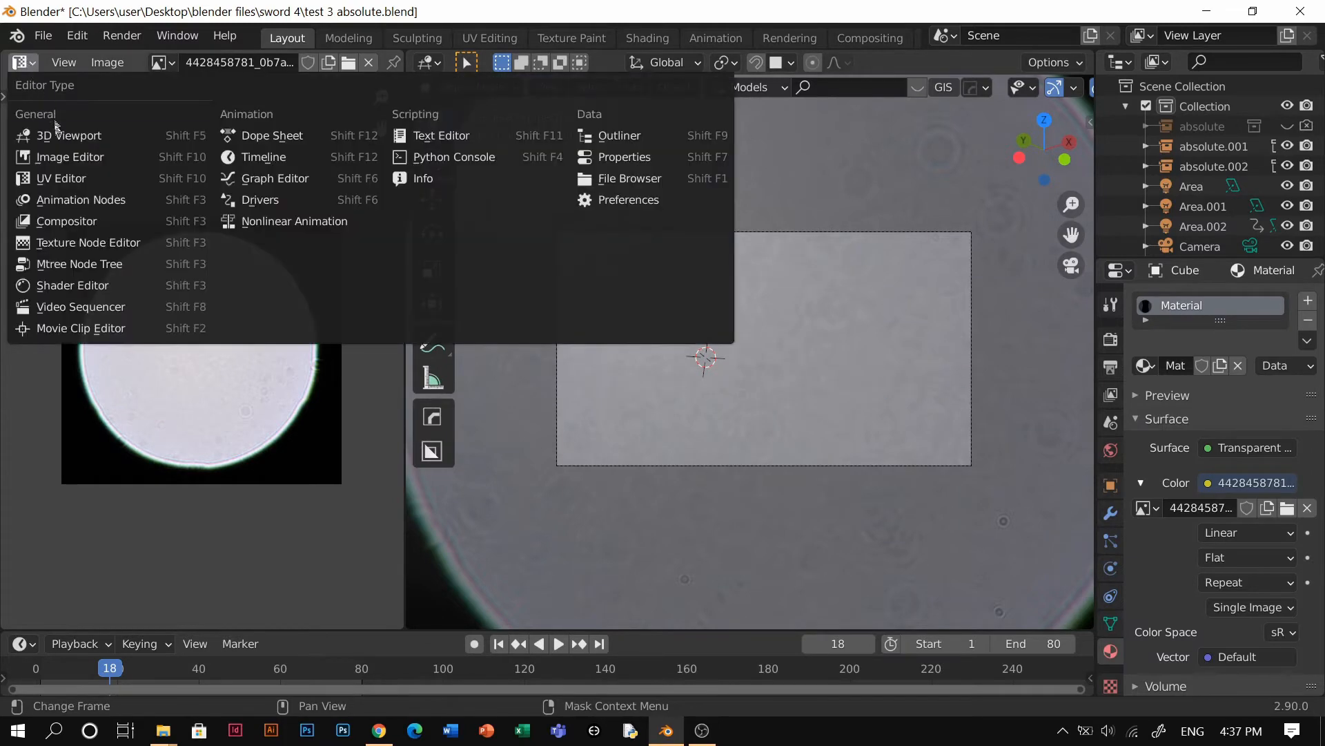
{"action": "left_click", "coordinate": [61, 136]}
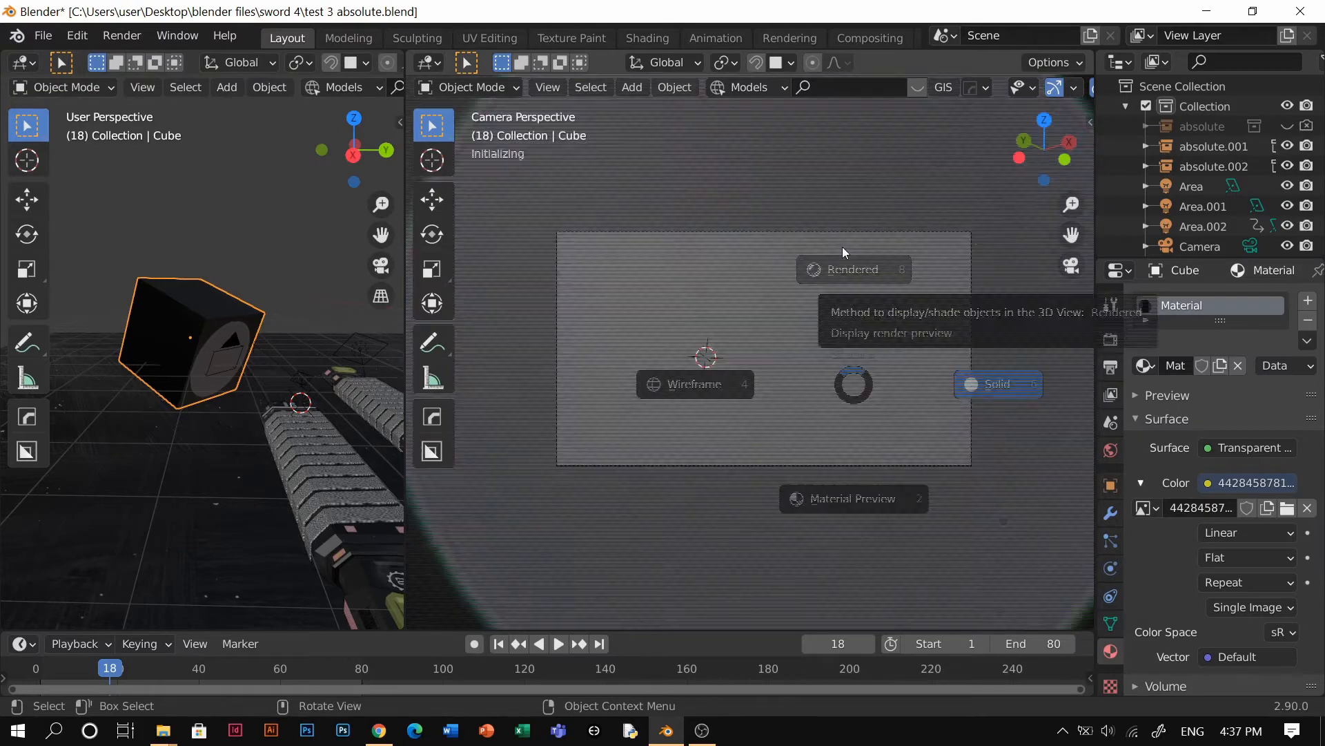
{"action": "left_click", "coordinate": [854, 269]}
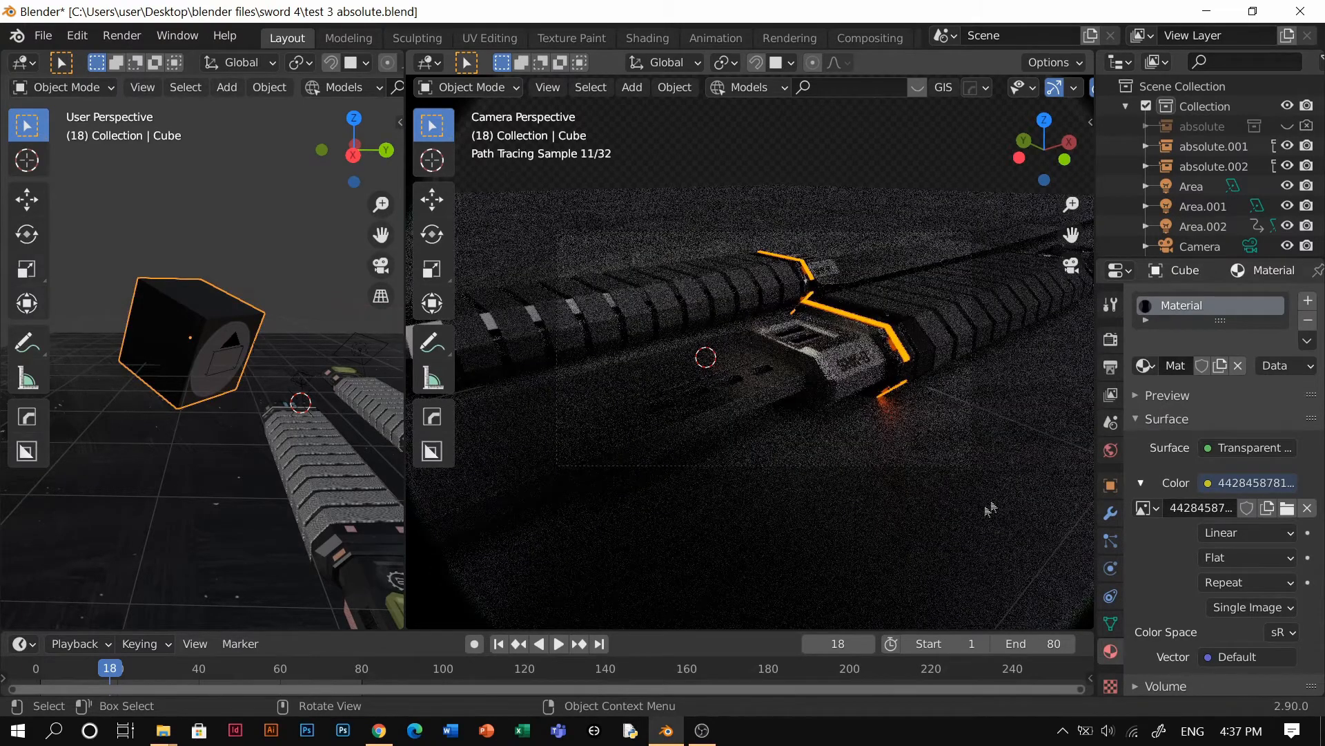
{"action": "mouse_move", "coordinate": [849, 370]}
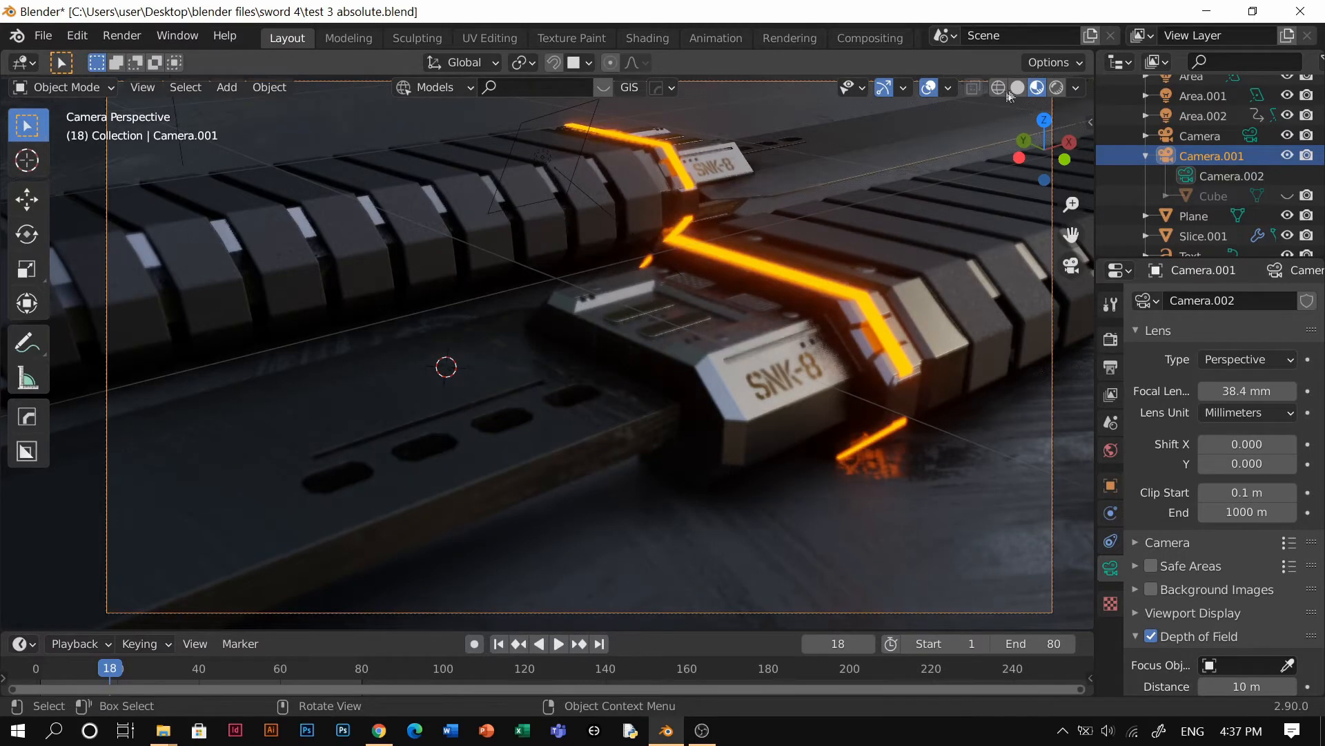
Step: Place the 3D cursor on the SNK-8 label and add an Empty there as focus target
{"action": "left_click", "coordinate": [1037, 89]}
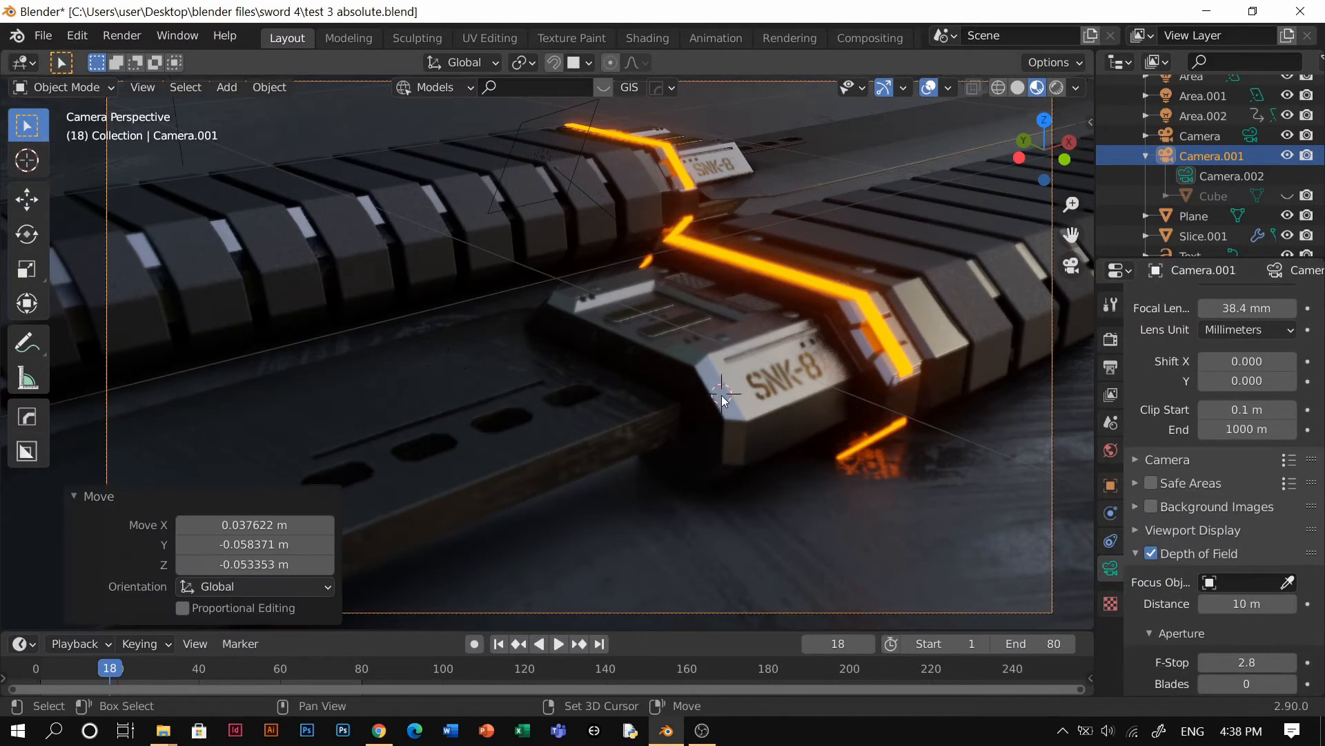
{"action": "left_click", "coordinate": [227, 87]}
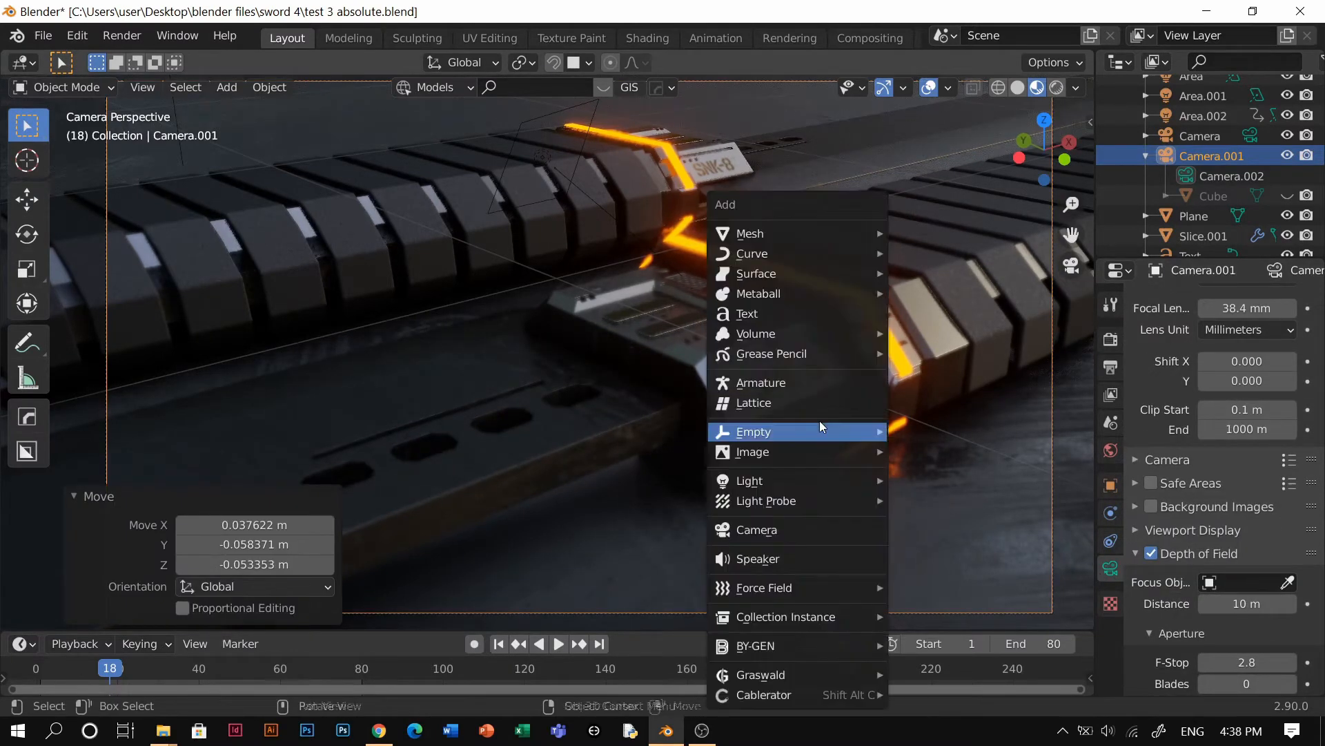
{"action": "left_click", "coordinate": [754, 430]}
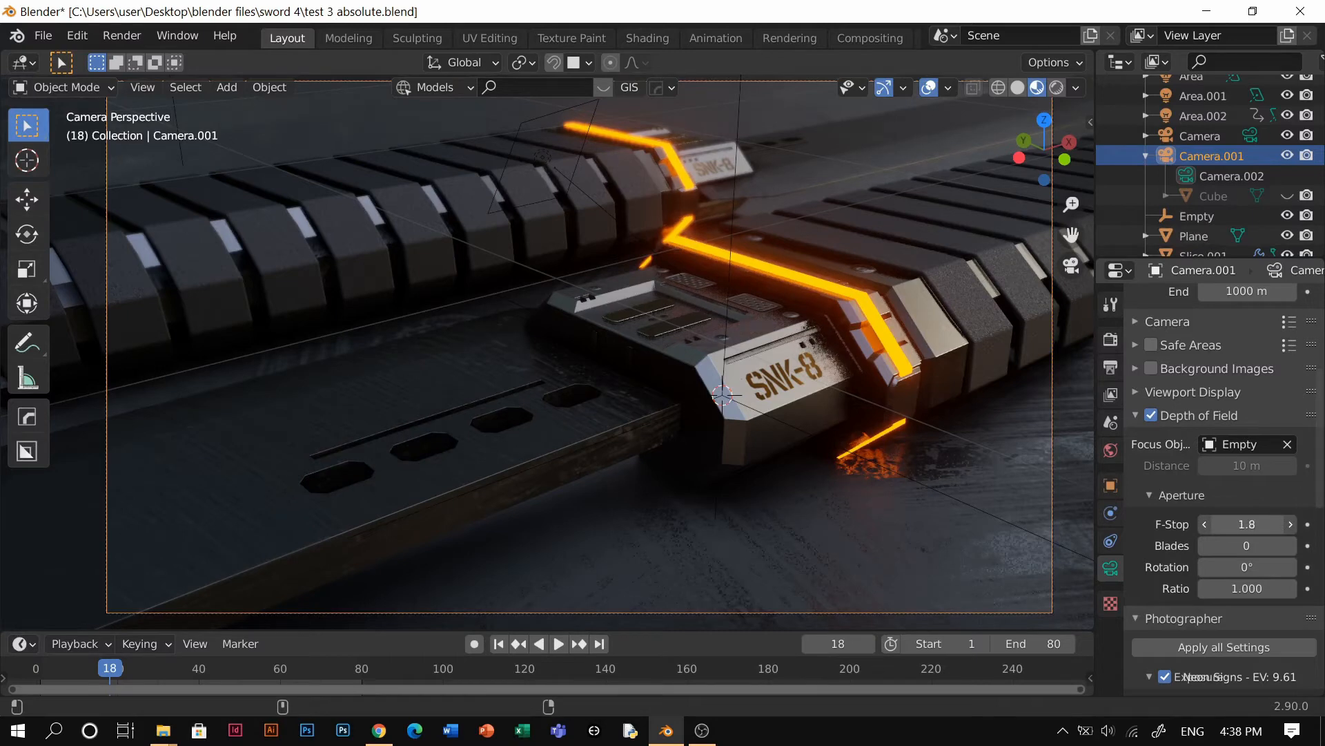
Step: Drop the camera's Aperture F-Stop to 0.2, then nudge it up to about 0.4
{"action": "type", "text": "0.2"}
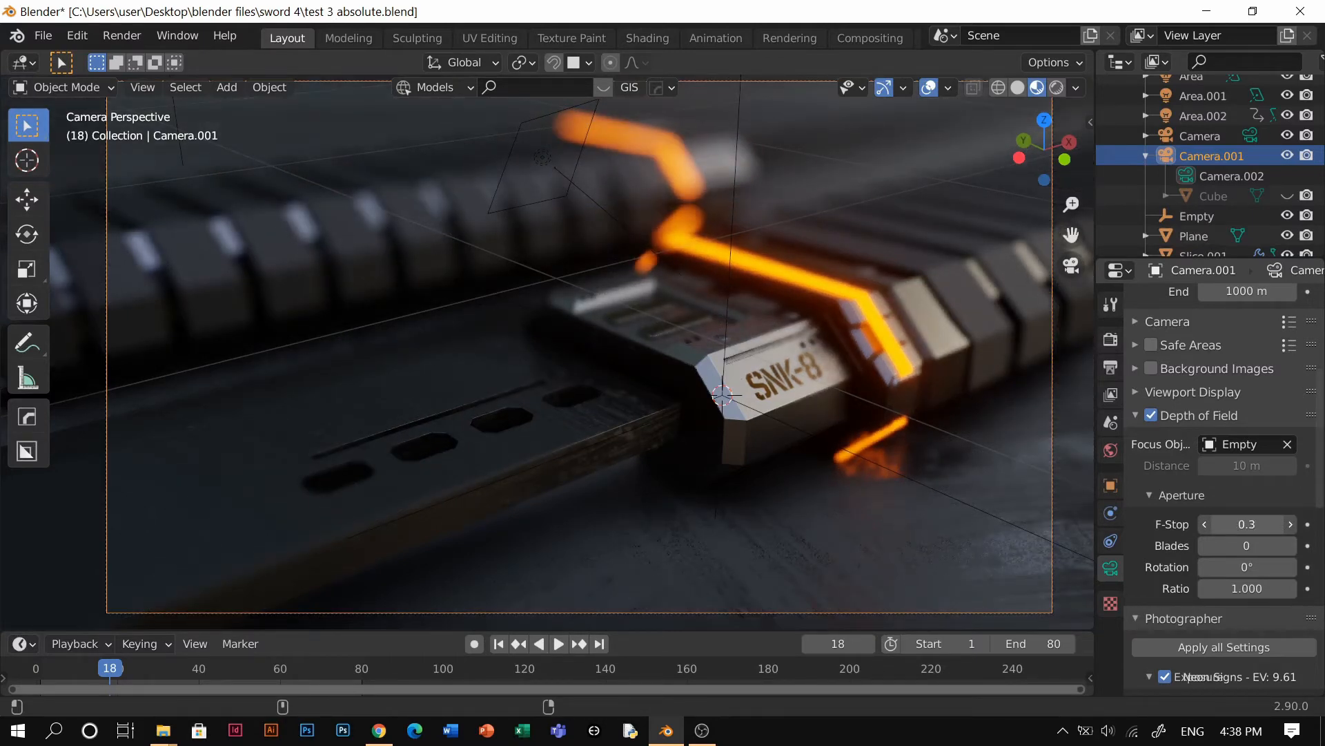
{"action": "left_click", "coordinate": [1290, 524]}
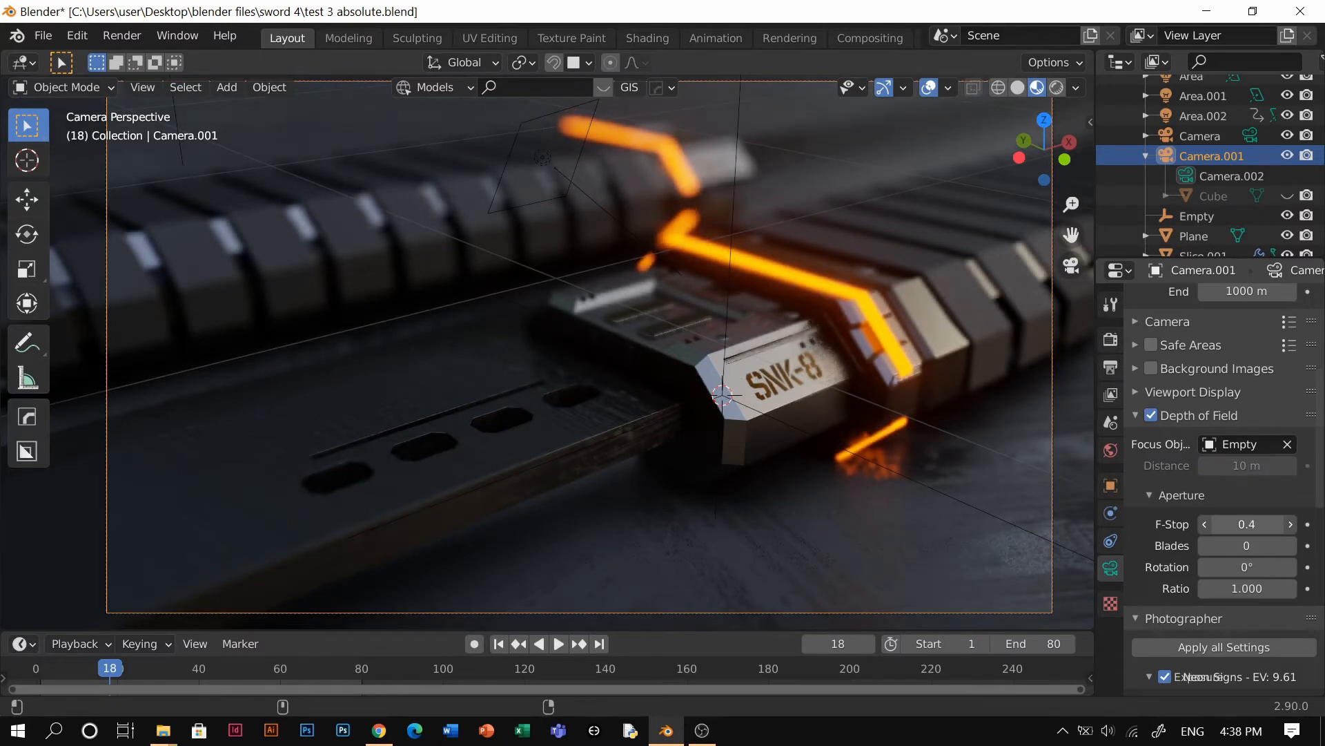
{"action": "mouse_move", "coordinate": [1247, 525]}
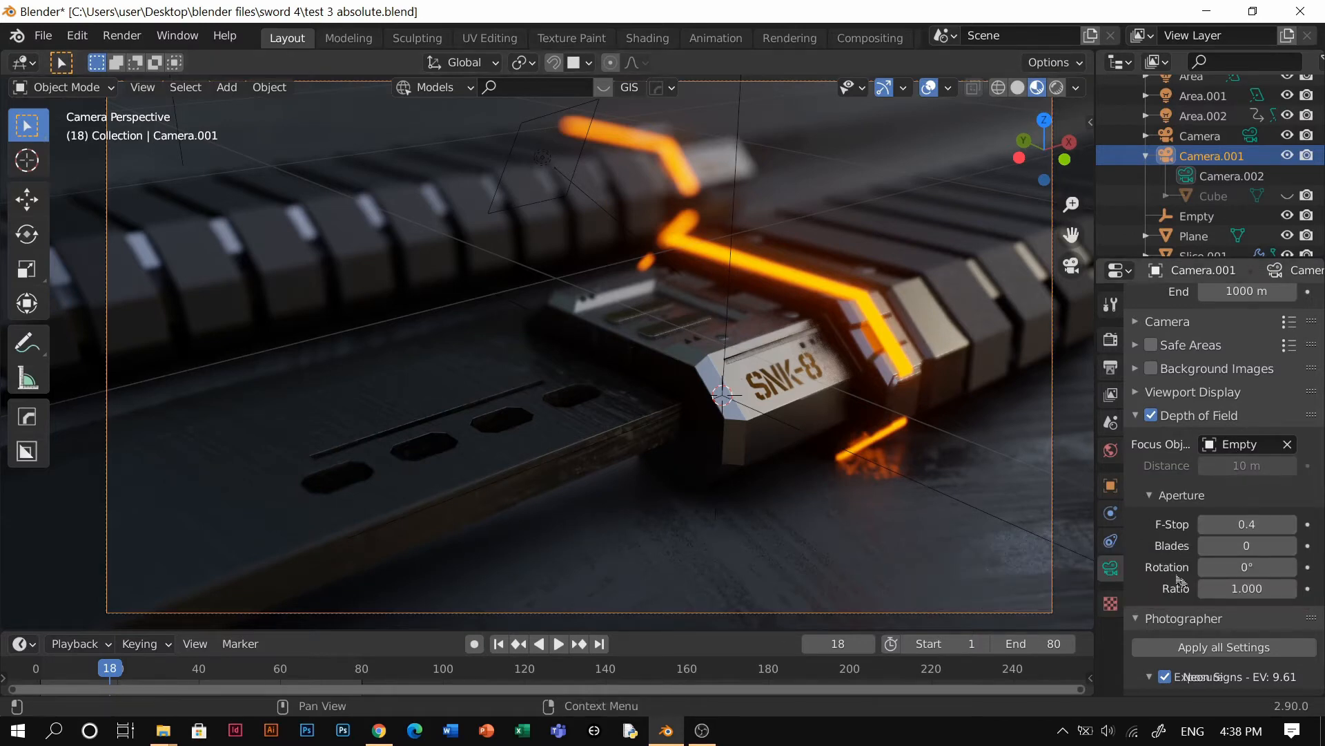
{"action": "mouse_move", "coordinate": [1247, 524]}
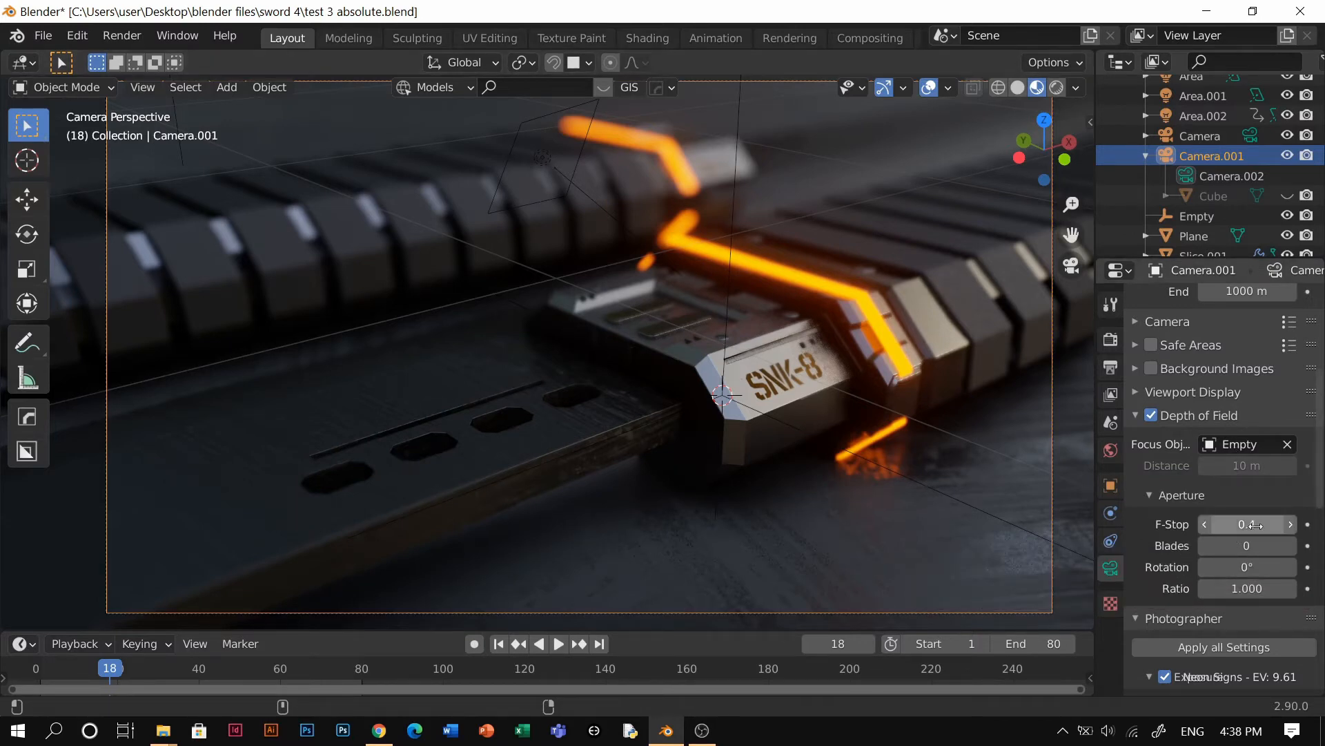
{"action": "left_click", "coordinate": [1247, 525]}
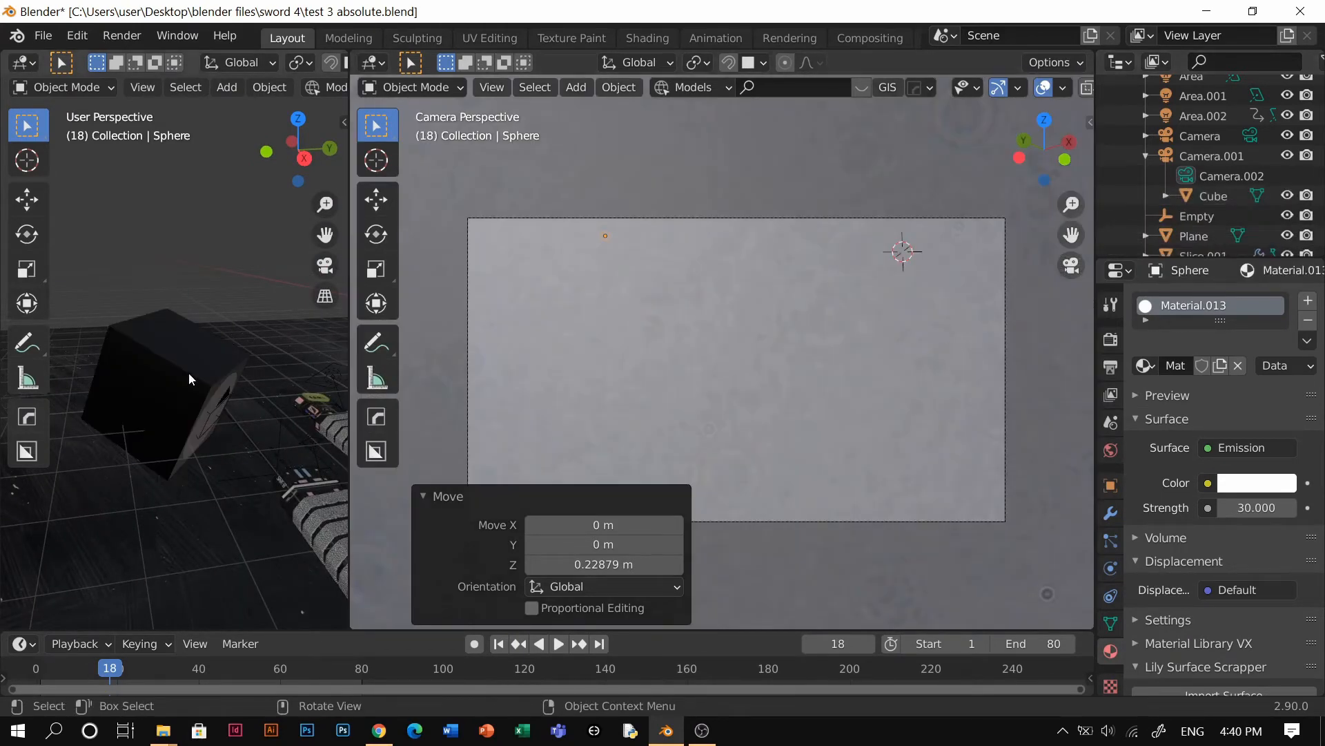
Step: Select the lens overlay cube and zoom the side view onto it
{"action": "left_click", "coordinate": [1213, 196]}
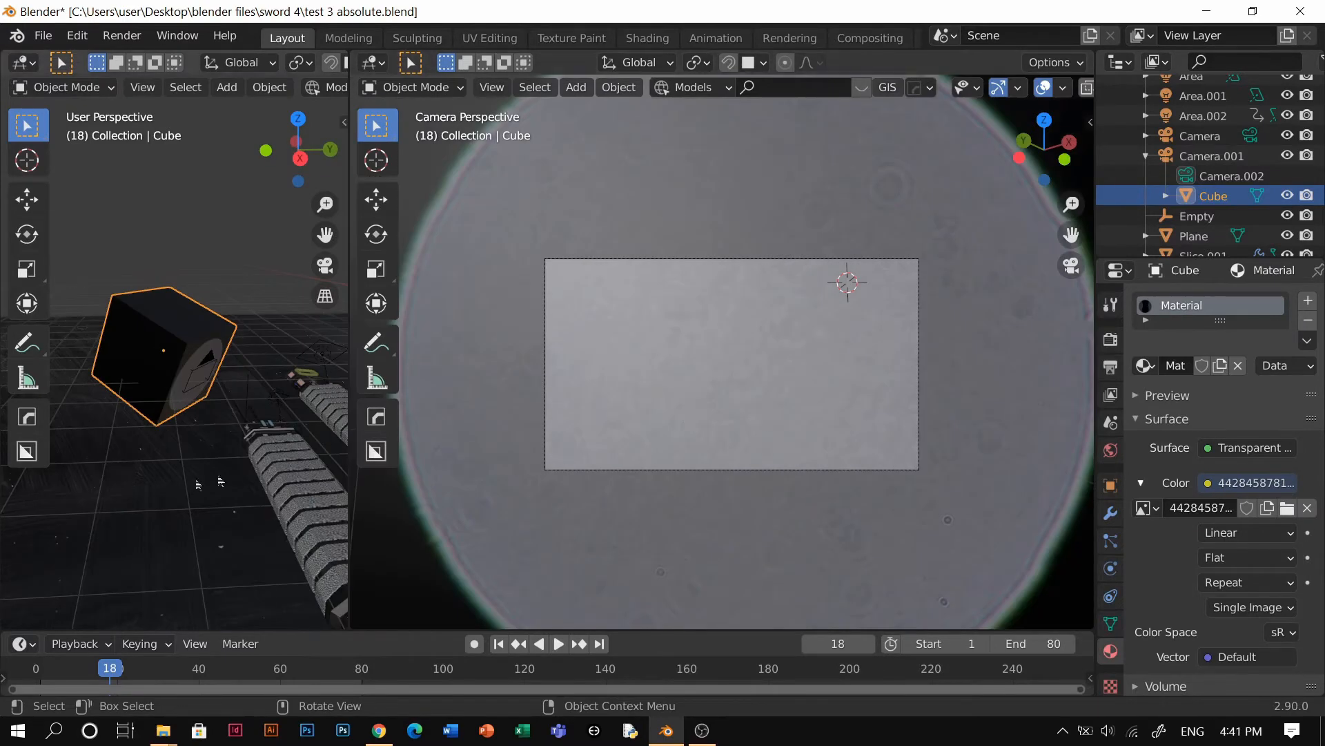
{"action": "mouse_move", "coordinate": [240, 487]}
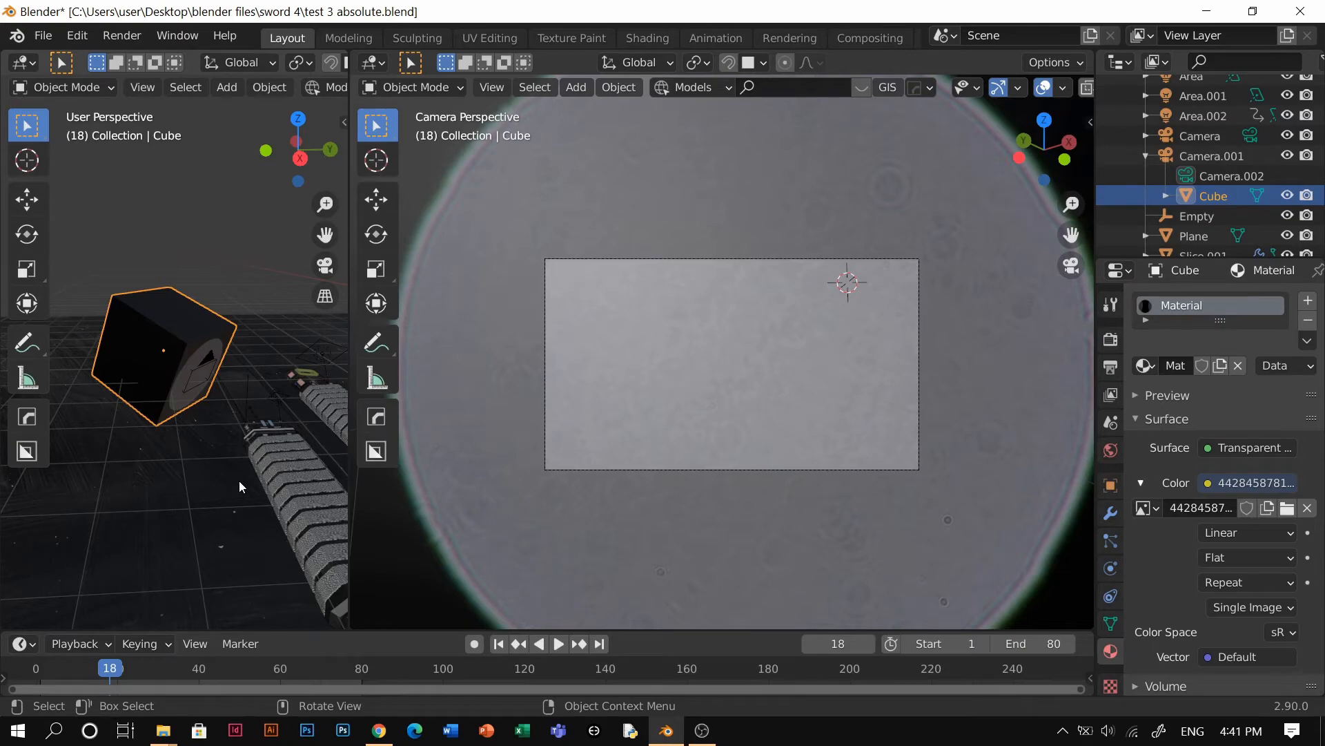
{"action": "key", "text": "s"}
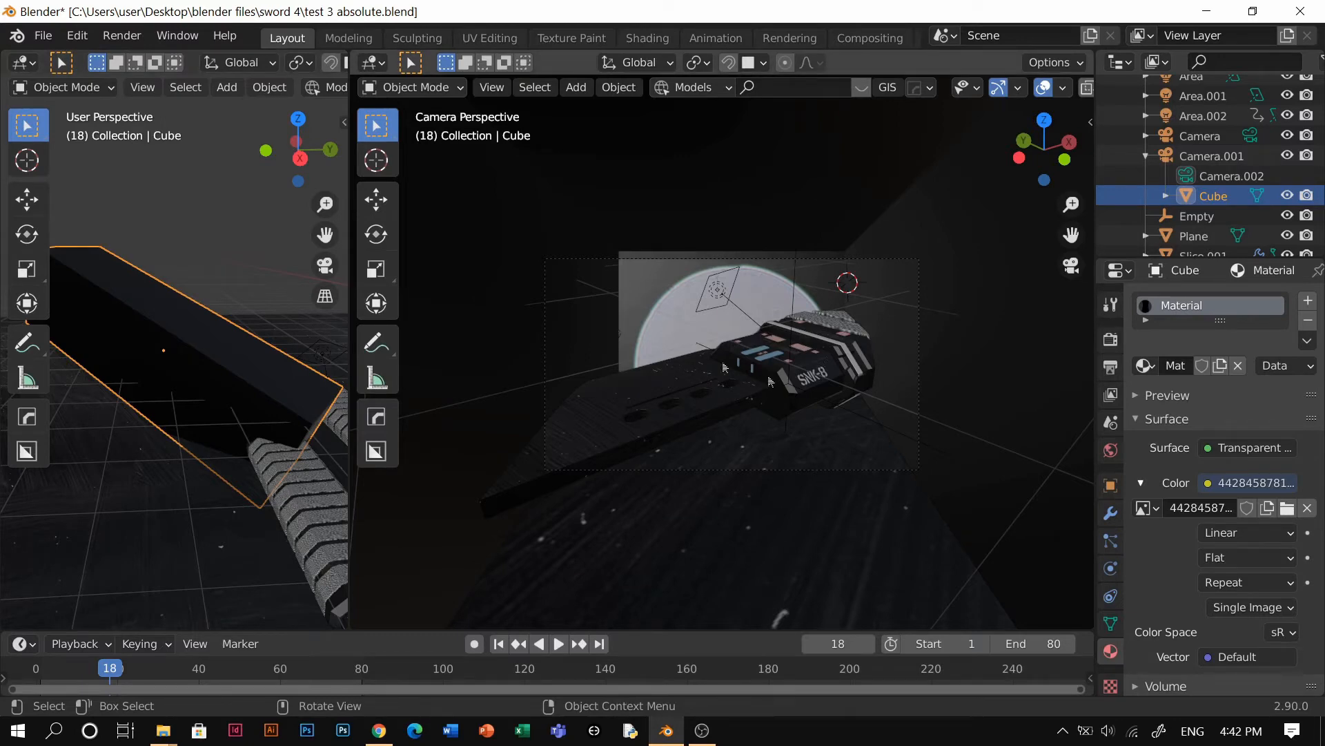
{"action": "mouse_move", "coordinate": [740, 408]}
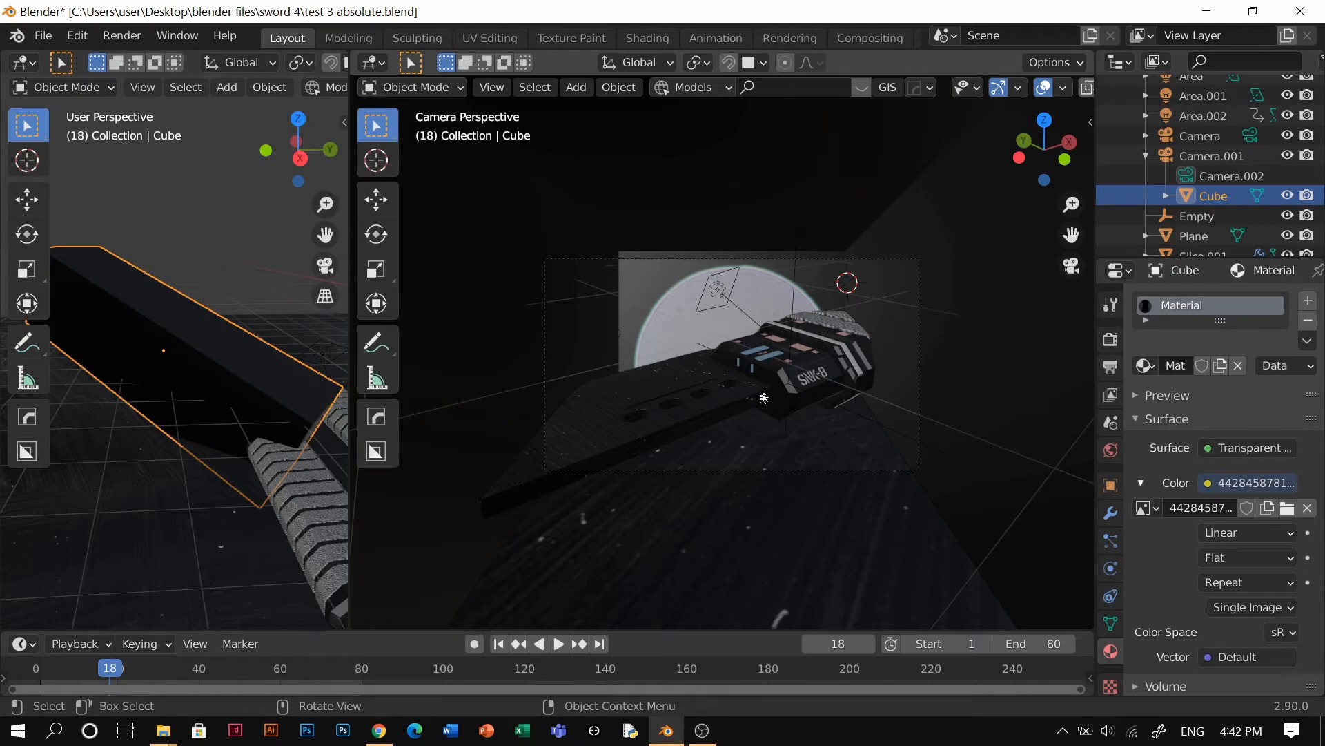
Step: Show the camera view as a live render and scale the lens cube down to 0.875
{"action": "left_click", "coordinate": [1058, 89]}
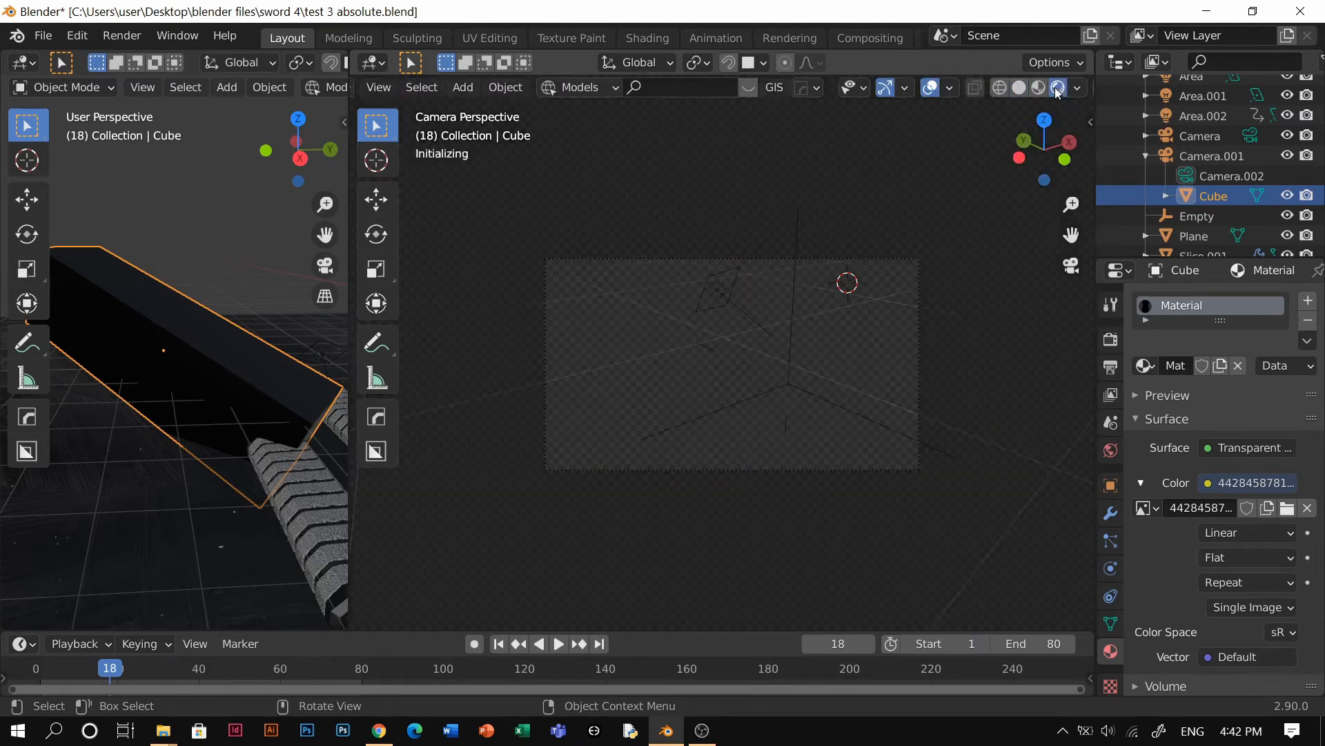
{"action": "left_click", "coordinate": [1057, 88]}
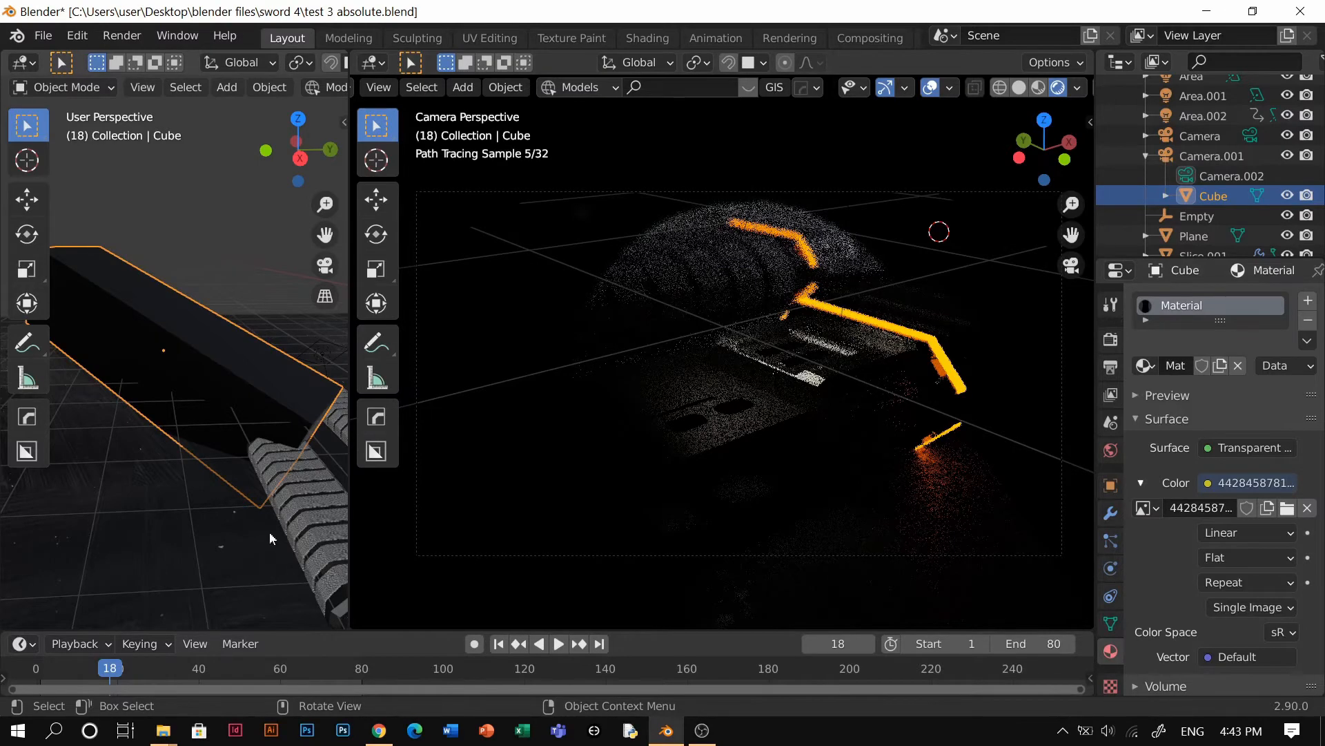
{"action": "key", "text": "s"}
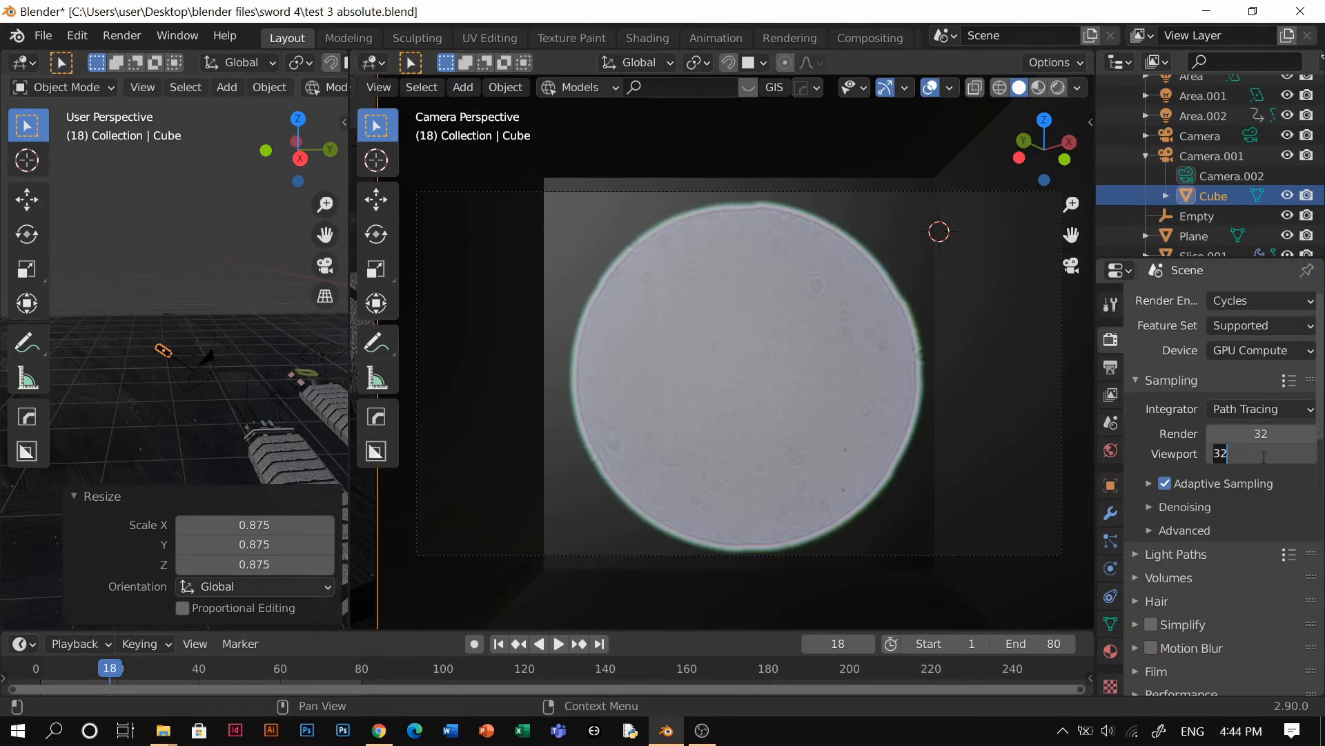
Step: Set the Viewport samples to 10 in Render Properties > Sampling
{"action": "type", "text": "10"}
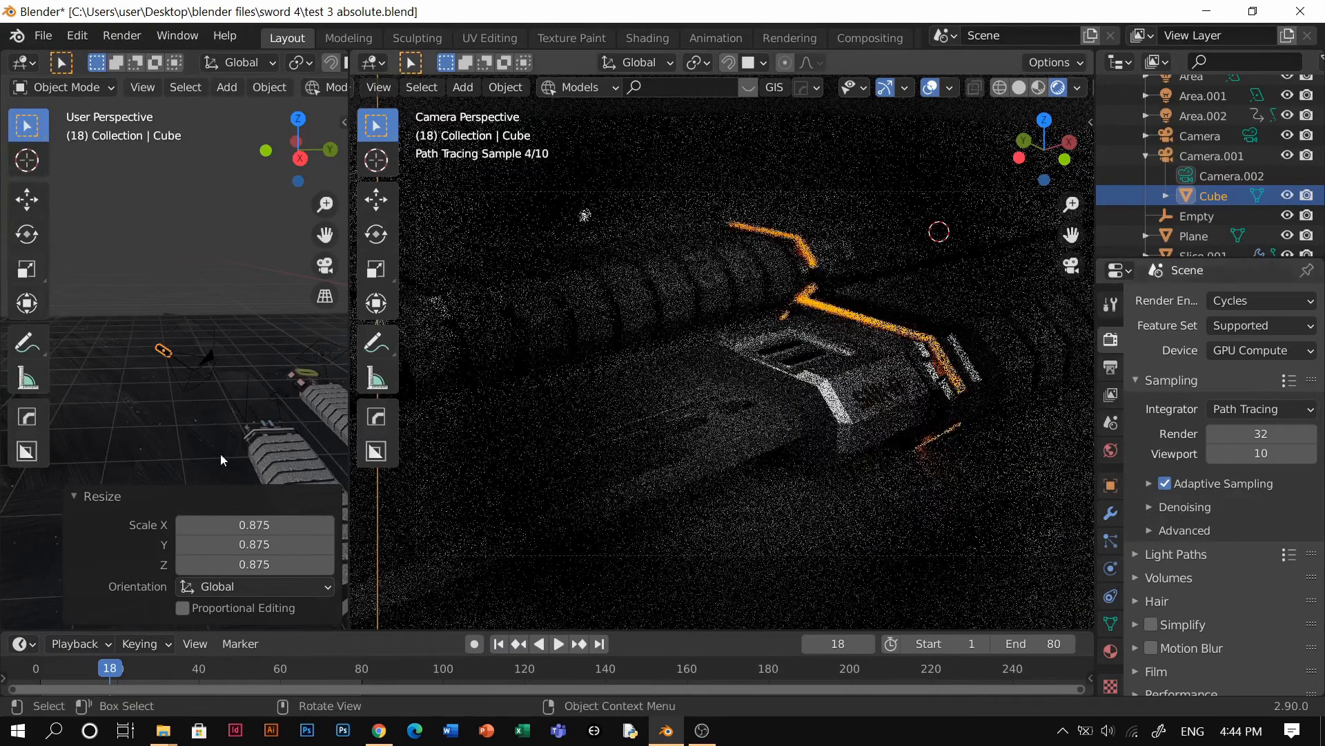
{"action": "mouse_move", "coordinate": [260, 424]}
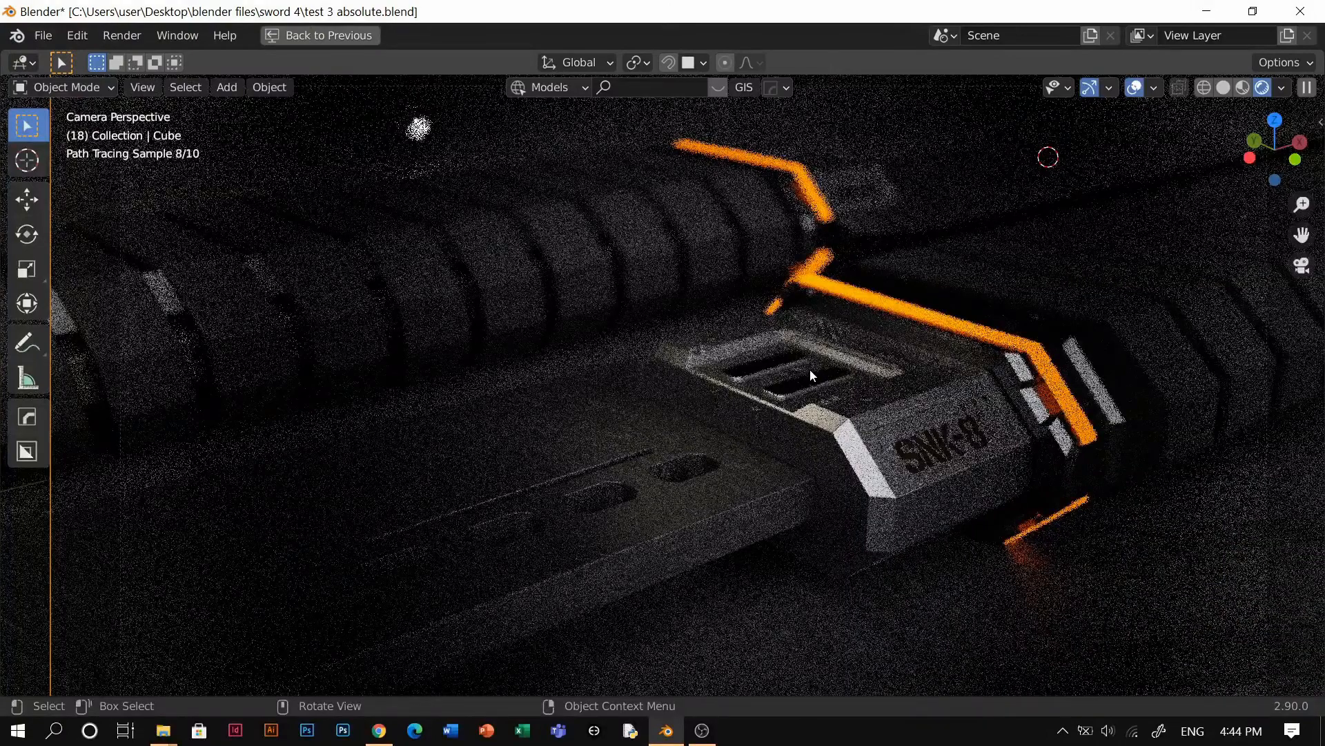
{"action": "mouse_move", "coordinate": [811, 381]}
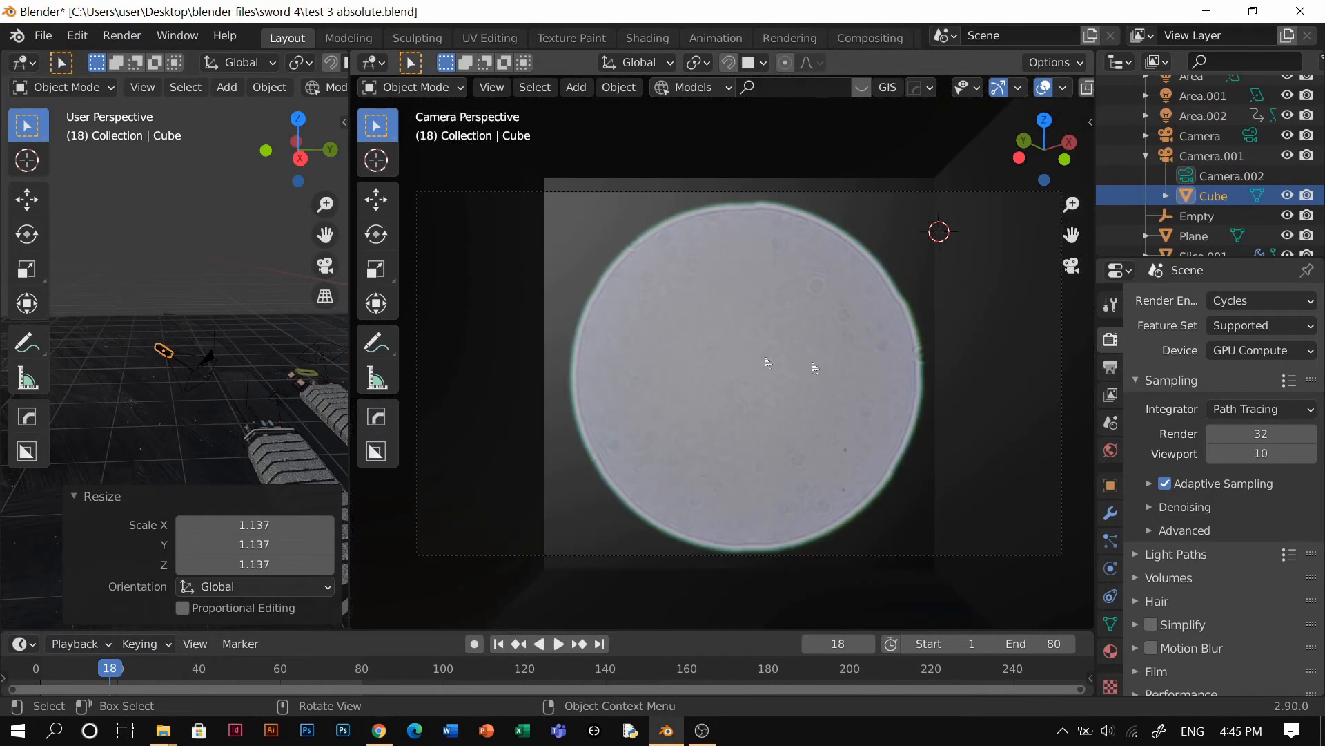
{"action": "mouse_move", "coordinate": [686, 415]}
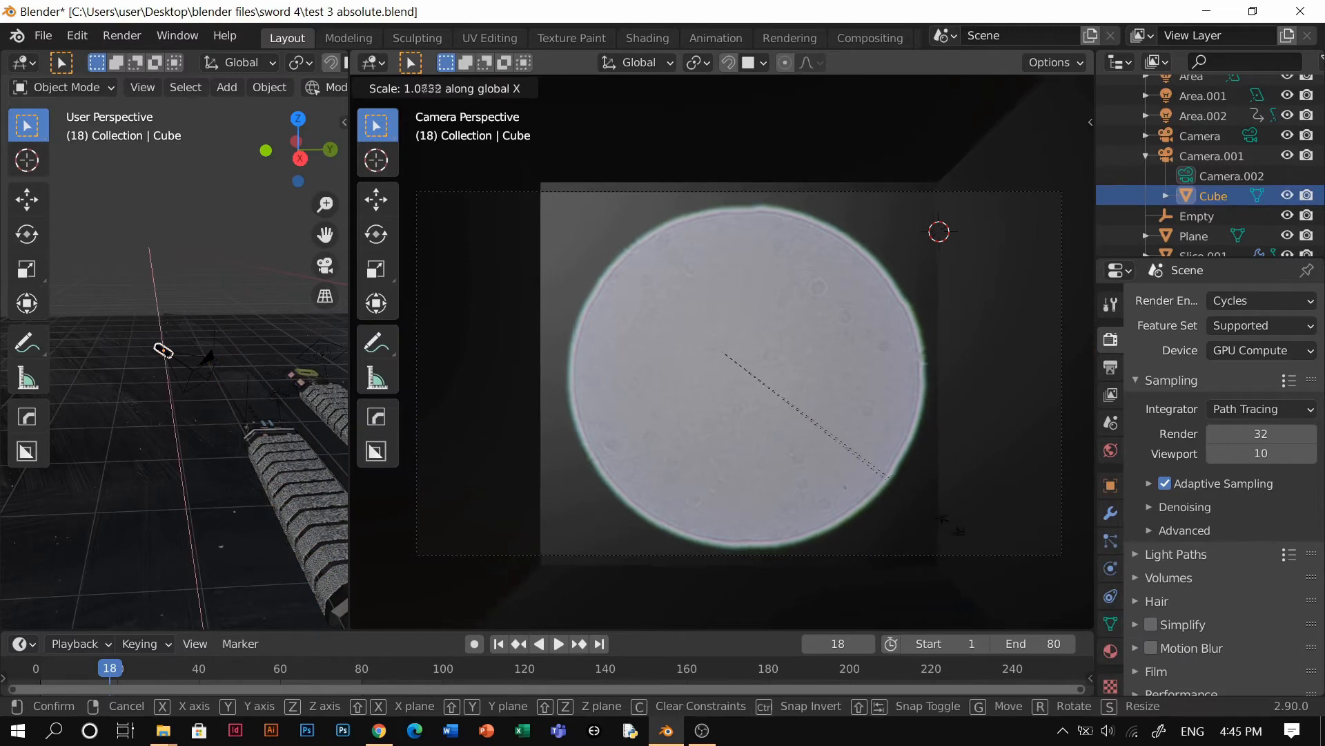
{"action": "mouse_move", "coordinate": [409, 488]}
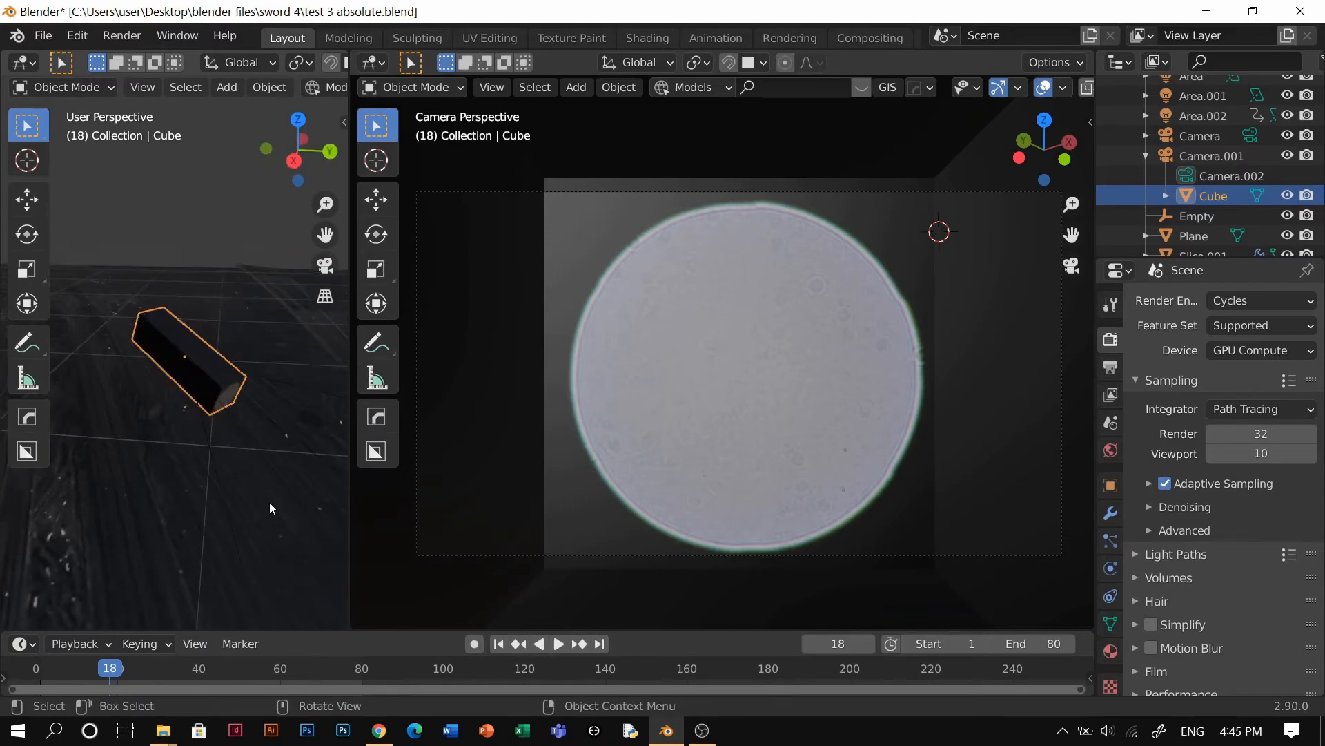
Step: Scale the lens cube to 1.666 along local X, then return the camera view to Solid shading
{"action": "key", "text": "s"}
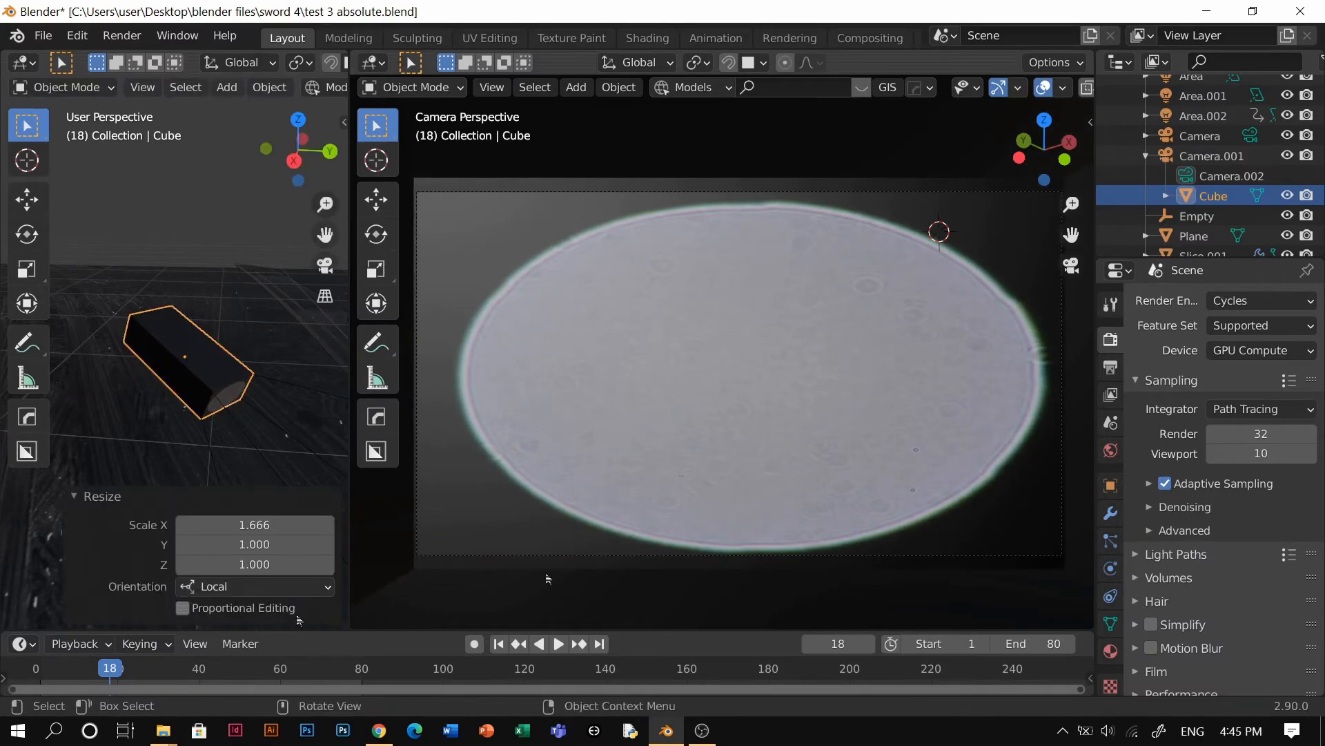
{"action": "mouse_move", "coordinate": [842, 304]}
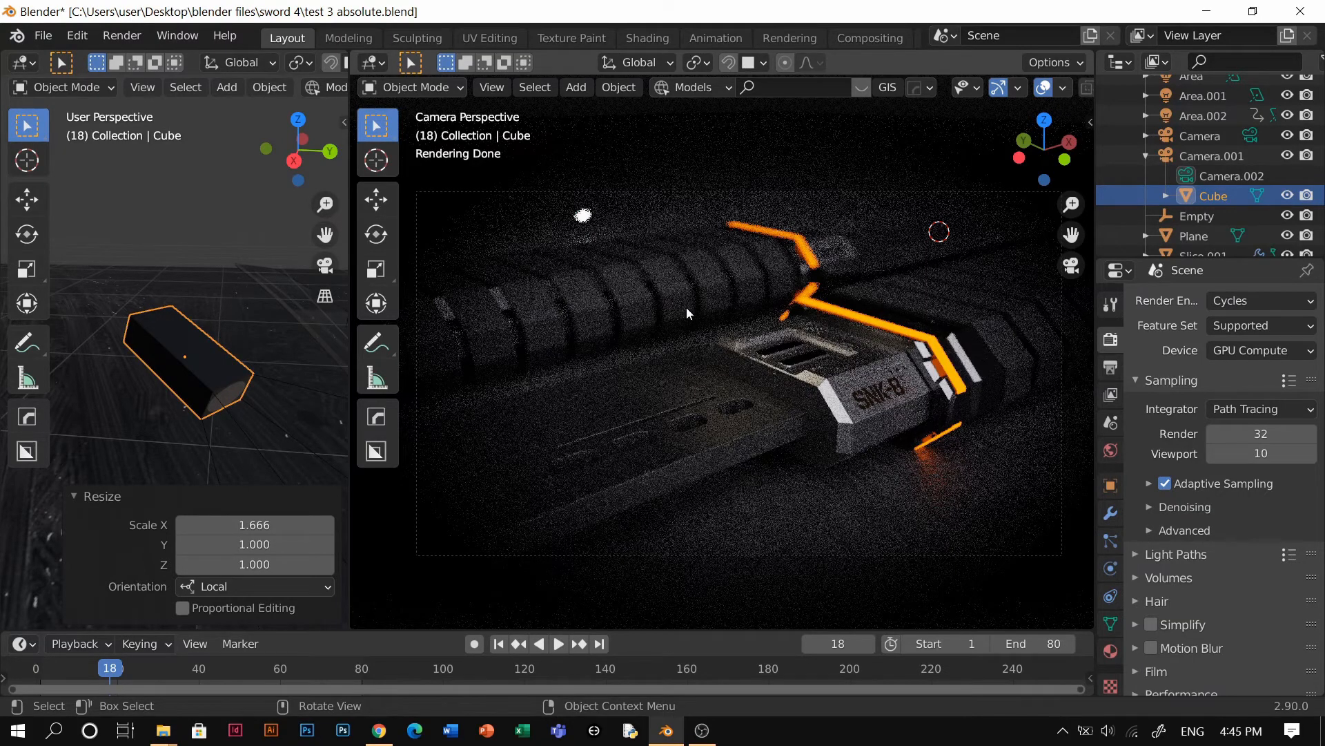
{"action": "key", "text": "z"}
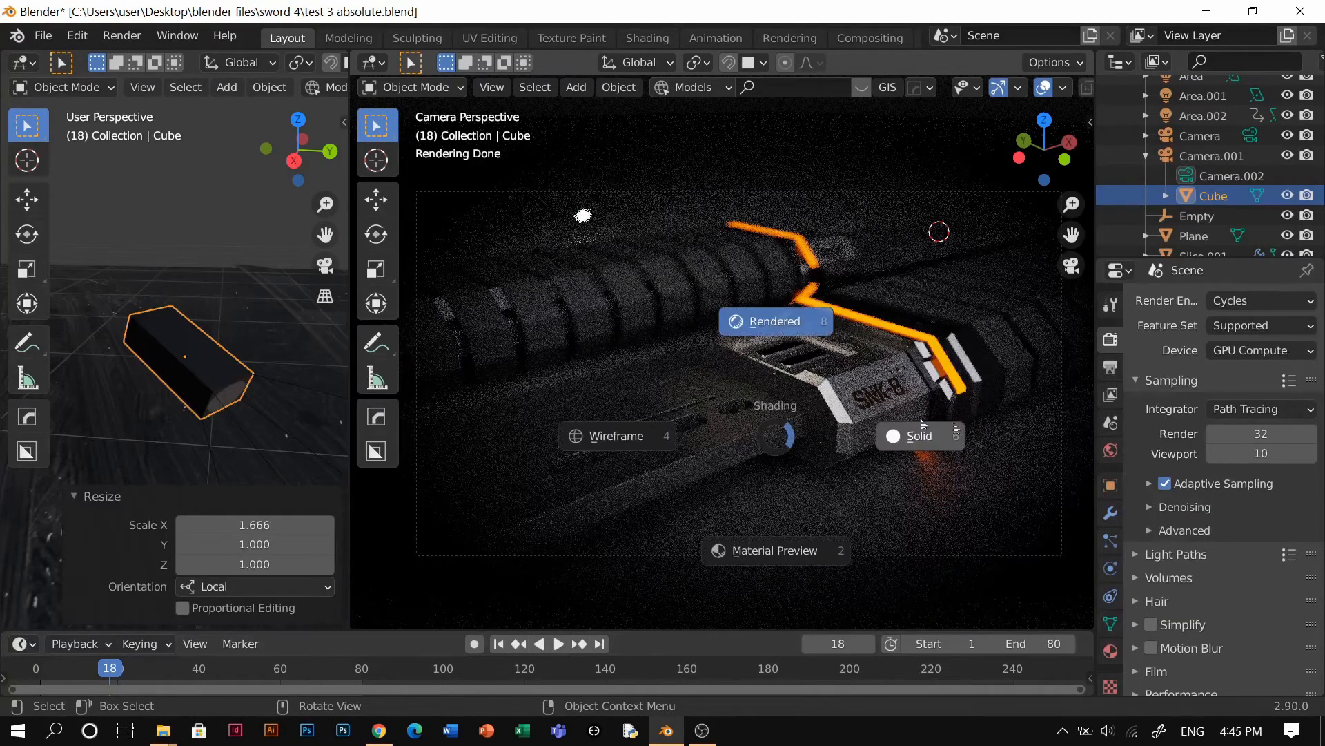
{"action": "left_click", "coordinate": [870, 38]}
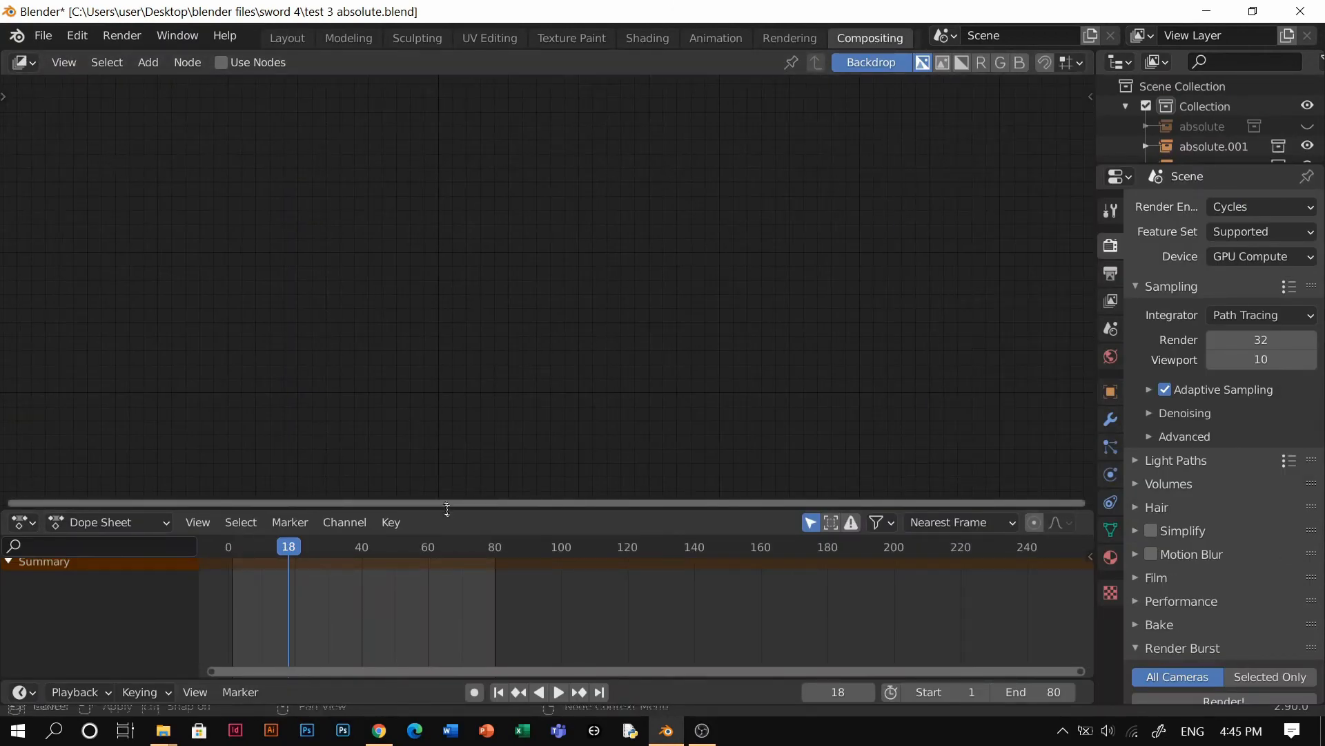
Step: Enable Use Nodes in the compositor and turn on Denoising Data in the View Layer passes
{"action": "left_click", "coordinate": [221, 64]}
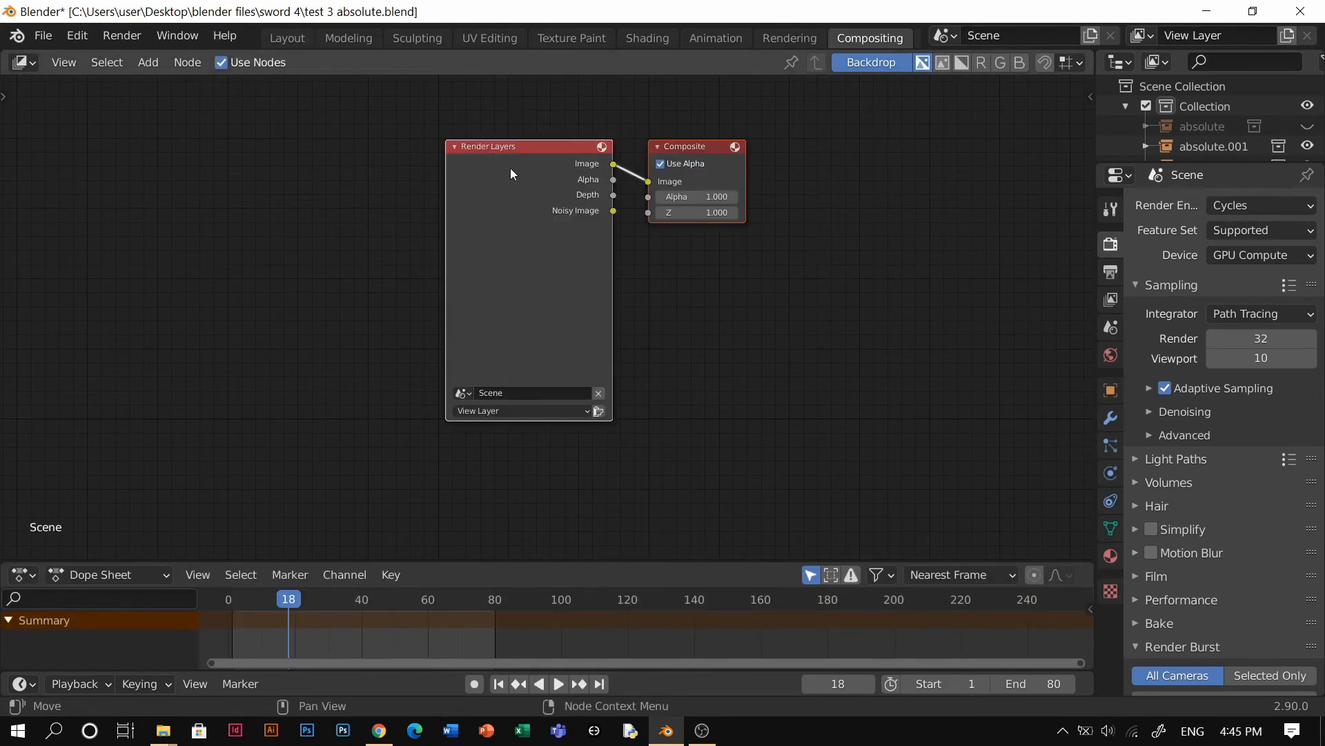
{"action": "left_click_drag", "start_coordinate": [528, 145], "coordinate": [355, 213]}
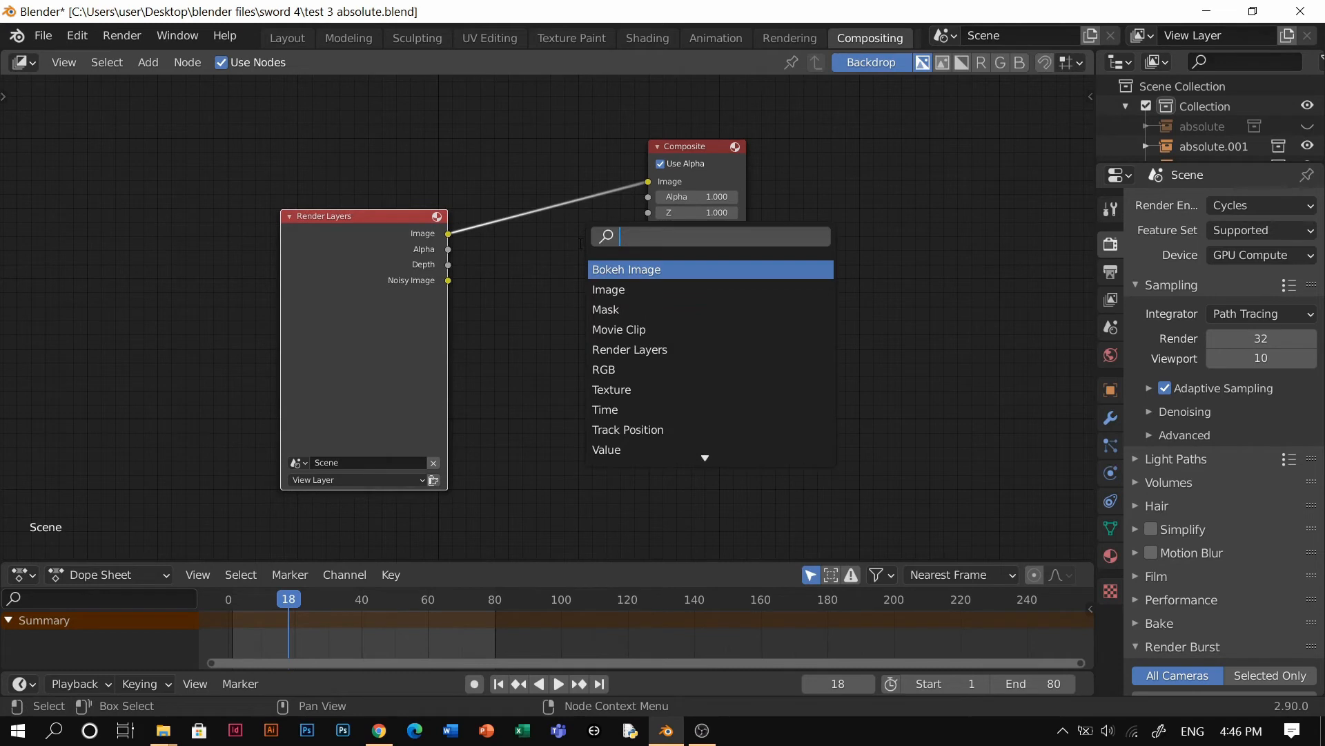
{"action": "type", "text": "de"}
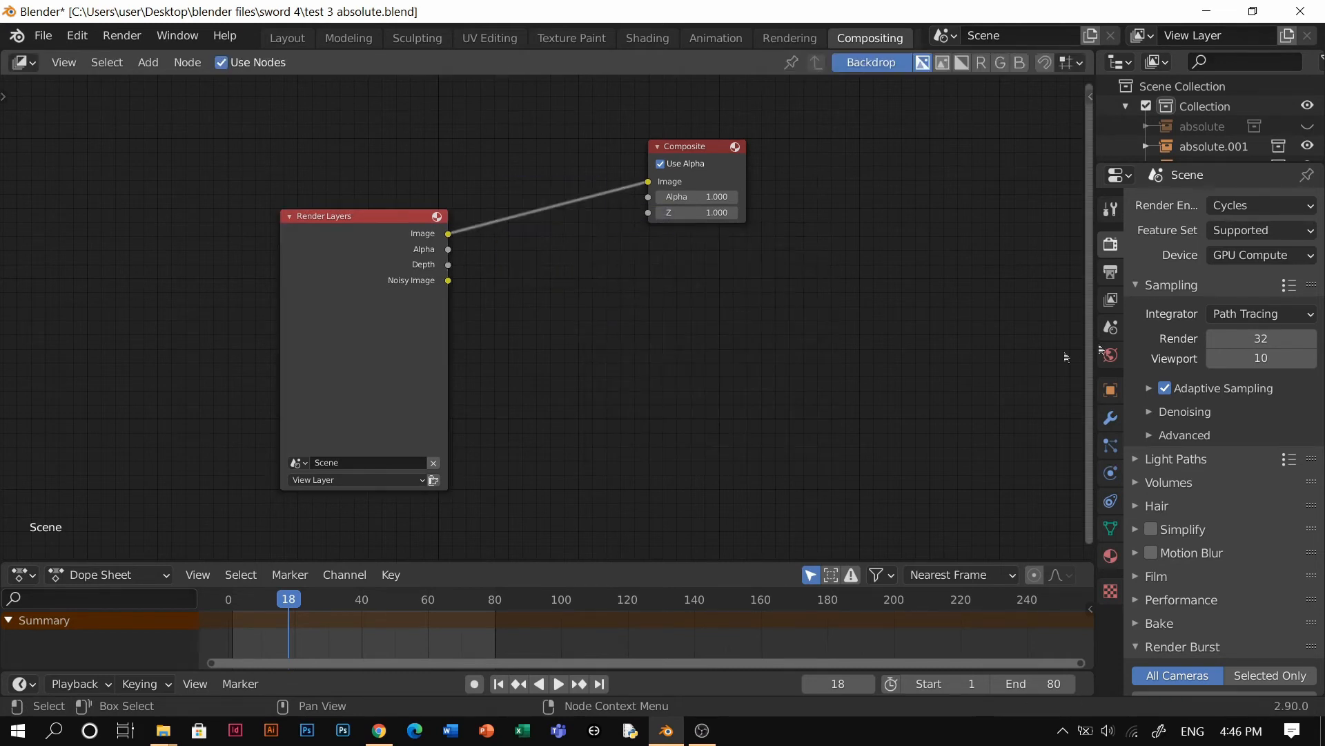
{"action": "left_click", "coordinate": [1110, 300]}
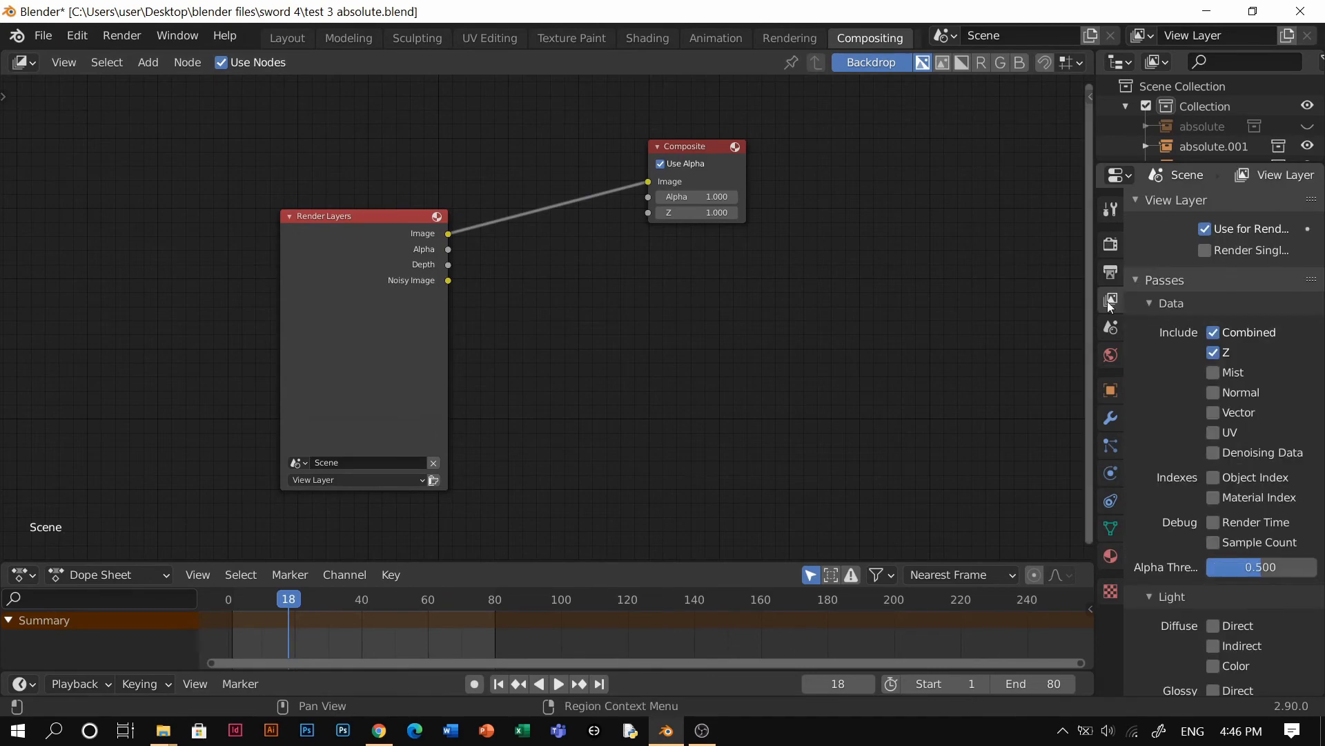
{"action": "mouse_move", "coordinate": [1221, 459]}
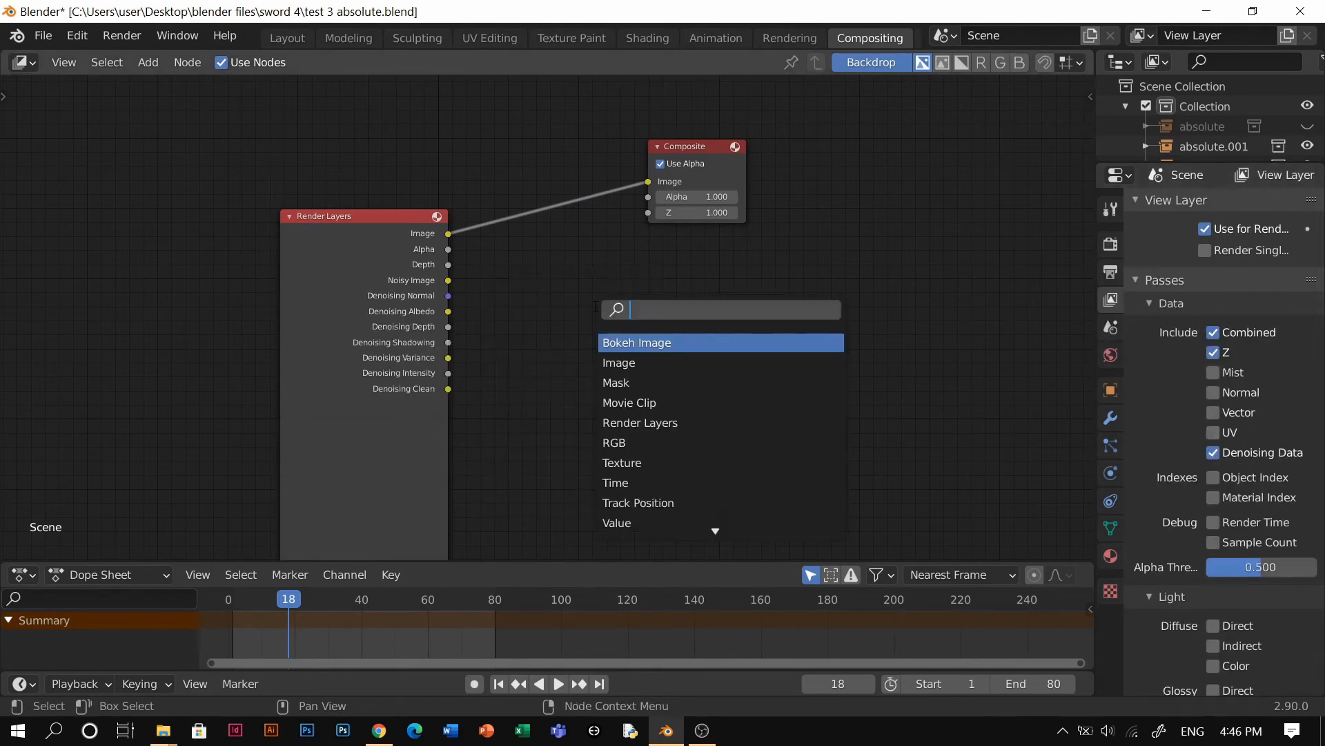
Step: Add a Denoise node fed by the Normal and Albedo passes, then a Glare node set to Fog Glow
{"action": "type", "text": "den"}
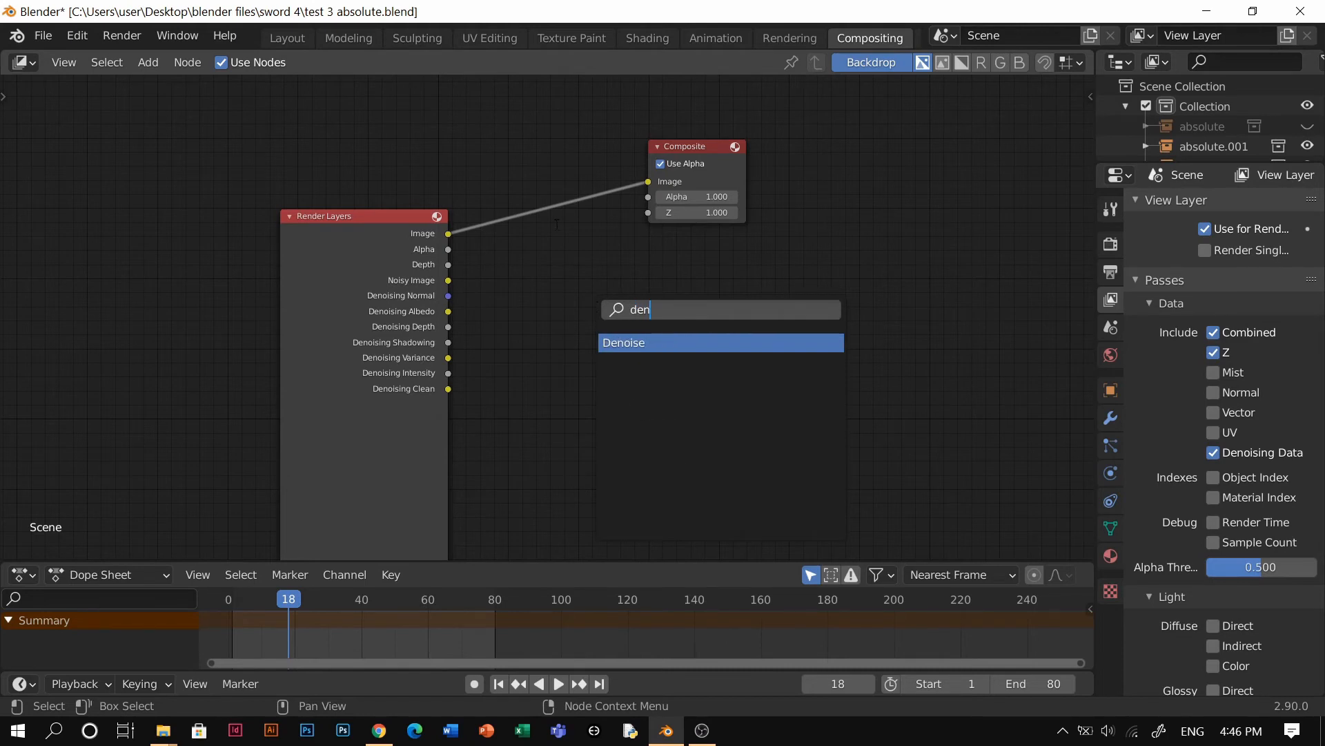
{"action": "left_click", "coordinate": [622, 343]}
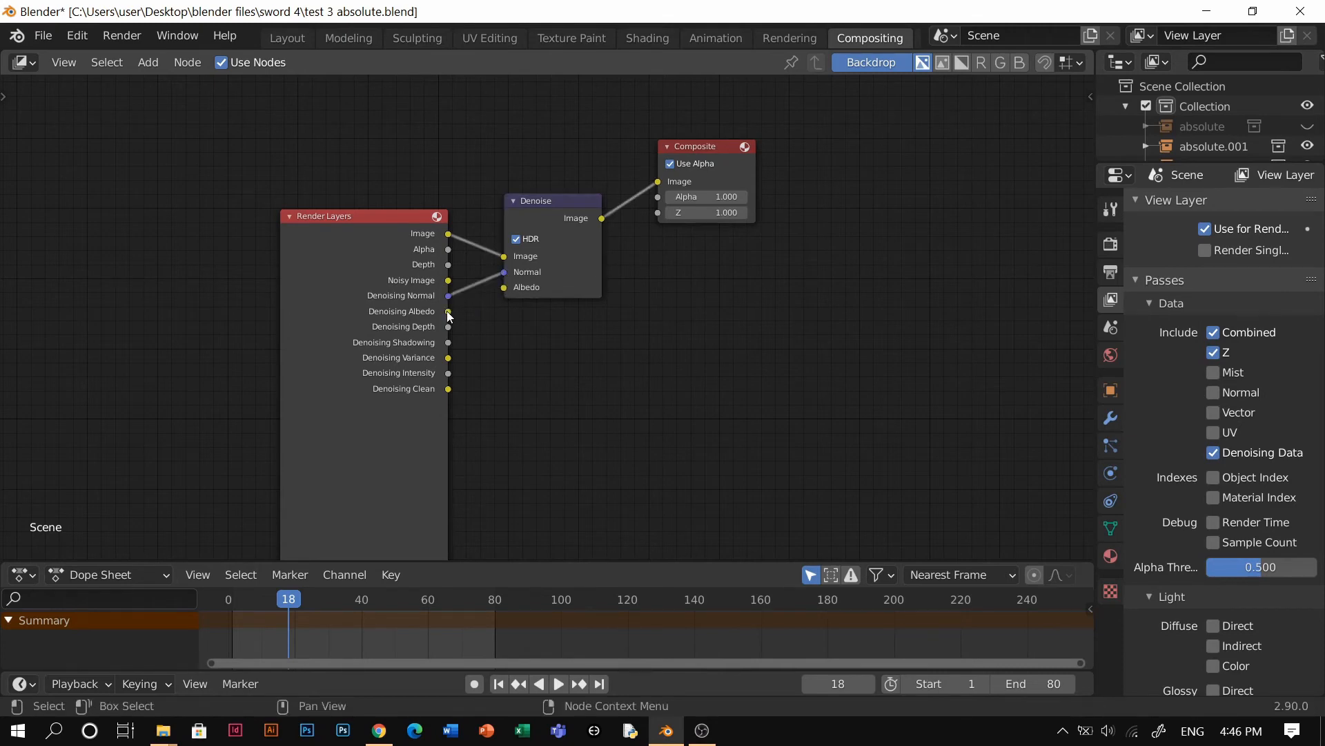
{"action": "left_click_drag", "start_coordinate": [447, 311], "coordinate": [492, 315]}
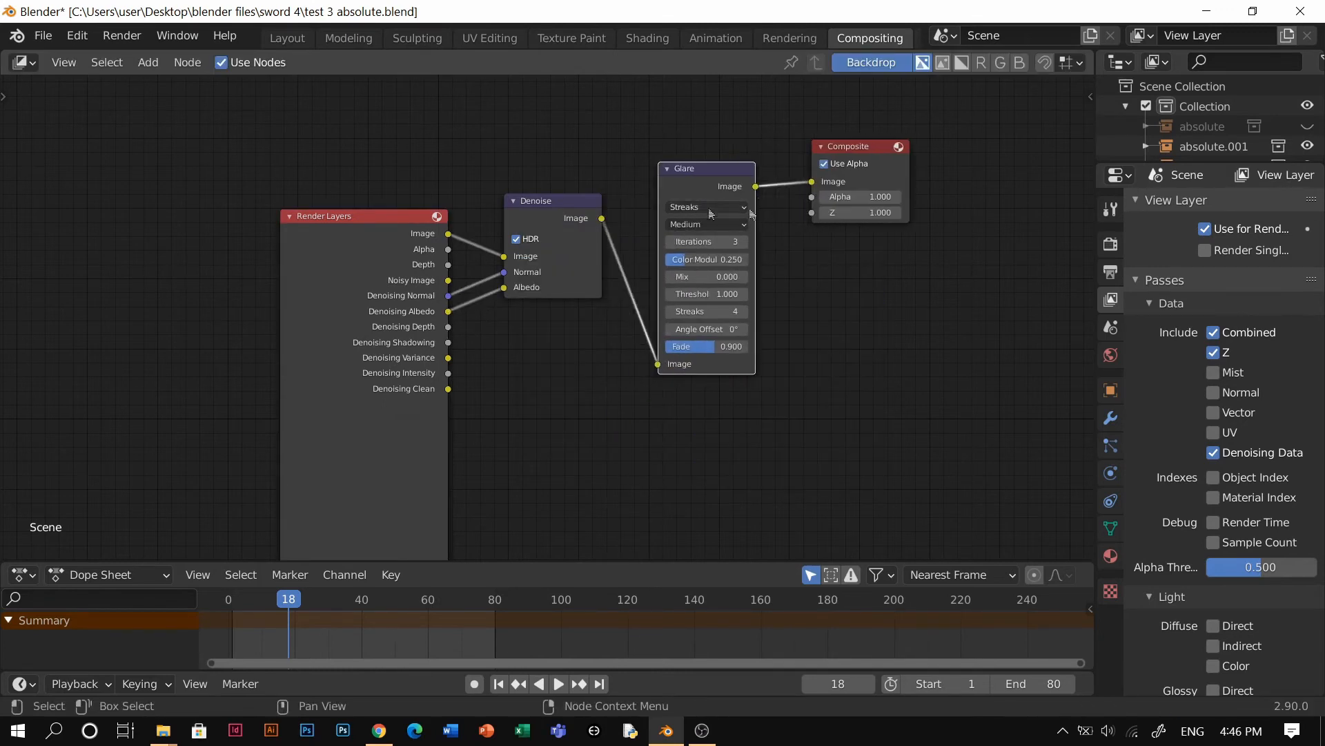
{"action": "left_click", "coordinate": [705, 207]}
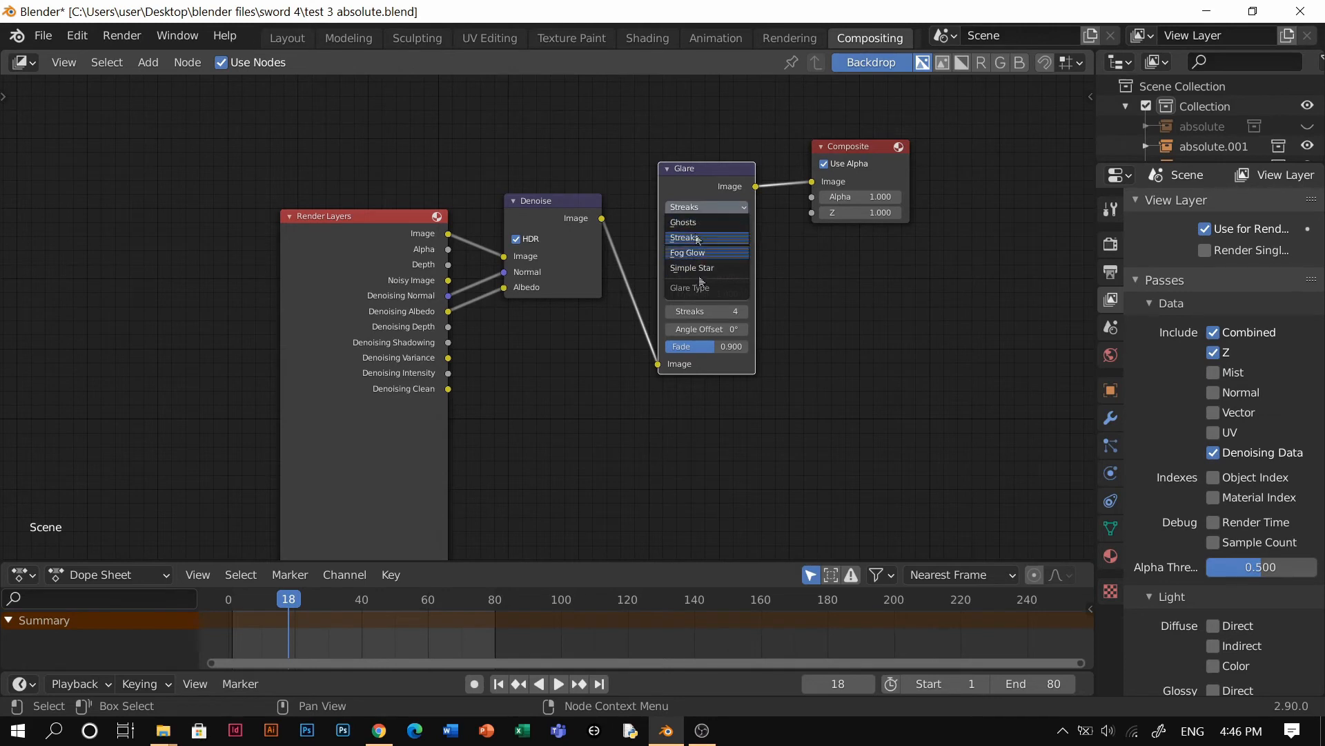
{"action": "left_click", "coordinate": [688, 252]}
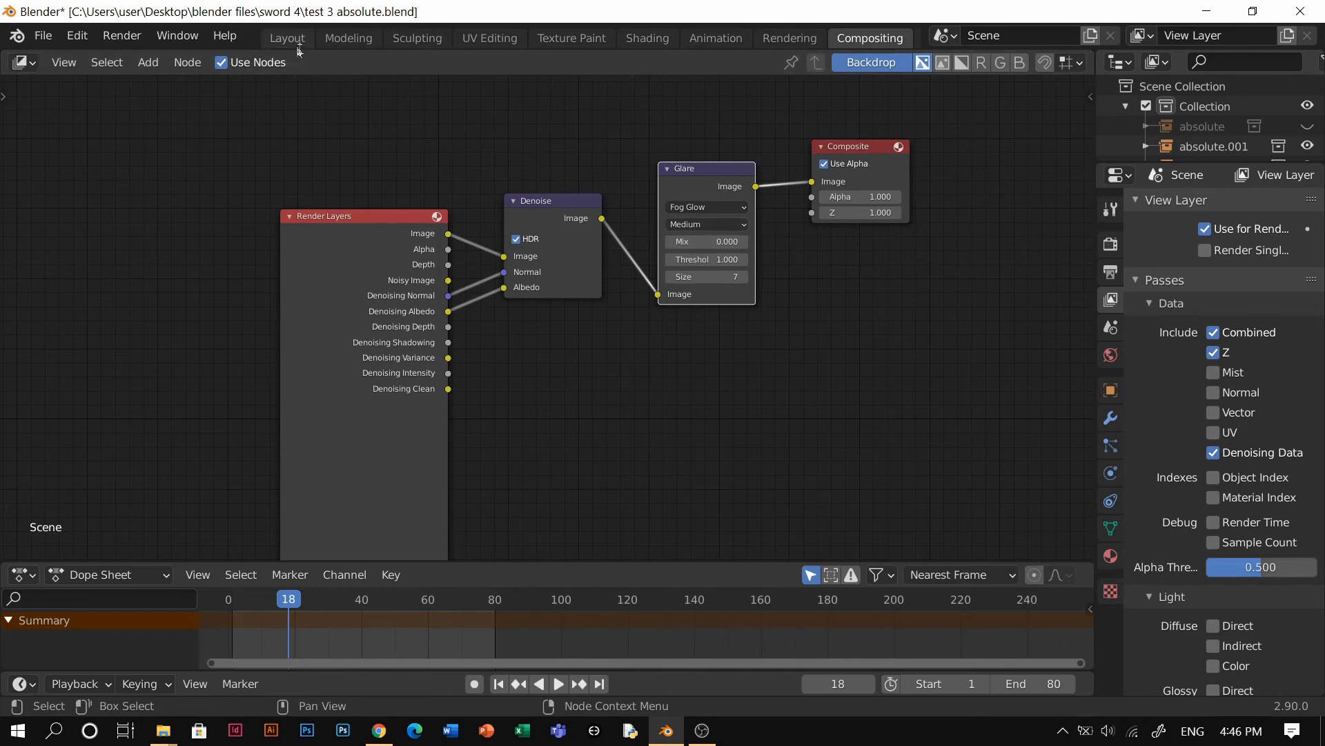
Step: Render the current frame of the SNK-8 sword scene from the Layout workspace
{"action": "left_click", "coordinate": [287, 39]}
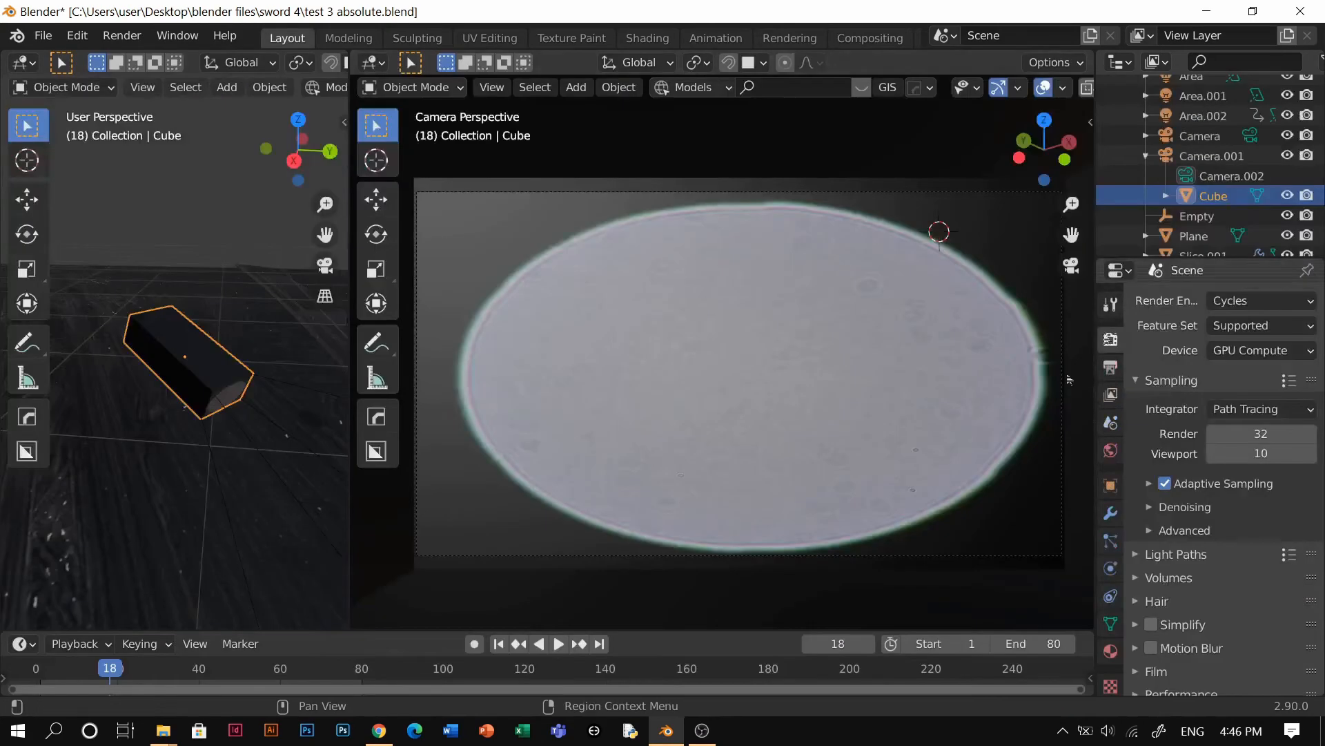
{"action": "key", "text": "F12"}
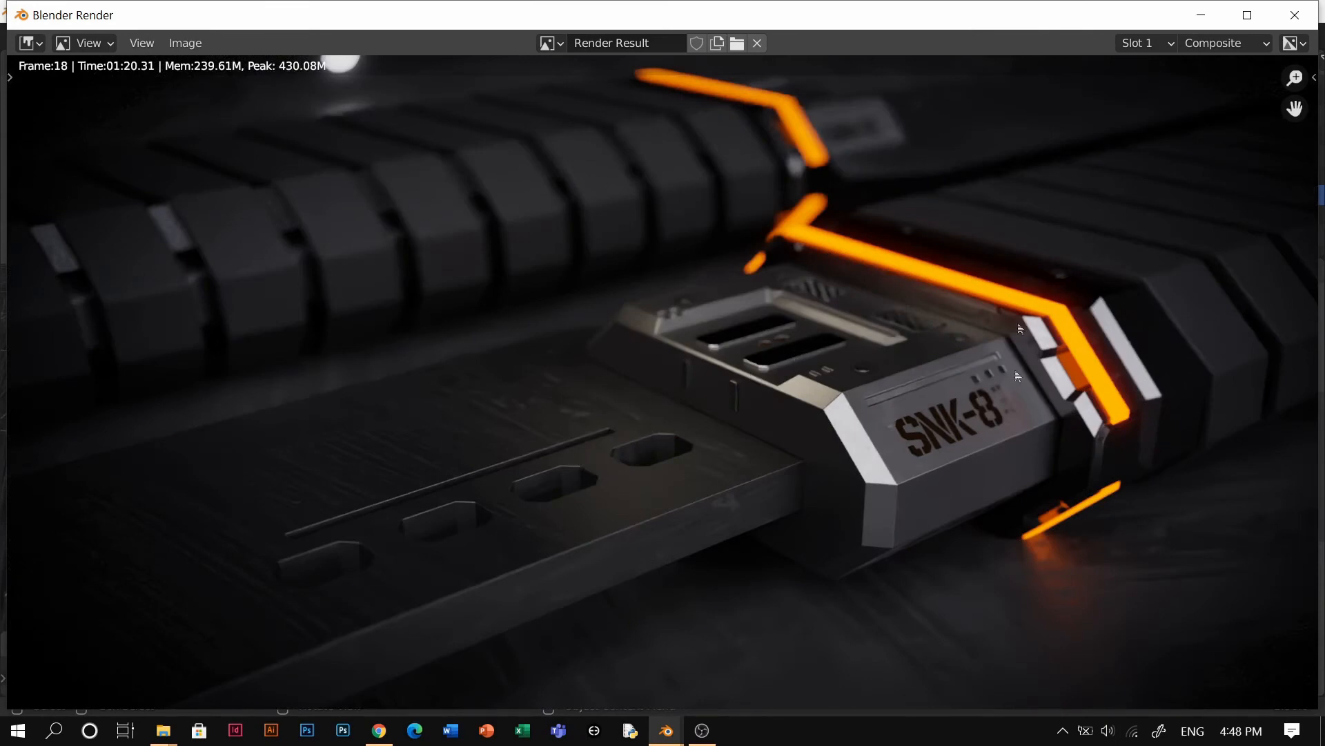
{"action": "mouse_move", "coordinate": [808, 414]}
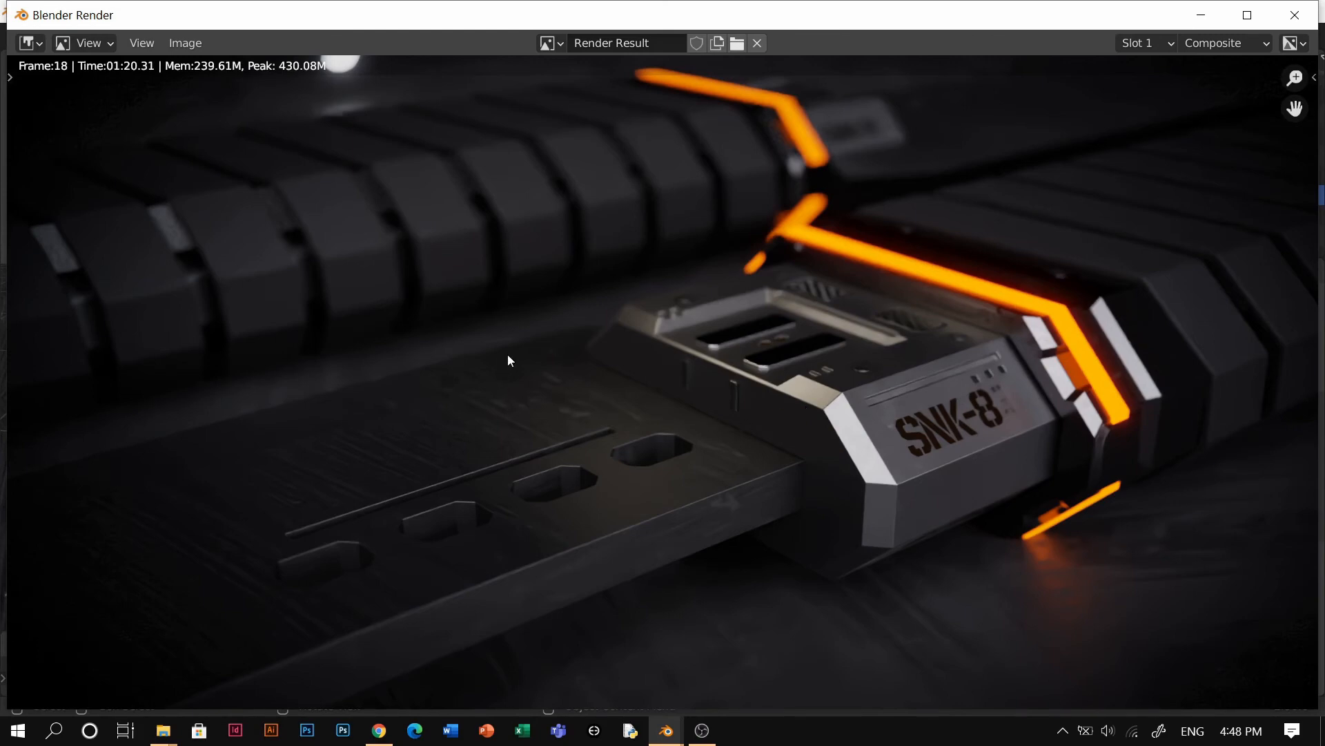
{"action": "mouse_move", "coordinate": [602, 340]}
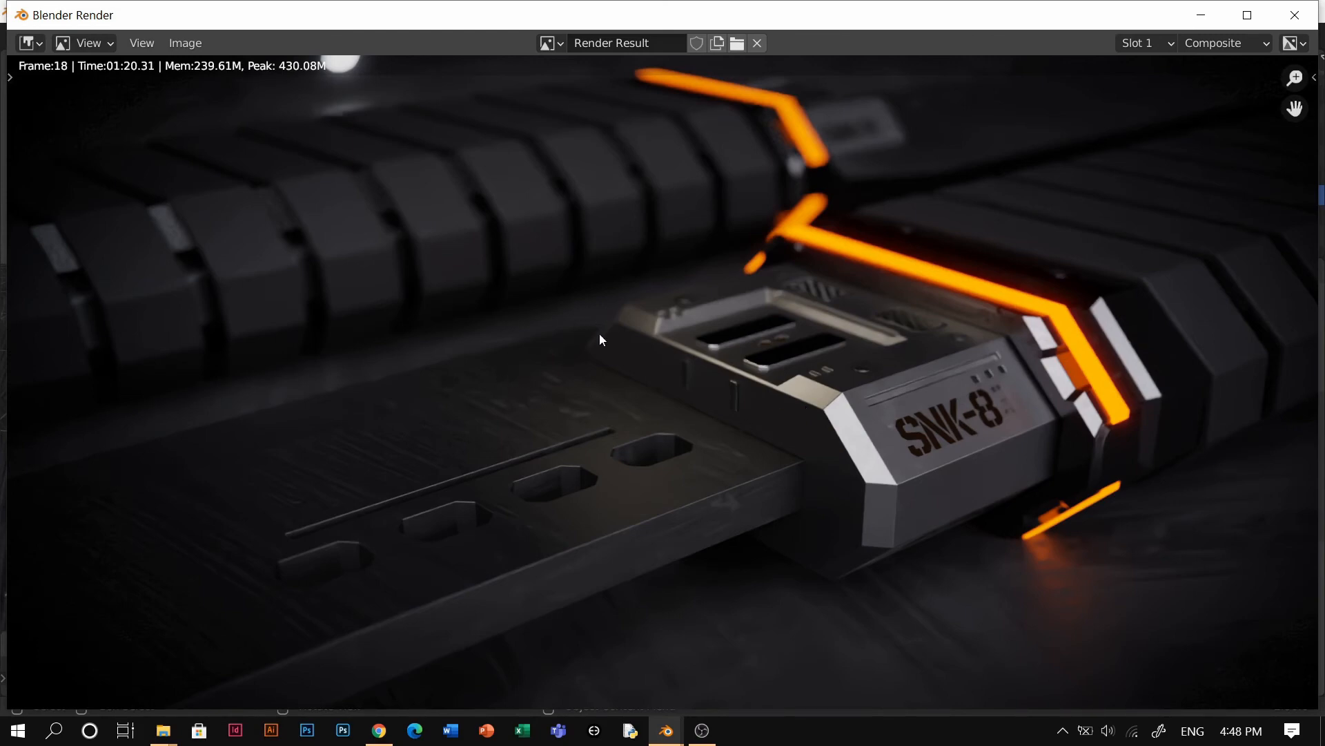
{"action": "mouse_move", "coordinate": [969, 398]}
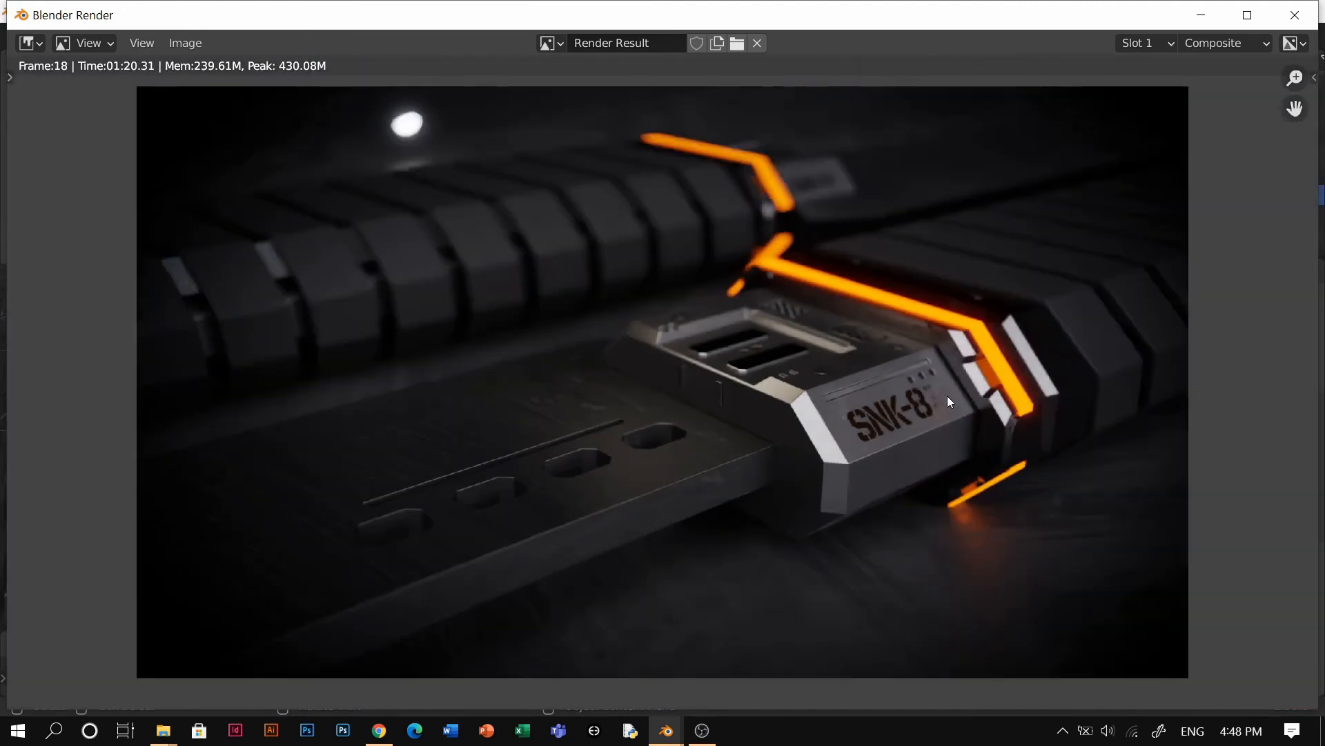
{"action": "mouse_move", "coordinate": [911, 451]}
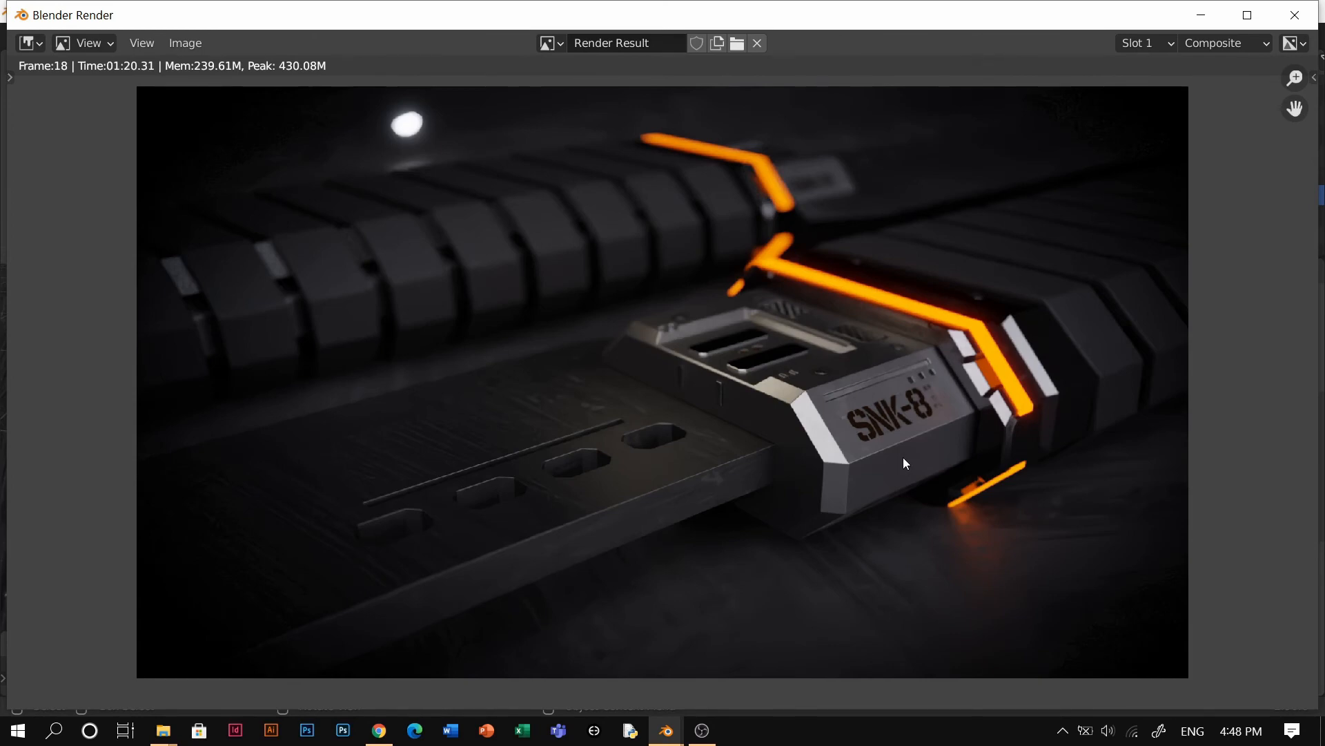
{"action": "mouse_move", "coordinate": [870, 468]}
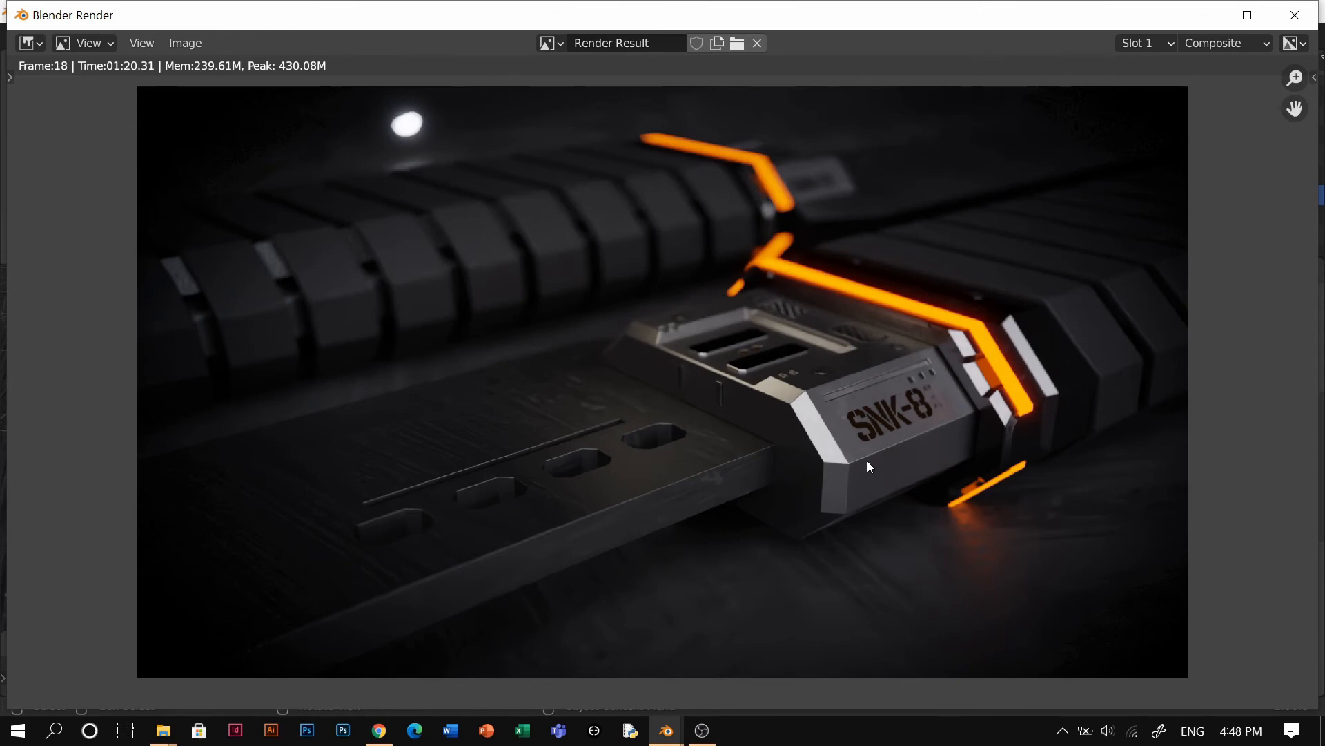
{"action": "mouse_move", "coordinate": [850, 507]}
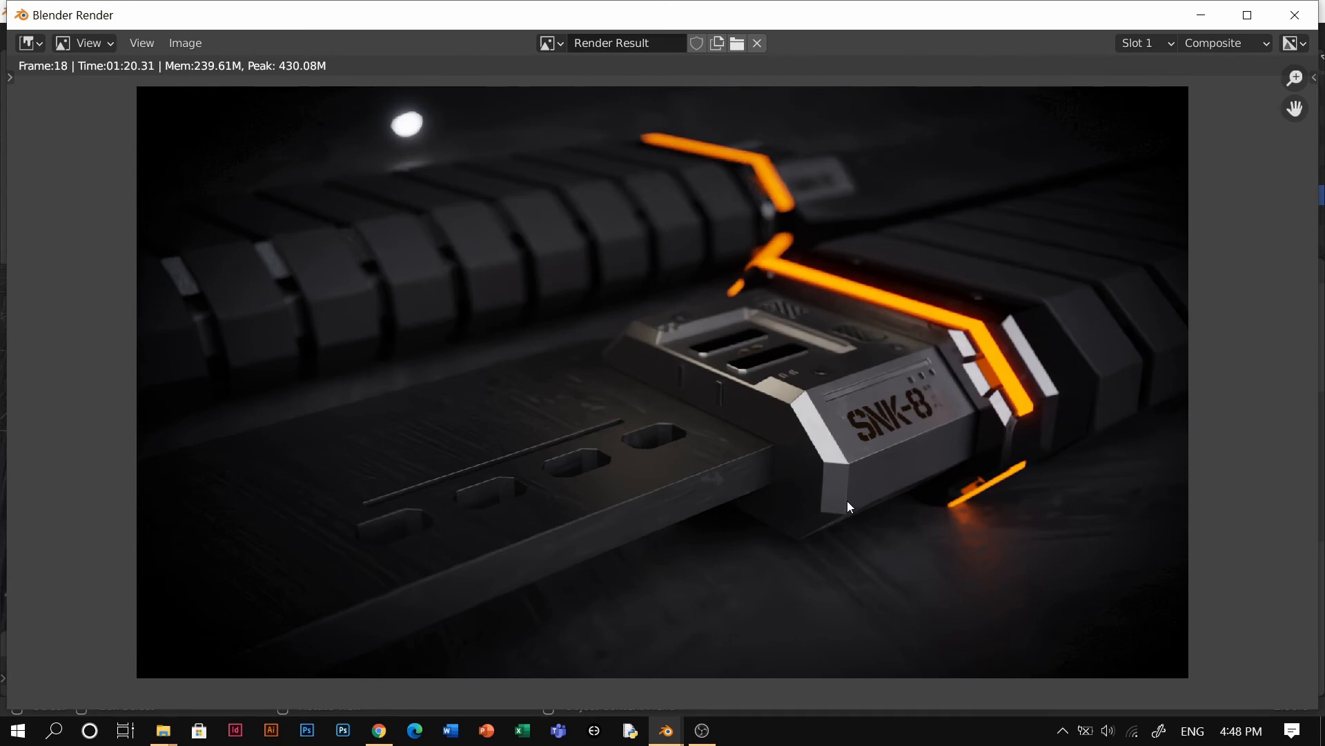
{"action": "mouse_move", "coordinate": [777, 529]}
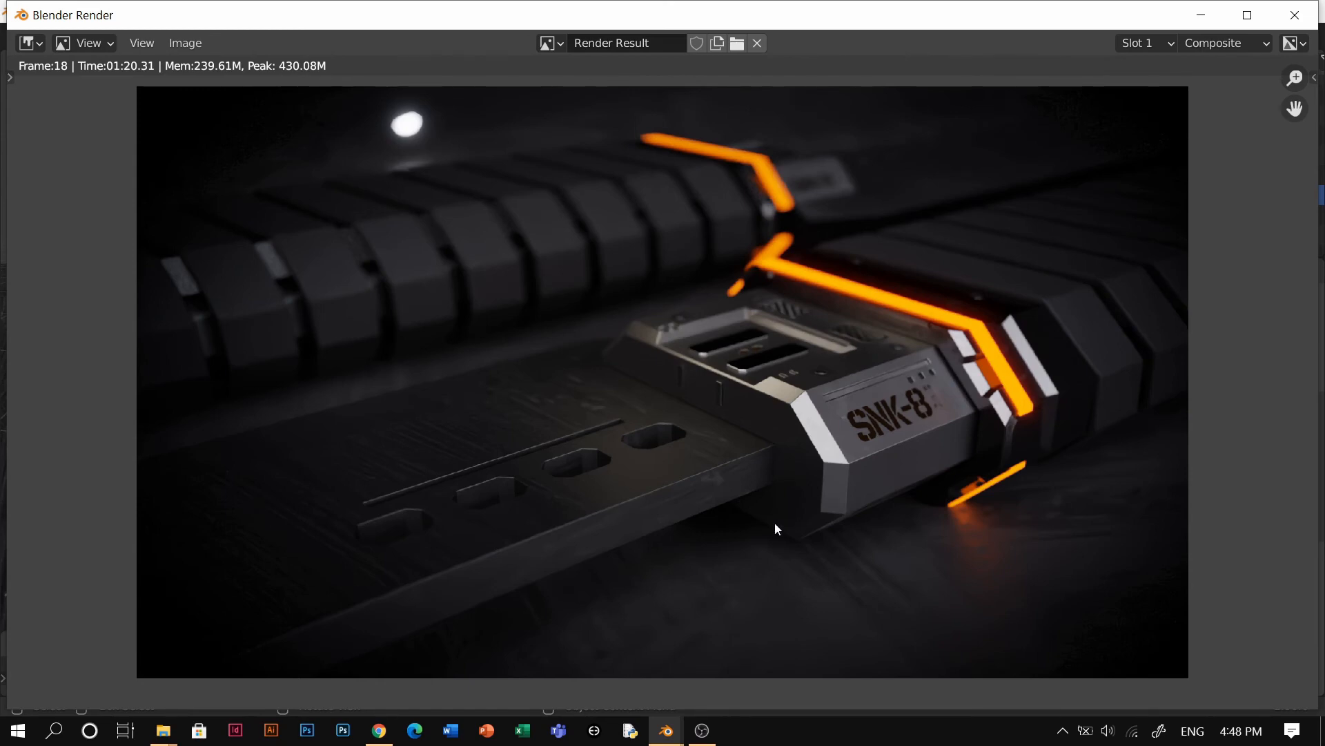
{"action": "mouse_move", "coordinate": [716, 573]}
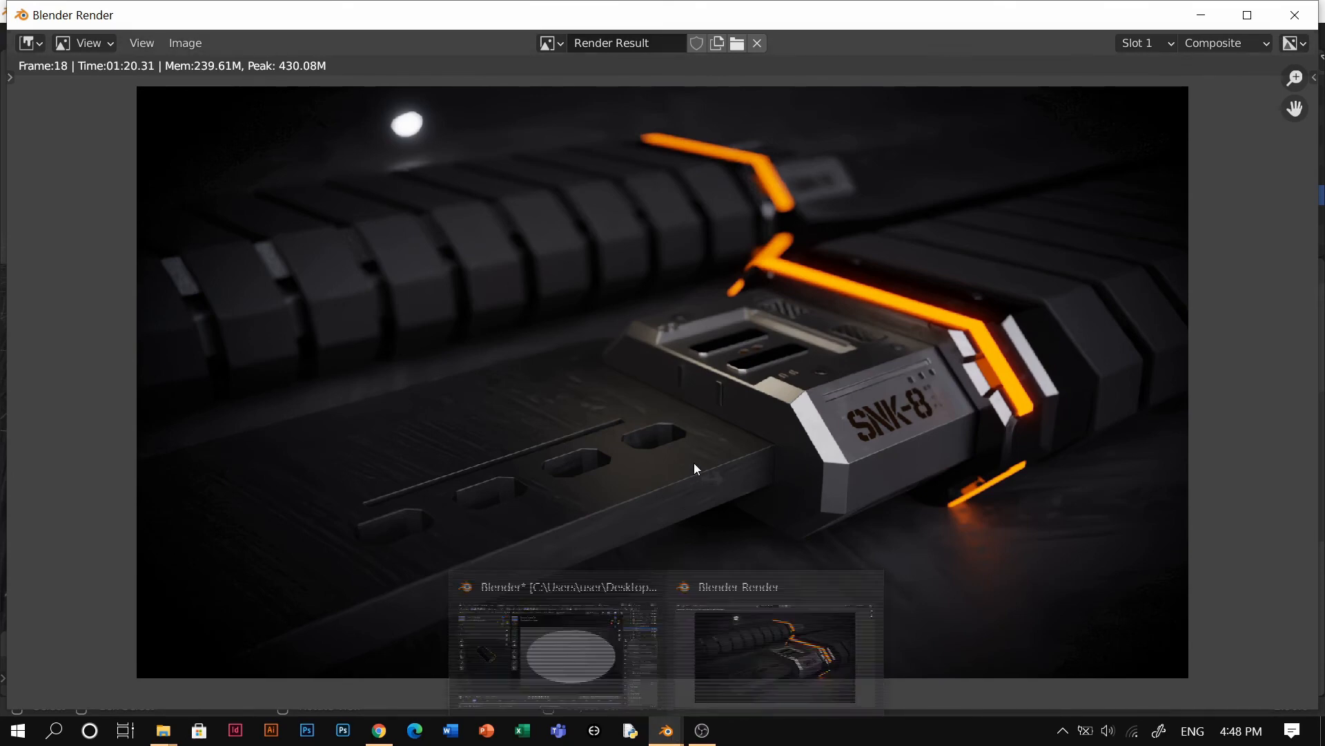
{"action": "mouse_move", "coordinate": [695, 470]}
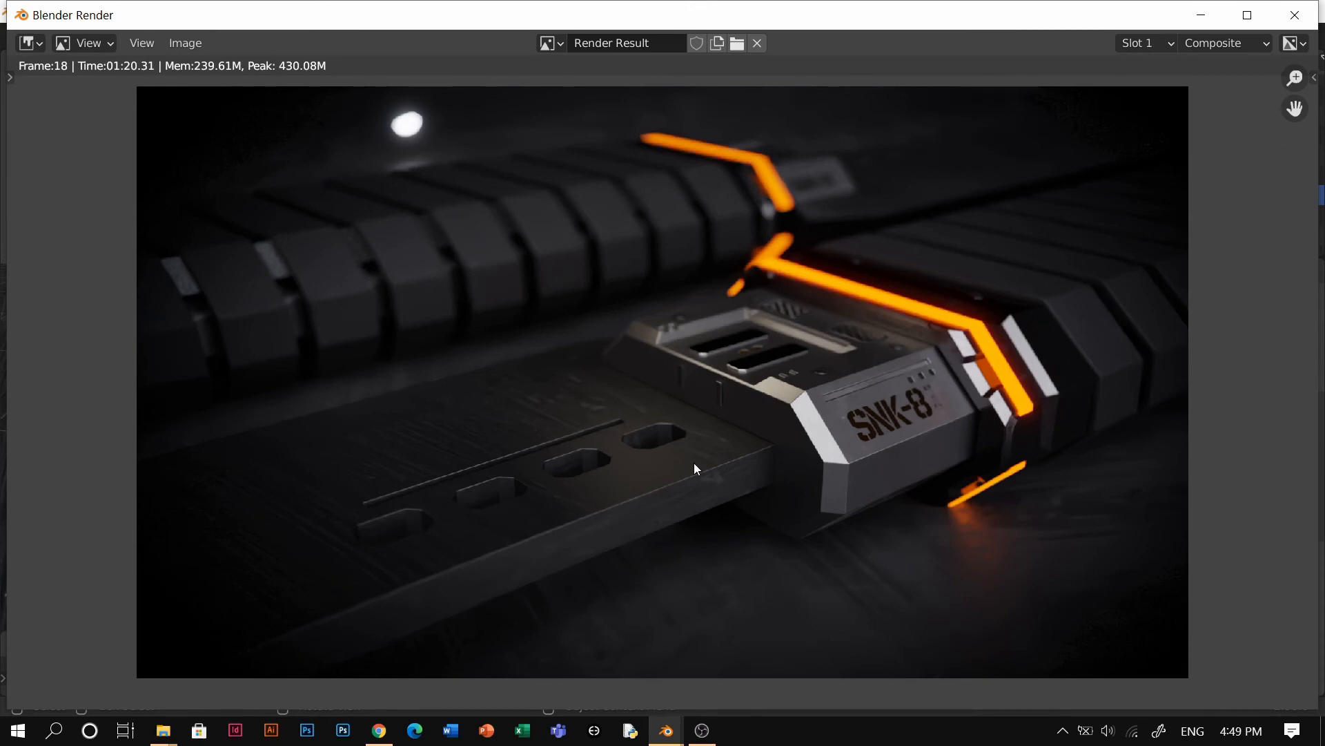
{"action": "mouse_move", "coordinate": [703, 471]}
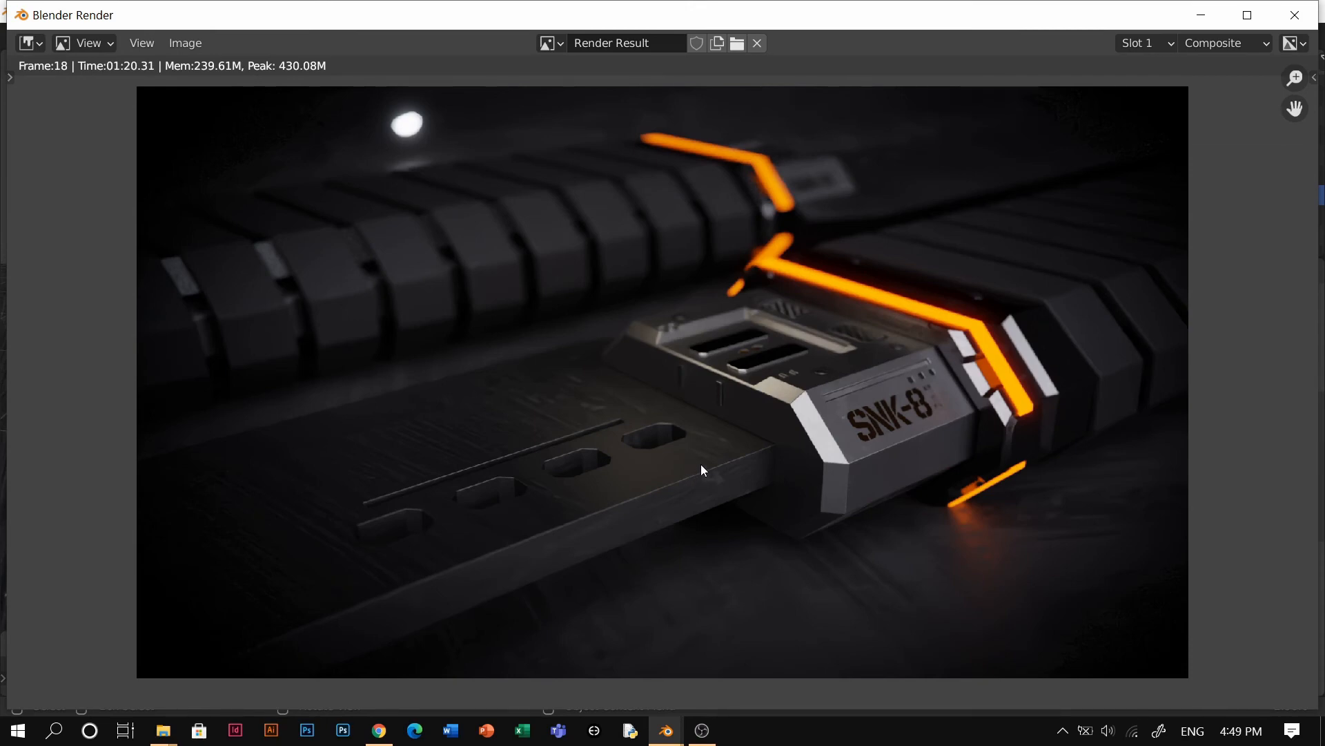
{"action": "mouse_move", "coordinate": [690, 478]}
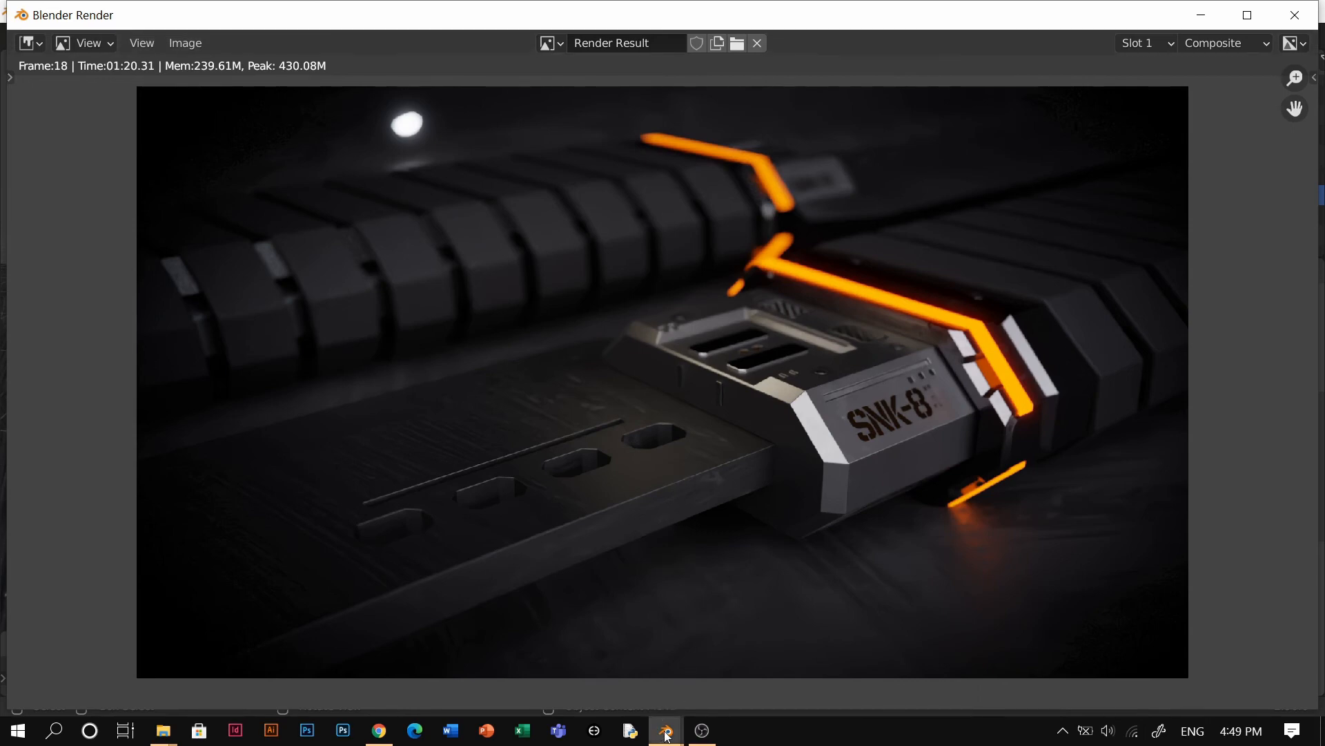
{"action": "key", "text": "Alt+Tab"}
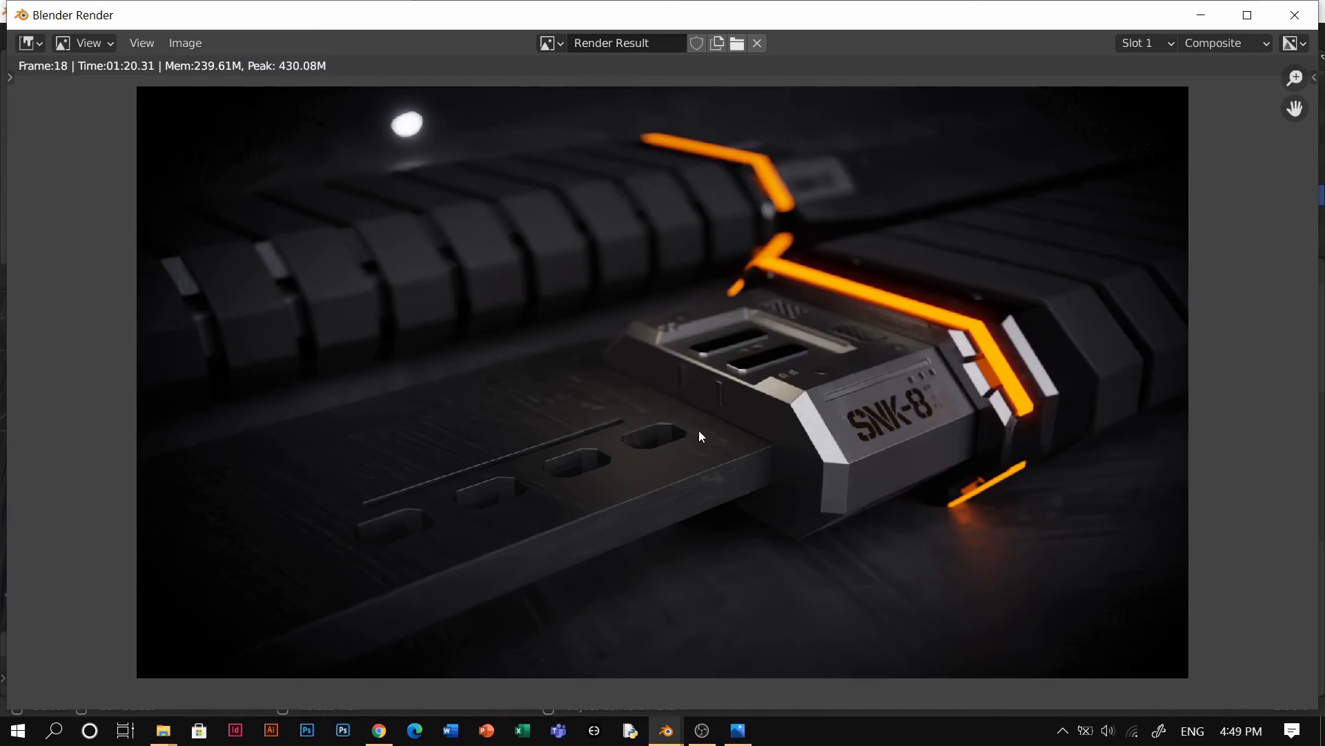
{"action": "mouse_move", "coordinate": [802, 414]}
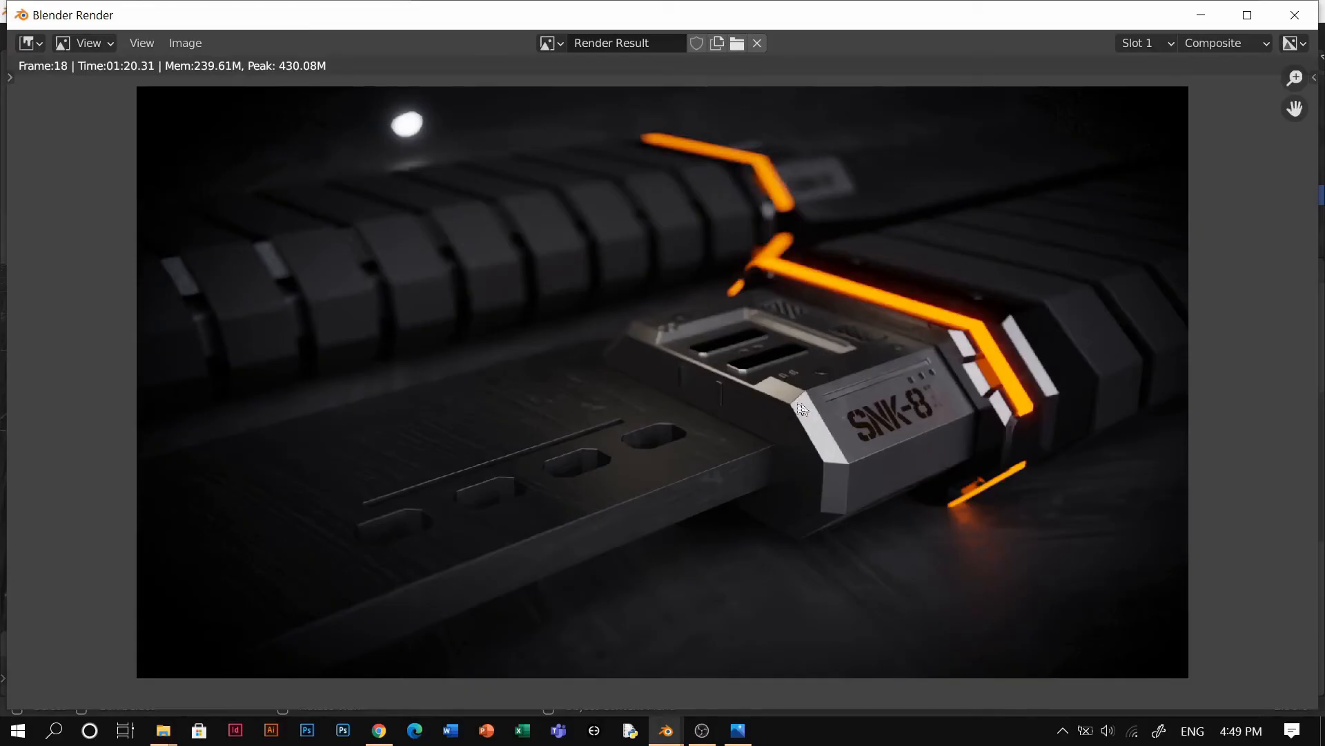
{"action": "mouse_move", "coordinate": [699, 415]}
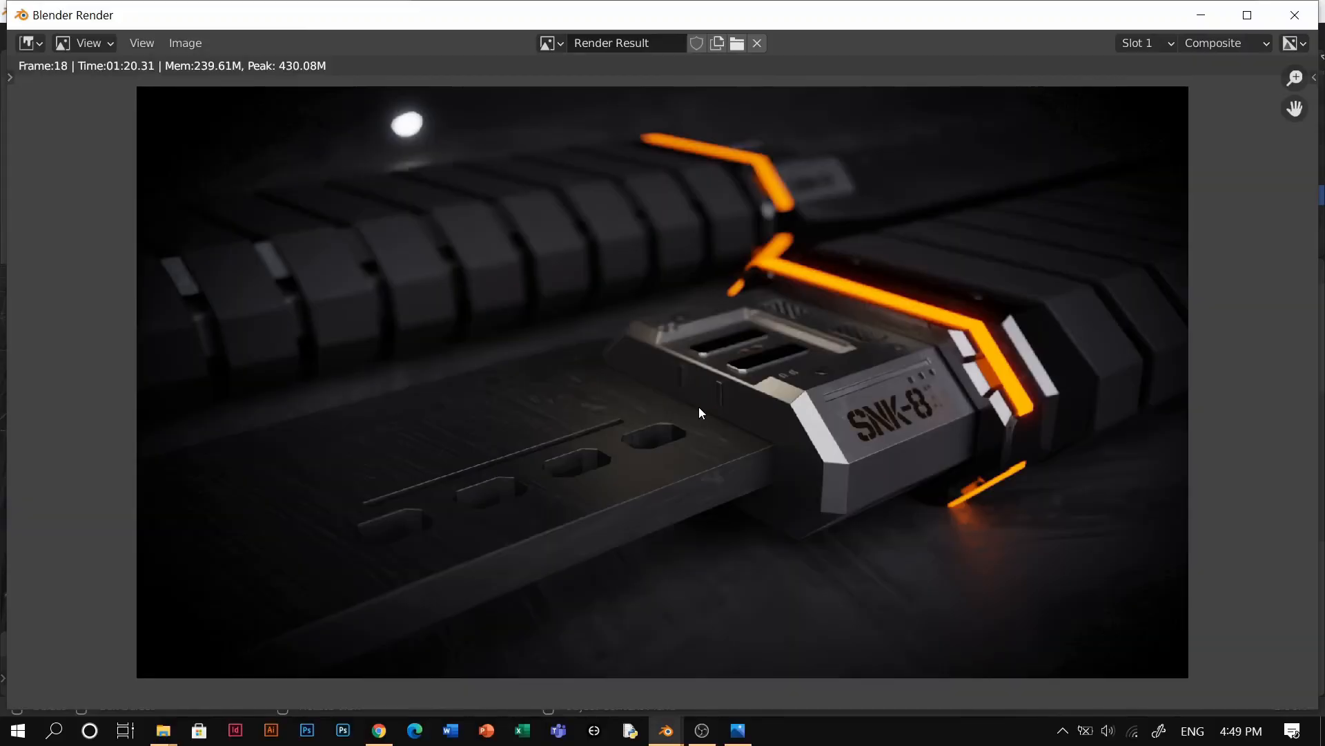
{"action": "mouse_move", "coordinate": [1248, 268]}
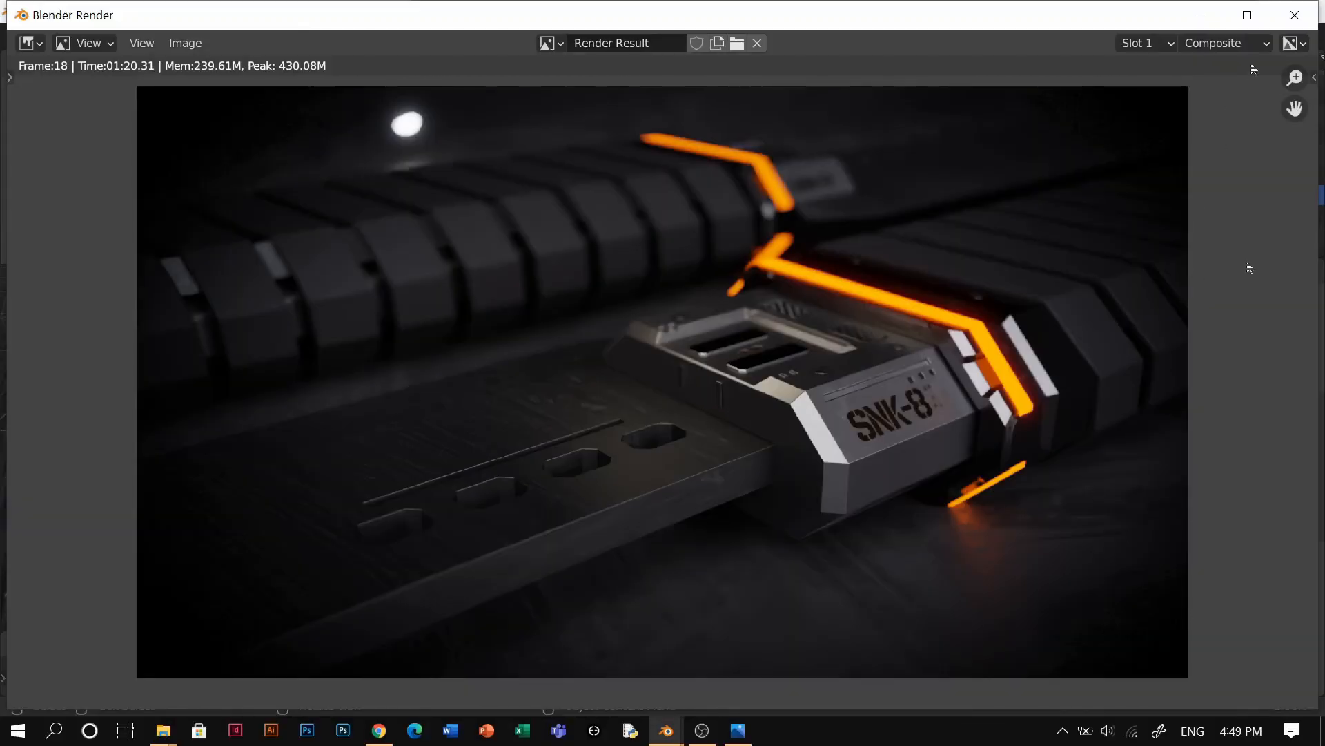